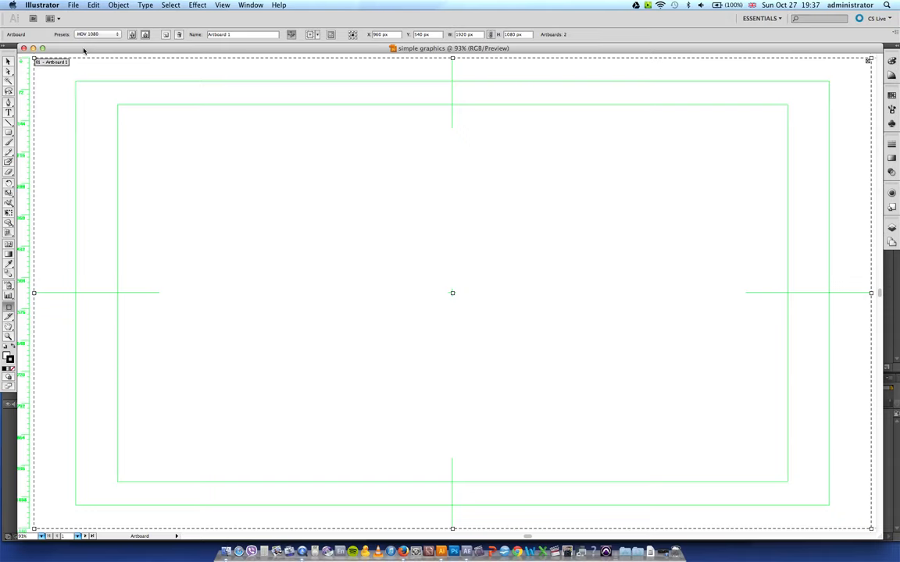
{"action": "mouse_move", "coordinate": [582, 269]}
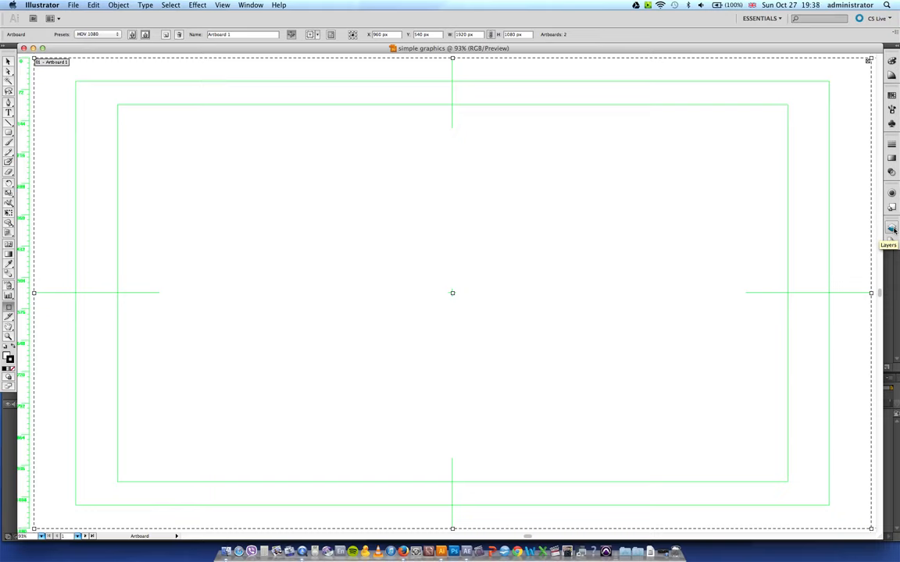
- Open the Layers panel from the right-hand dock, showing the single Layer 1
{"action": "left_click", "coordinate": [892, 227]}
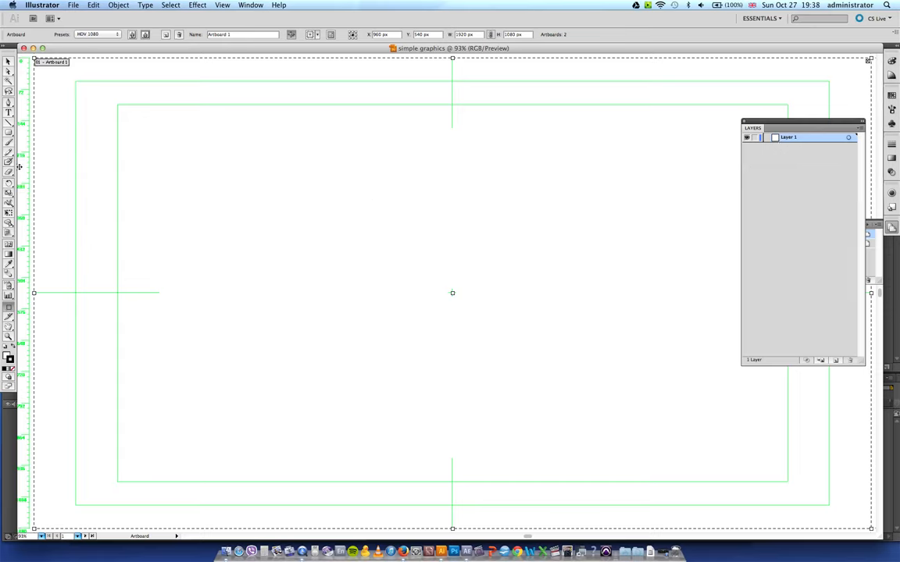
- Draw a circle, then expand Layer 1 and select its path entries for removal
{"action": "left_click_drag", "start_coordinate": [202, 172], "coordinate": [236, 205]}
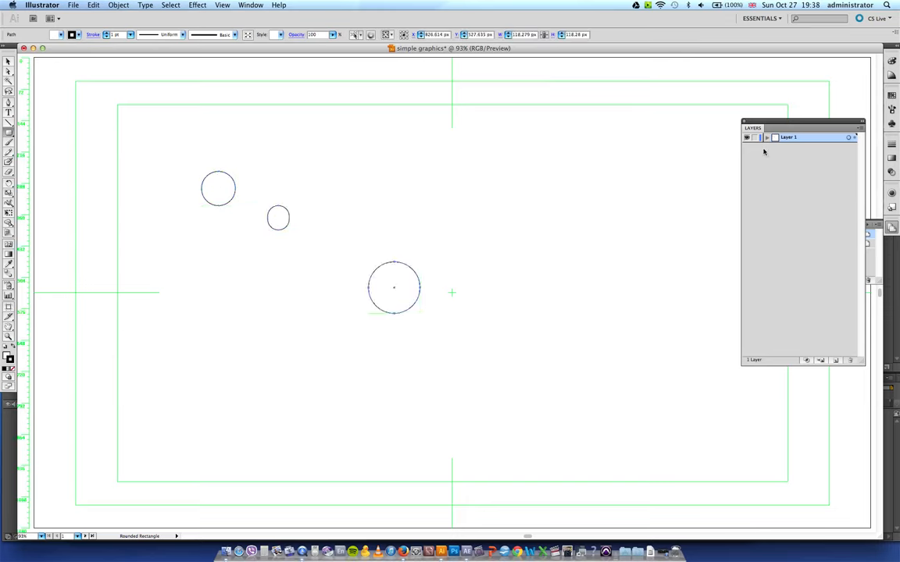
{"action": "left_click", "coordinate": [767, 136]}
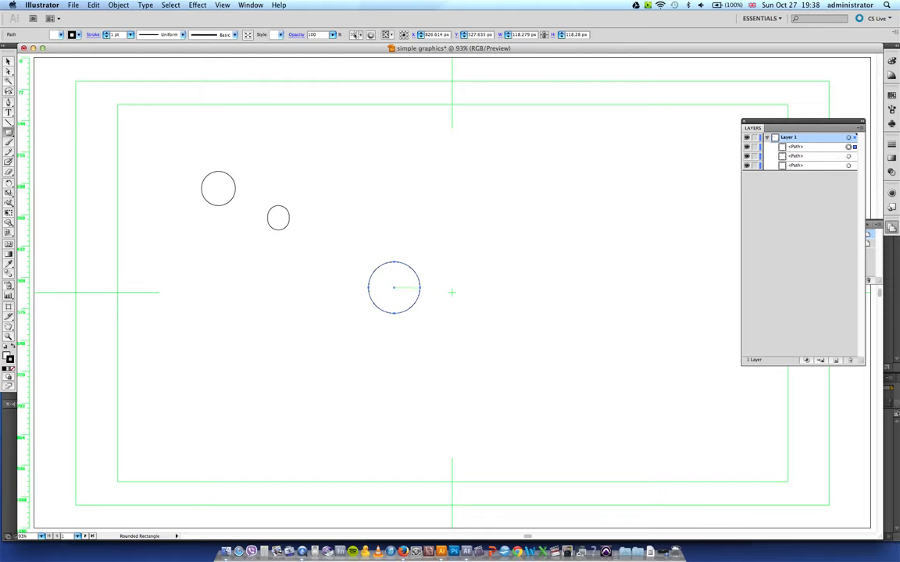
{"action": "left_click", "coordinate": [797, 146]}
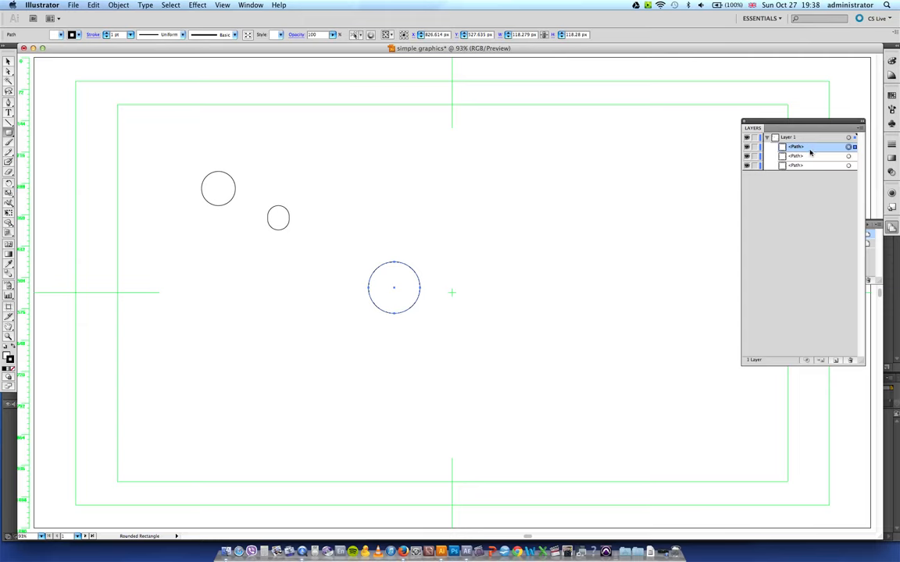
{"action": "left_click", "coordinate": [813, 164]}
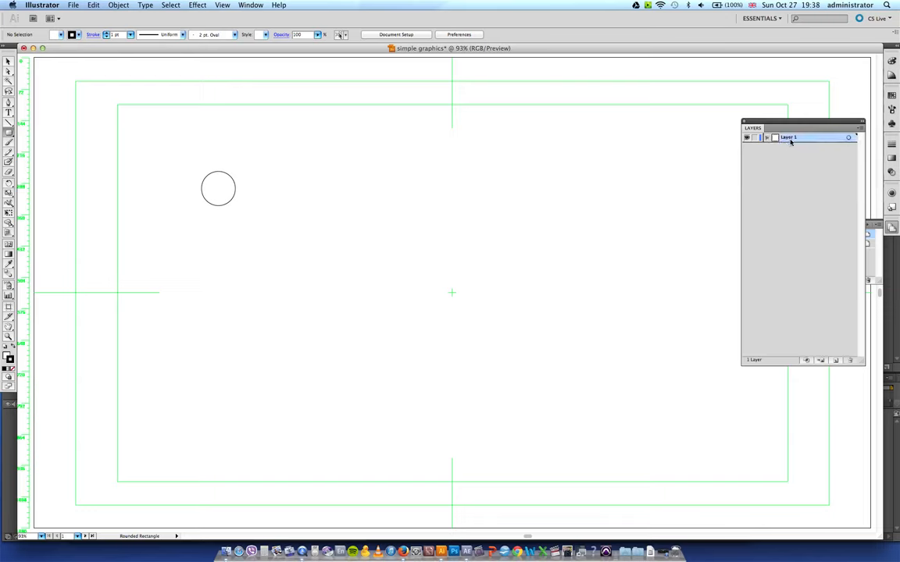
{"action": "left_click", "coordinate": [835, 360]}
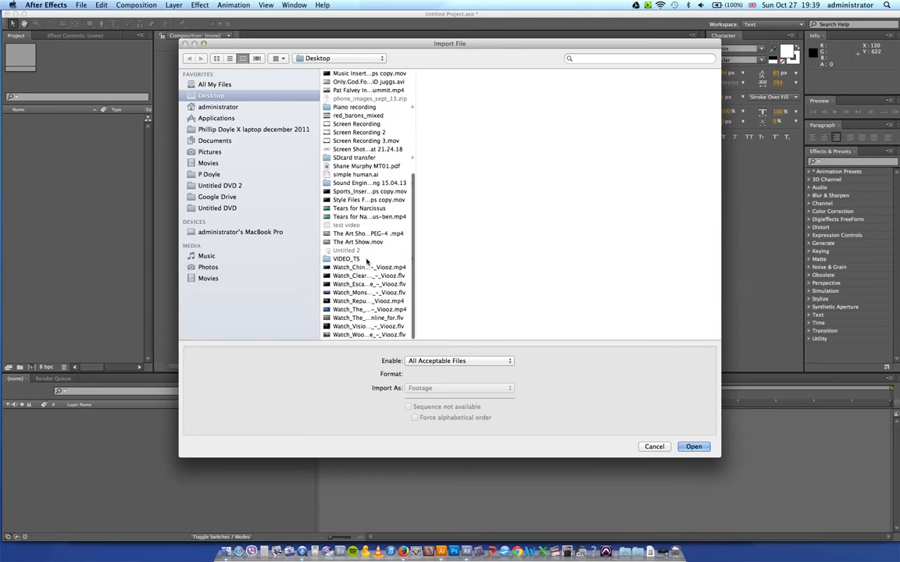
{"action": "left_click", "coordinate": [356, 175]}
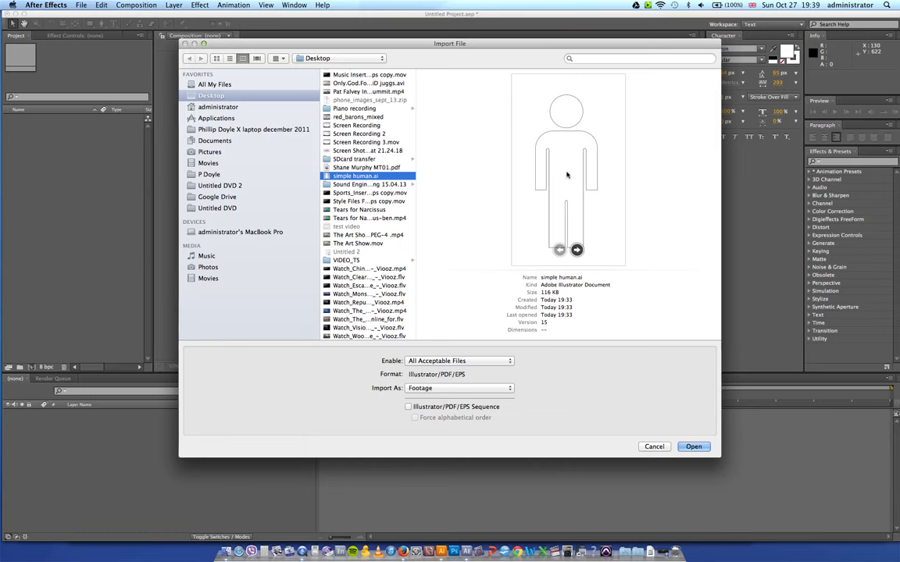
{"action": "mouse_move", "coordinate": [579, 114]}
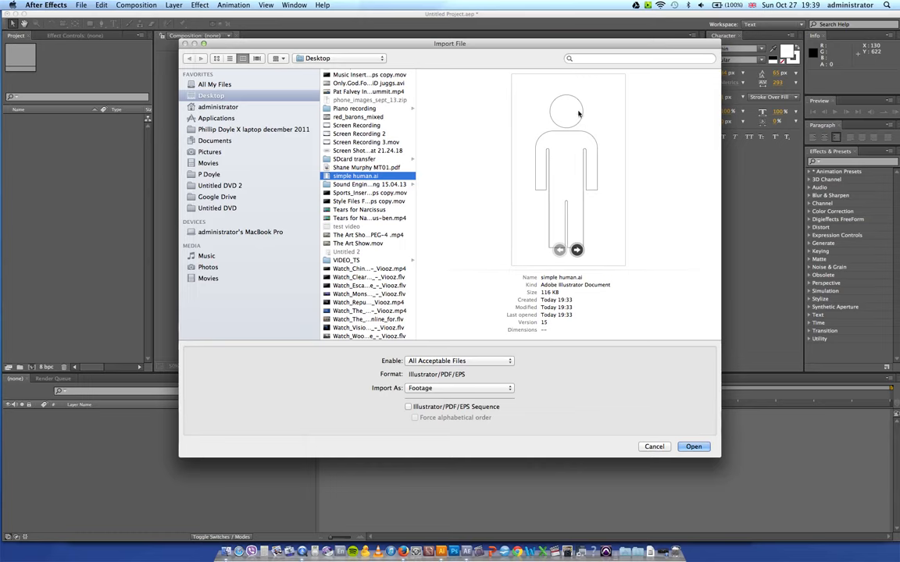
{"action": "mouse_move", "coordinate": [594, 250]}
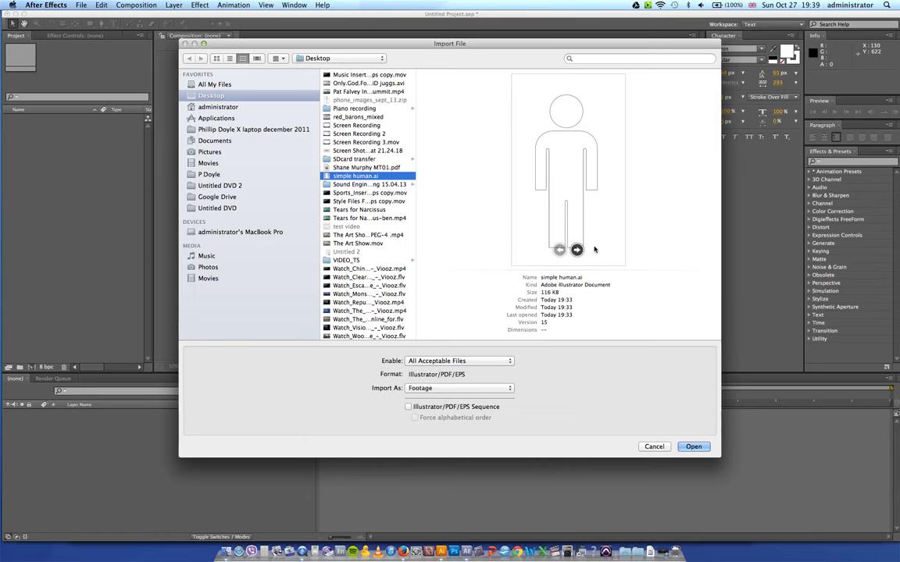
{"action": "mouse_move", "coordinate": [550, 170]}
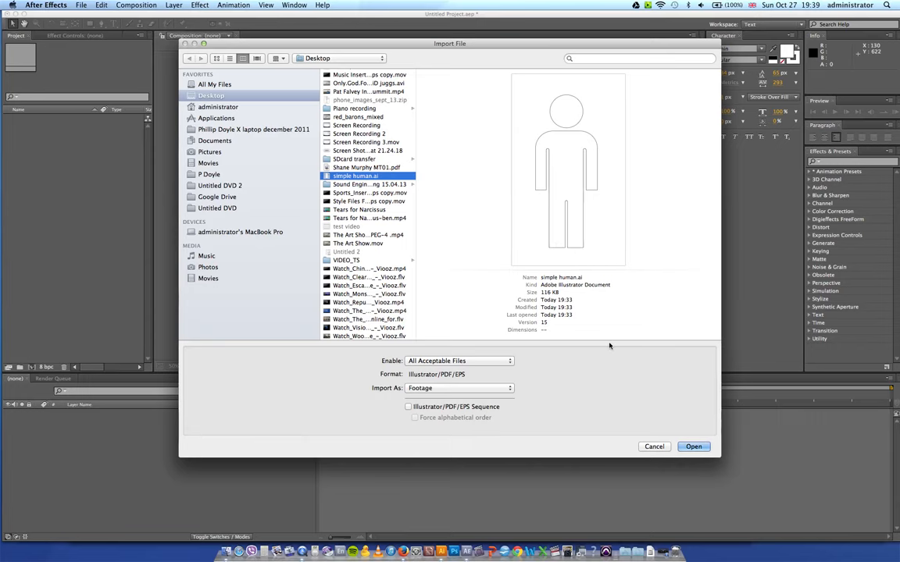
{"action": "left_click", "coordinate": [693, 447]}
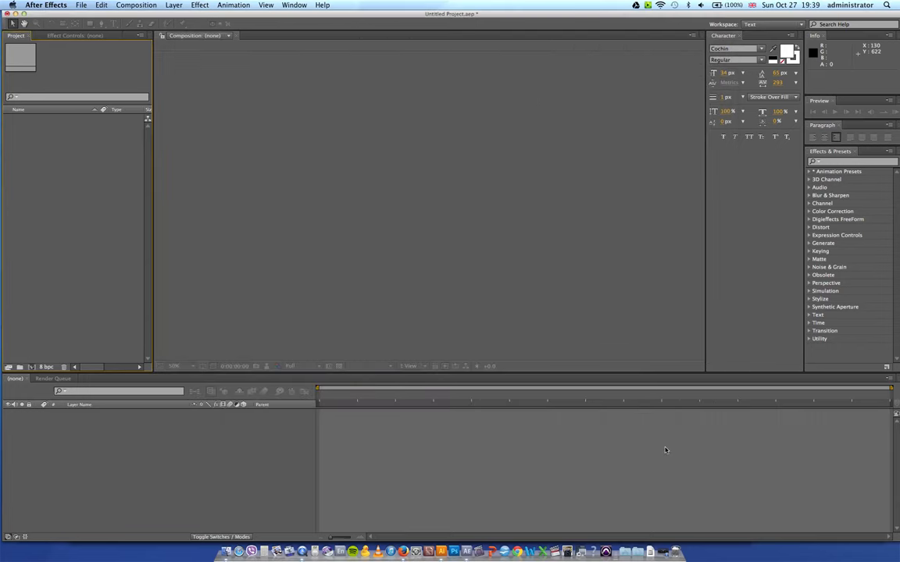
- Return to Illustrator, open the Pathfinder panel from the Window menu and move it aside
{"action": "left_click", "coordinate": [441, 552]}
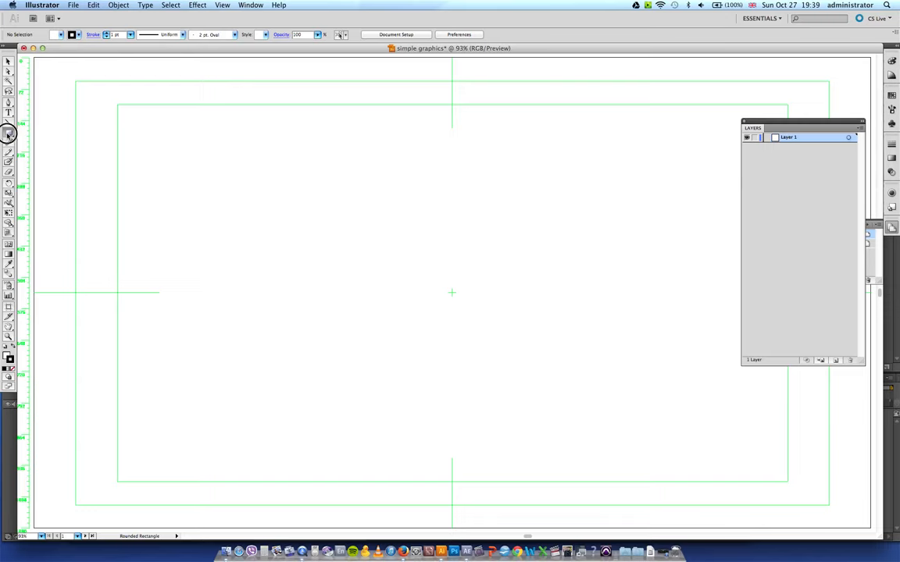
{"action": "left_click", "coordinate": [9, 133]}
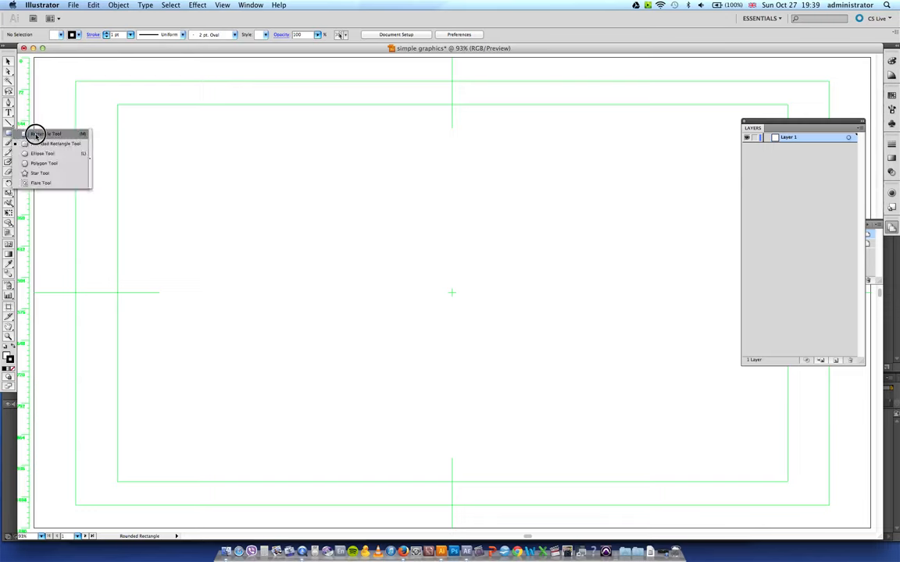
{"action": "left_click", "coordinate": [36, 134]}
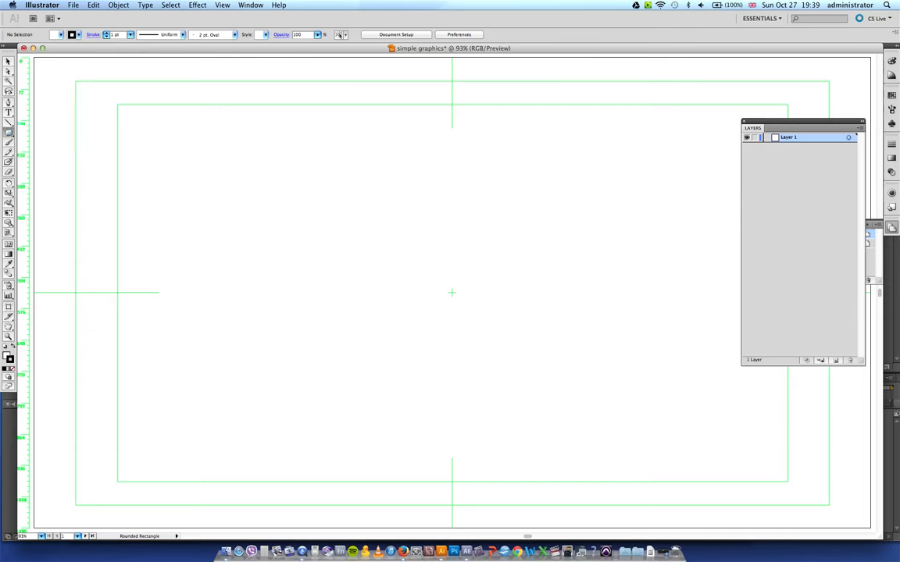
{"action": "left_click", "coordinate": [251, 4]}
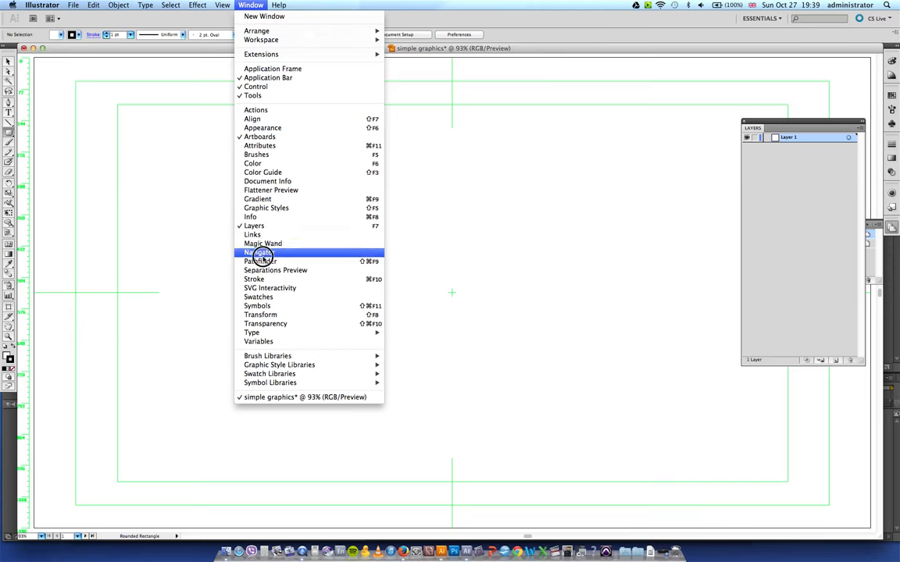
{"action": "mouse_move", "coordinate": [261, 261]}
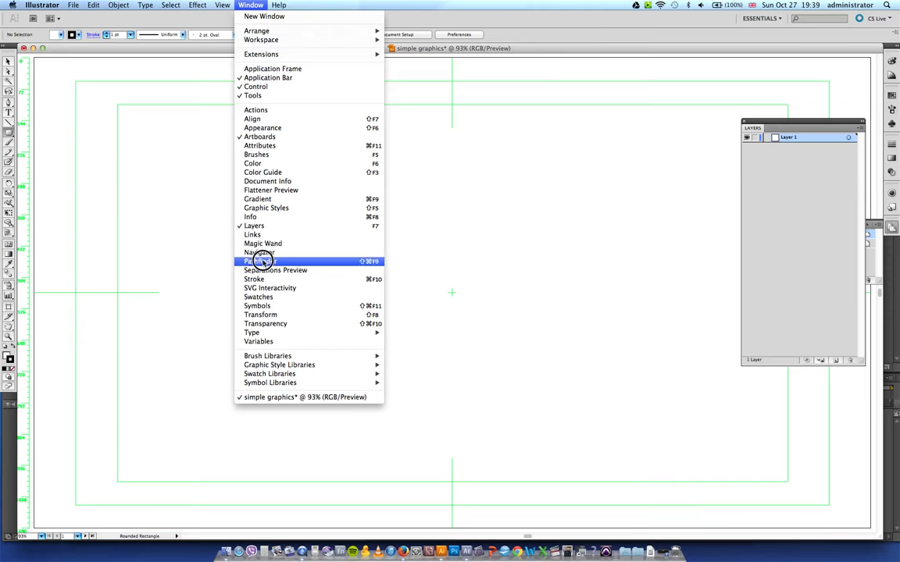
{"action": "left_click", "coordinate": [260, 261]}
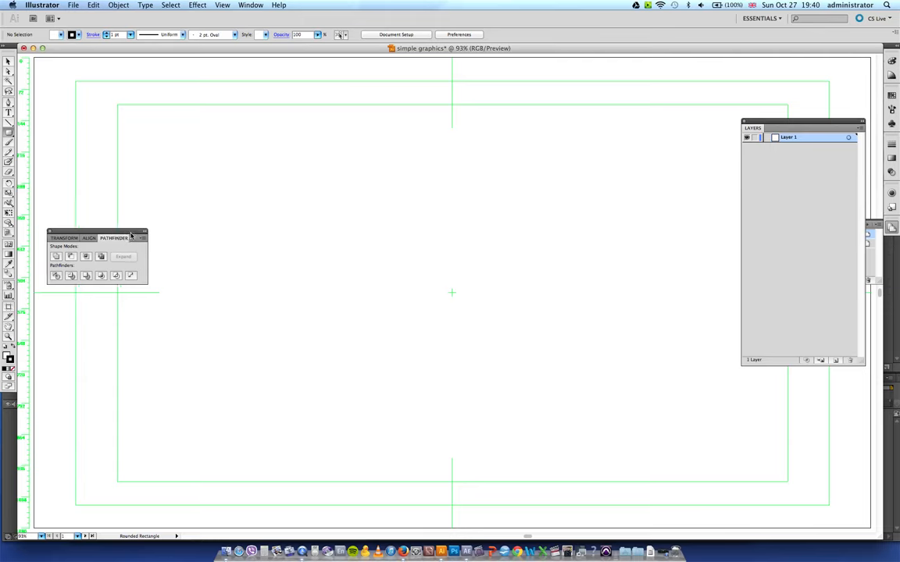
{"action": "left_click_drag", "start_coordinate": [97, 237], "coordinate": [97, 260]}
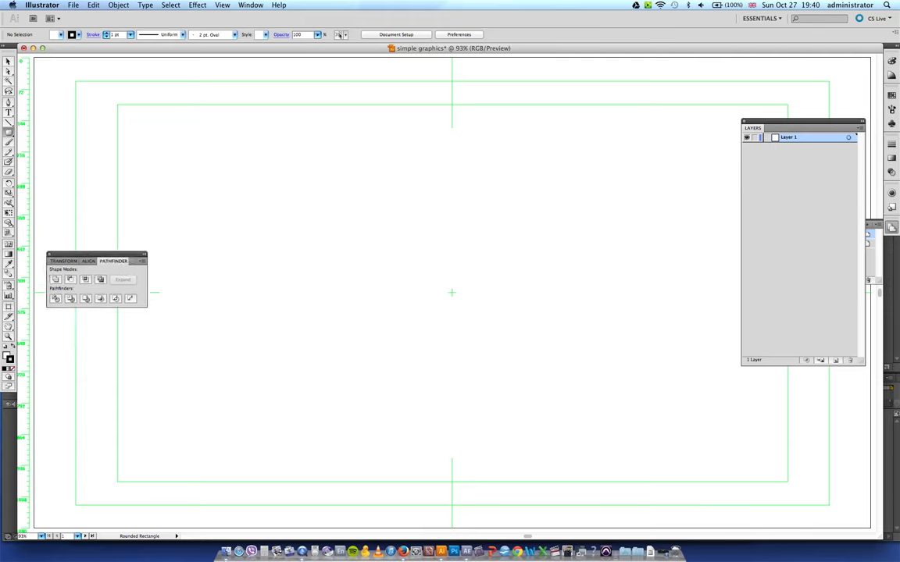
{"action": "left_click", "coordinate": [11, 131]}
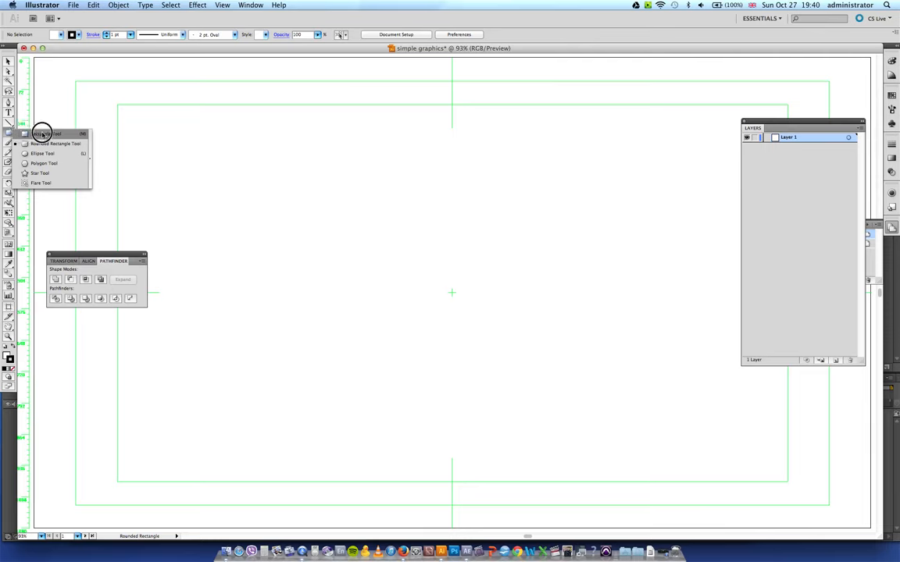
{"action": "left_click", "coordinate": [47, 133]}
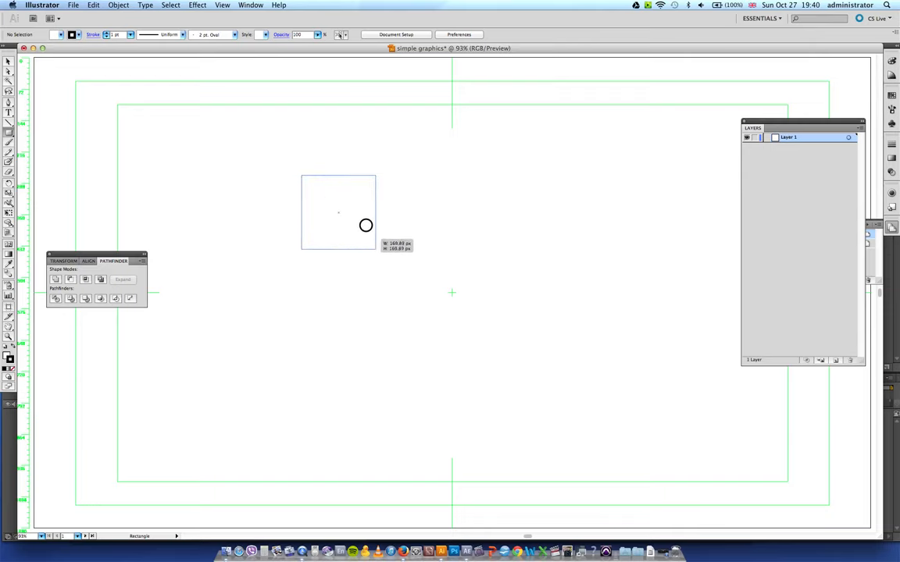
{"action": "left_click_drag", "start_coordinate": [366, 225], "coordinate": [516, 231]}
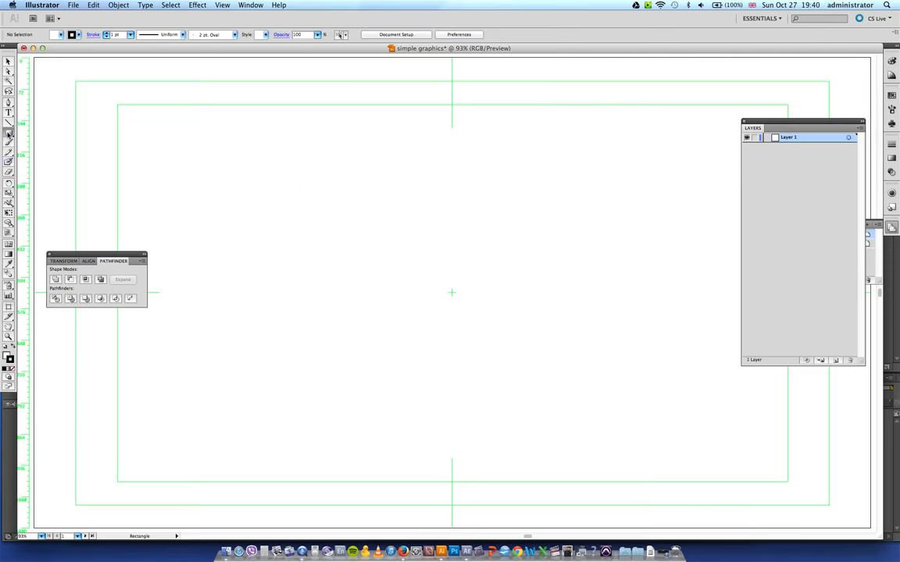
{"action": "left_click", "coordinate": [9, 133]}
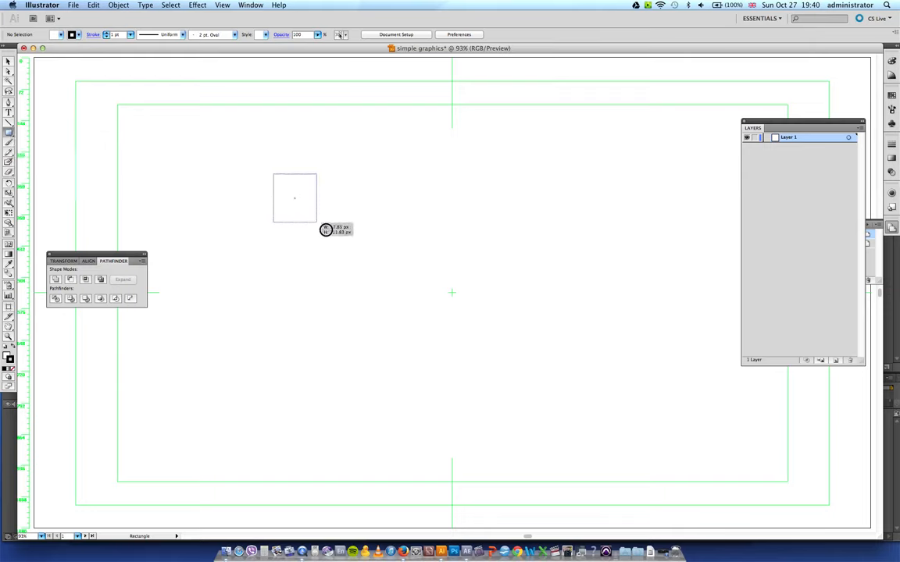
{"action": "left_click_drag", "start_coordinate": [326, 228], "coordinate": [373, 265]}
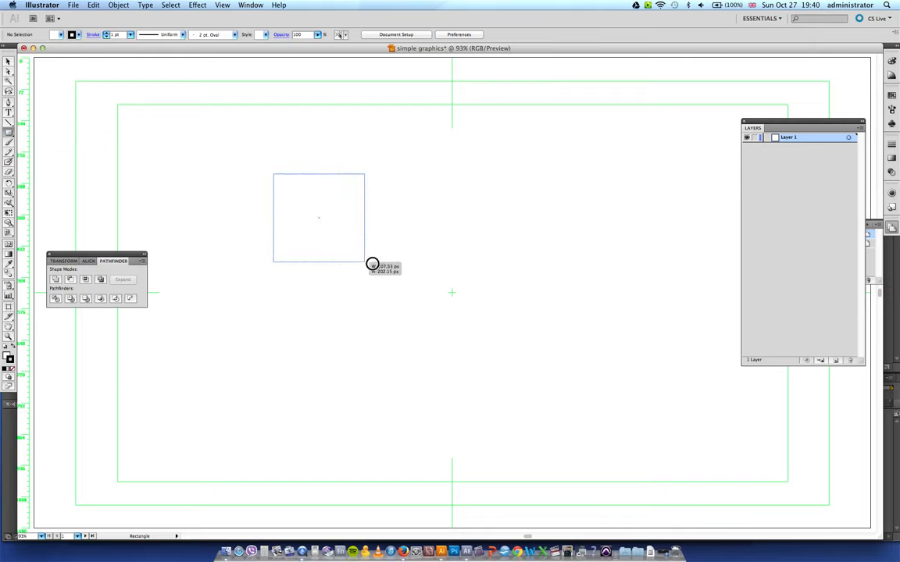
{"action": "left_click_drag", "start_coordinate": [372, 264], "coordinate": [392, 276]}
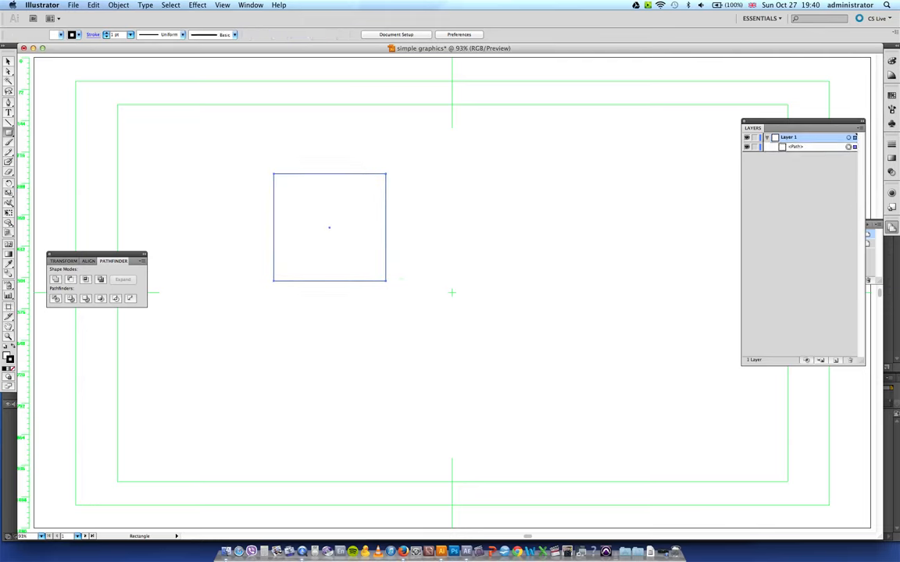
{"action": "left_click", "coordinate": [10, 131]}
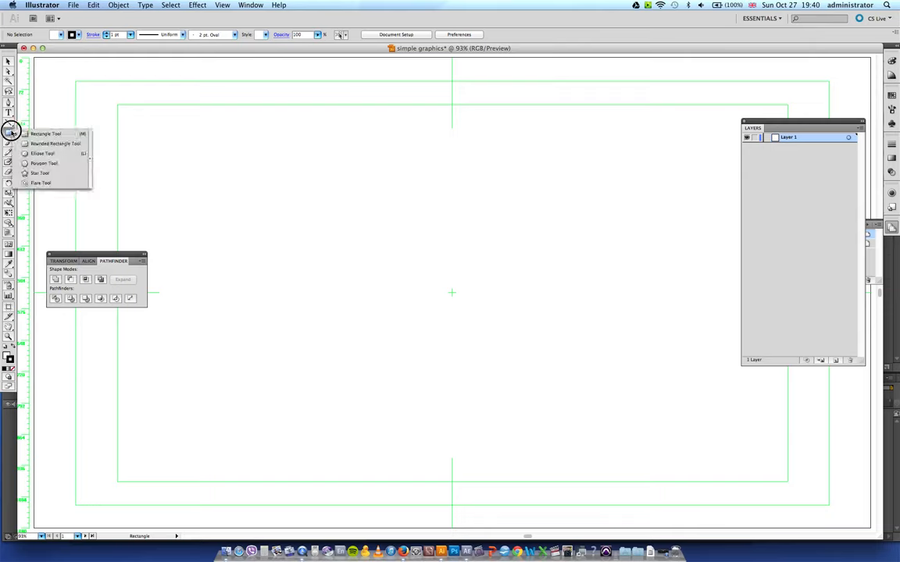
{"action": "left_click", "coordinate": [54, 144]}
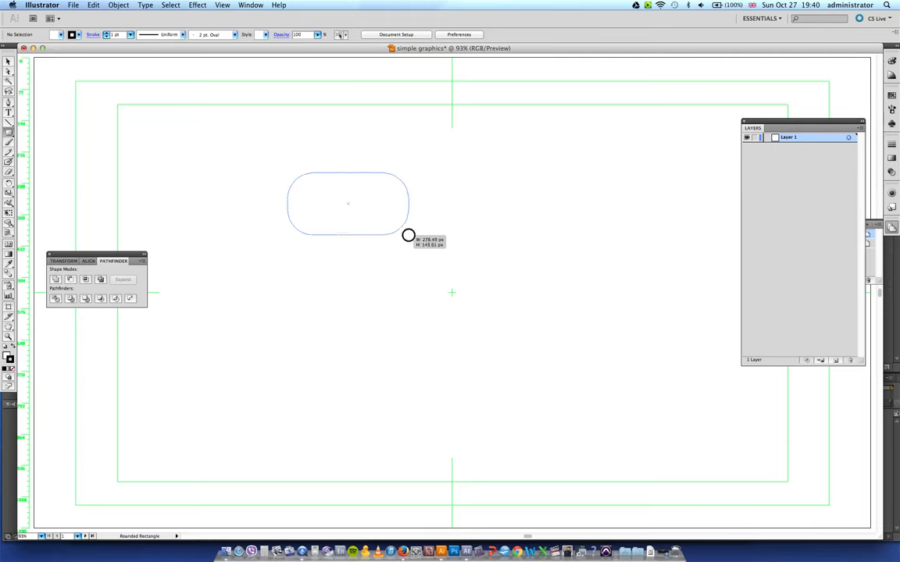
{"action": "left_click_drag", "start_coordinate": [409, 235], "coordinate": [407, 234]}
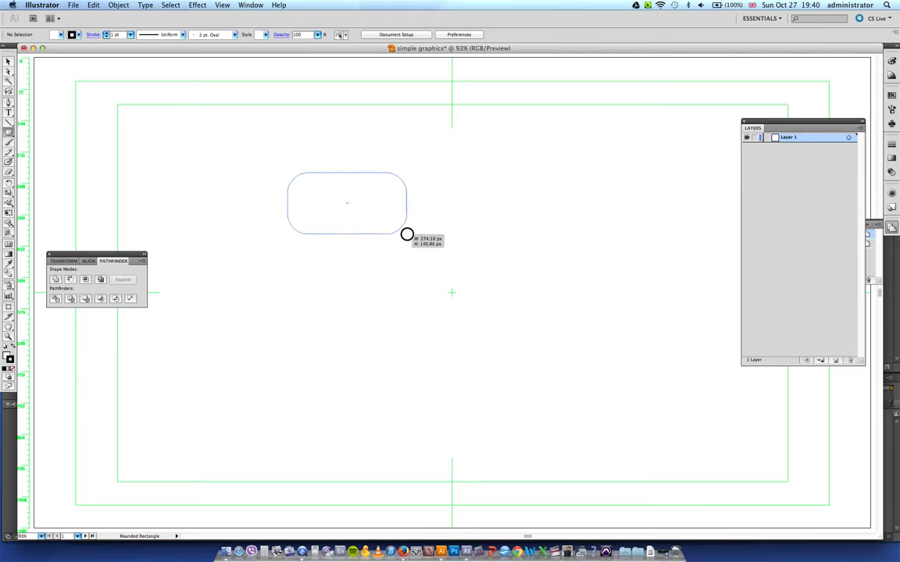
{"action": "left_click_drag", "start_coordinate": [407, 234], "coordinate": [418, 241]}
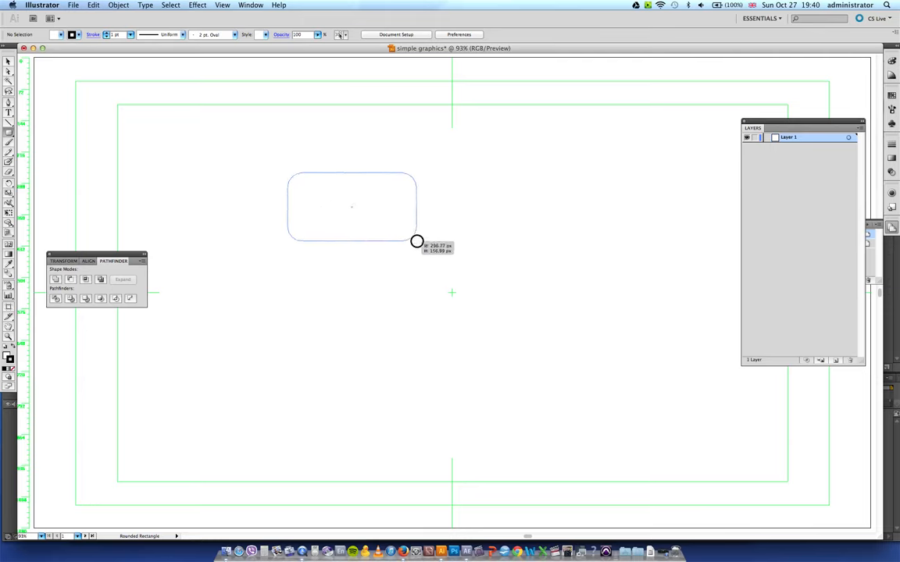
{"action": "left_click_drag", "start_coordinate": [418, 242], "coordinate": [420, 244]}
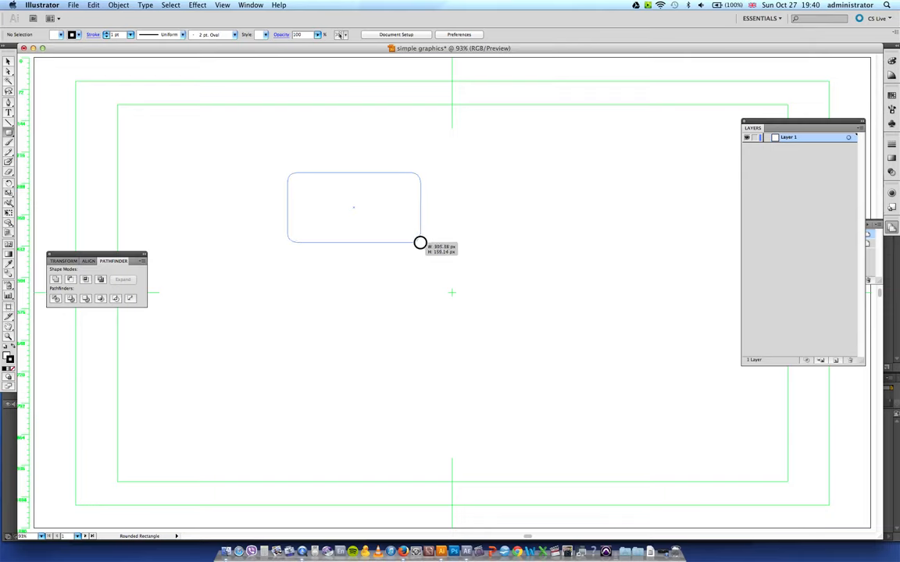
{"action": "left_click_drag", "start_coordinate": [420, 243], "coordinate": [402, 229]}
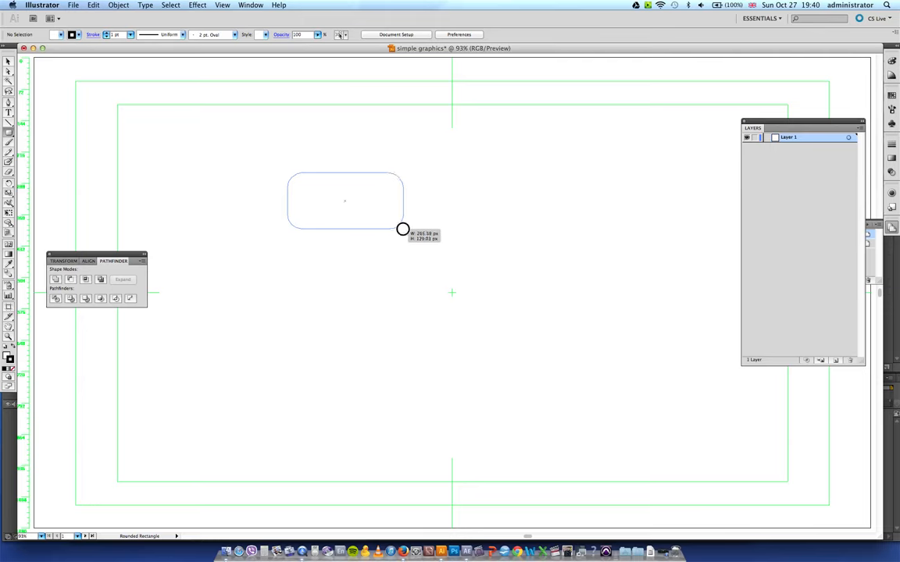
{"action": "left_click_drag", "start_coordinate": [403, 229], "coordinate": [421, 268]}
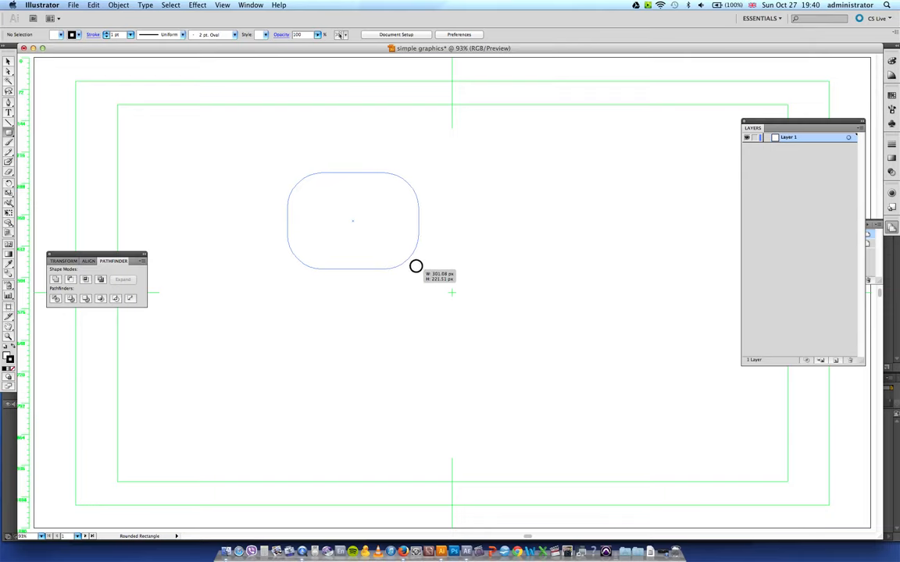
{"action": "left_click_drag", "start_coordinate": [416, 267], "coordinate": [461, 292]}
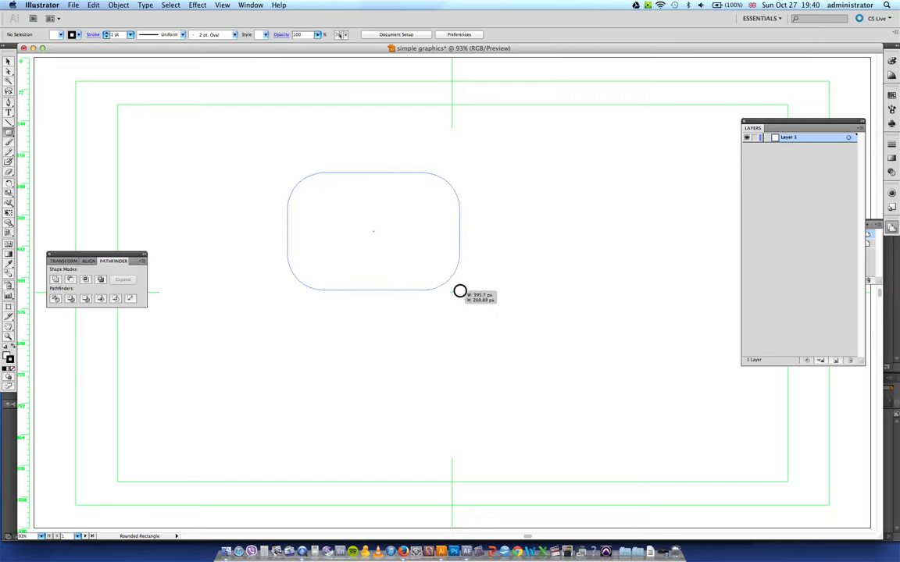
{"action": "left_click_drag", "start_coordinate": [460, 291], "coordinate": [448, 273]}
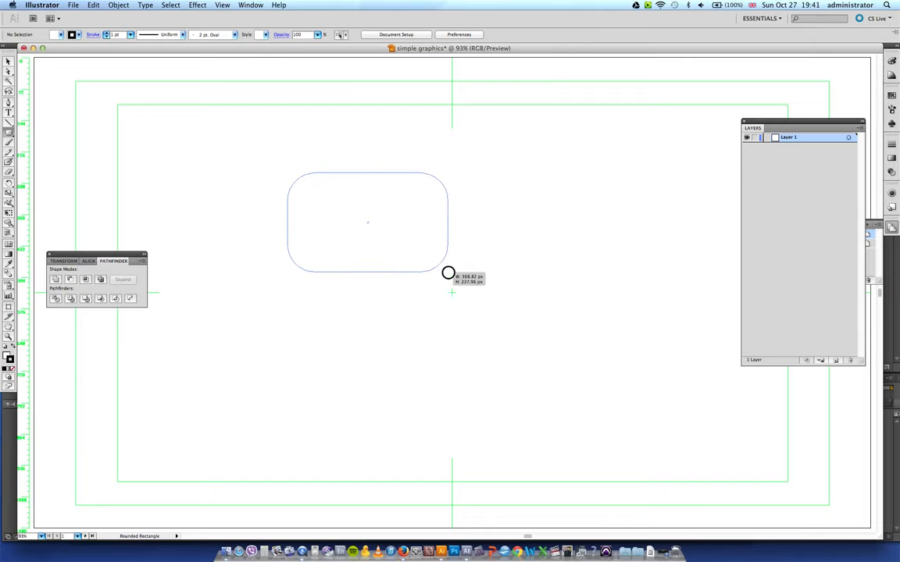
{"action": "left_click_drag", "start_coordinate": [448, 272], "coordinate": [437, 254]}
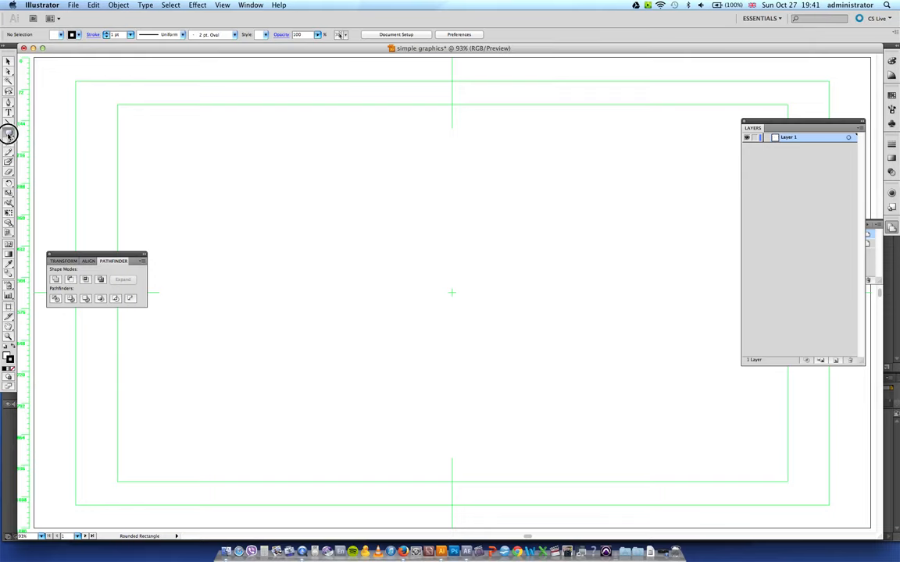
{"action": "left_click", "coordinate": [9, 133]}
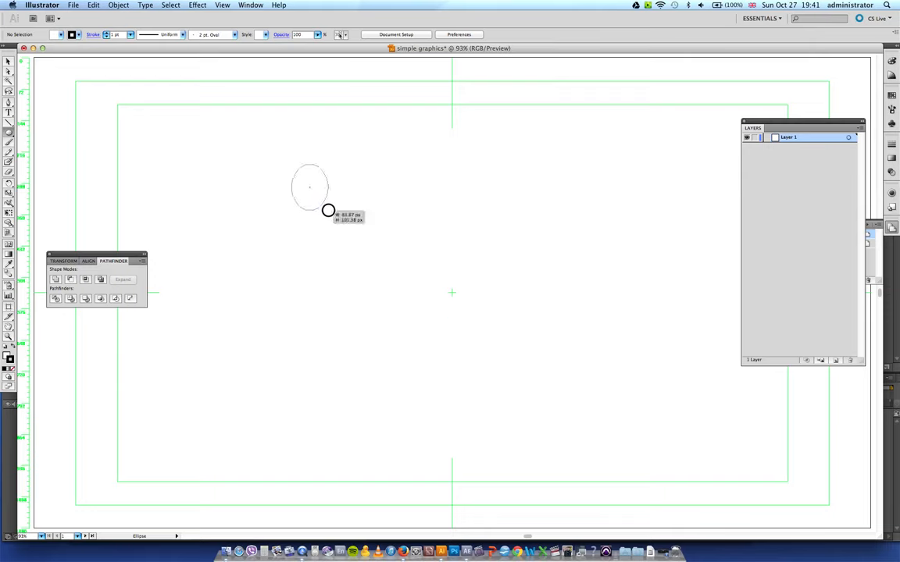
{"action": "left_click_drag", "start_coordinate": [328, 210], "coordinate": [318, 314]}
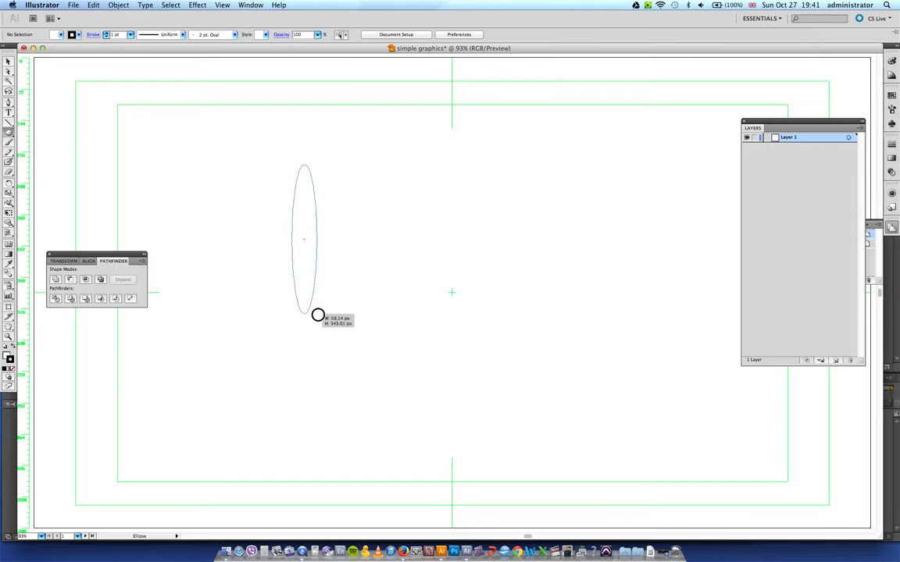
{"action": "left_click_drag", "start_coordinate": [317, 314], "coordinate": [418, 236]}
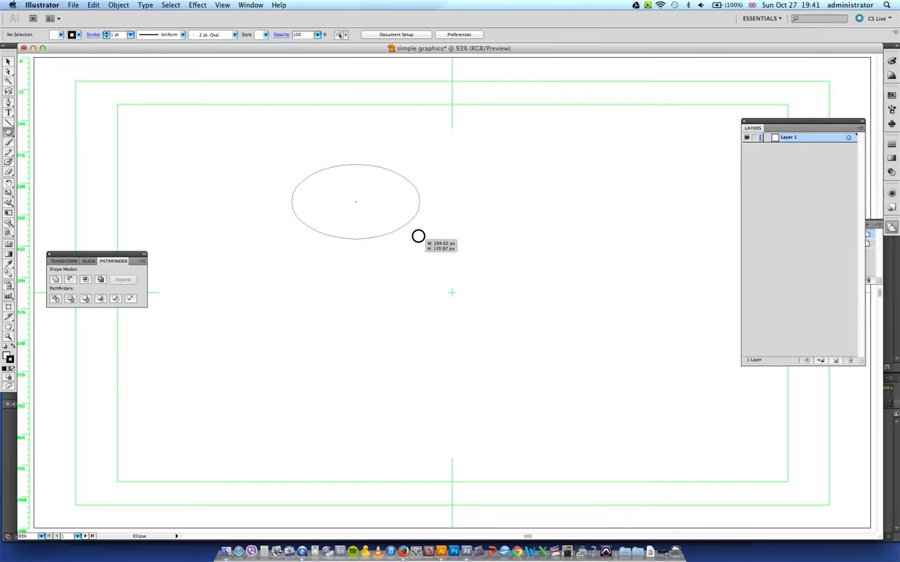
{"action": "left_click_drag", "start_coordinate": [419, 236], "coordinate": [416, 271]}
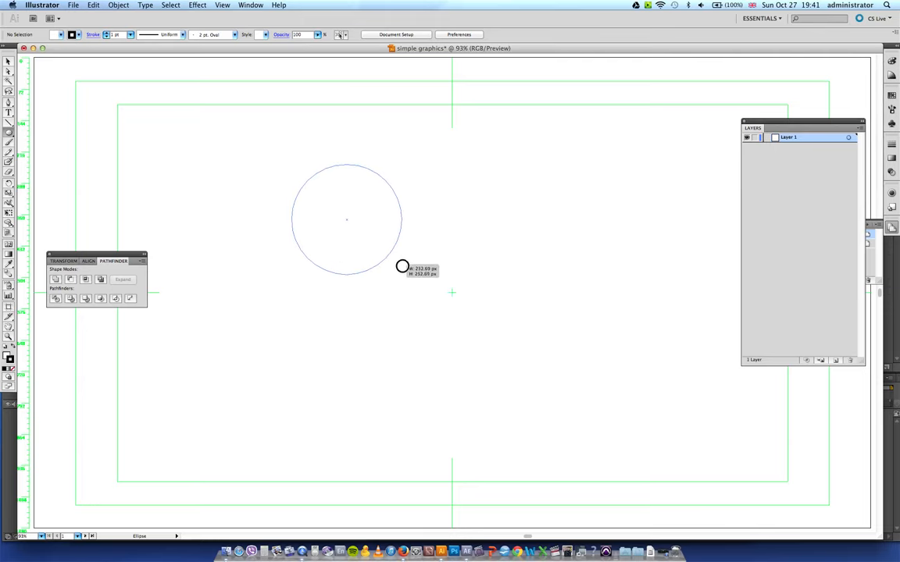
{"action": "left_click_drag", "start_coordinate": [402, 266], "coordinate": [414, 283]}
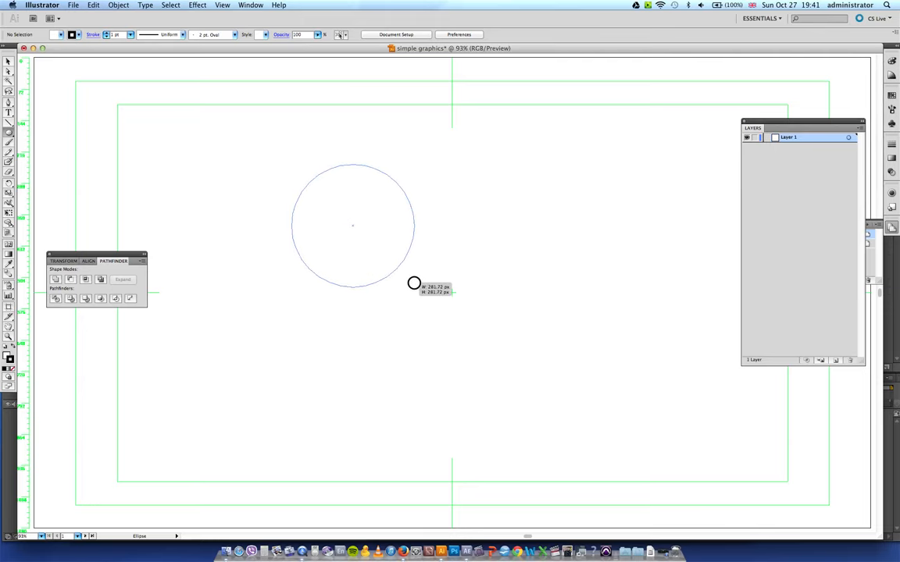
{"action": "left_click_drag", "start_coordinate": [414, 283], "coordinate": [482, 267]}
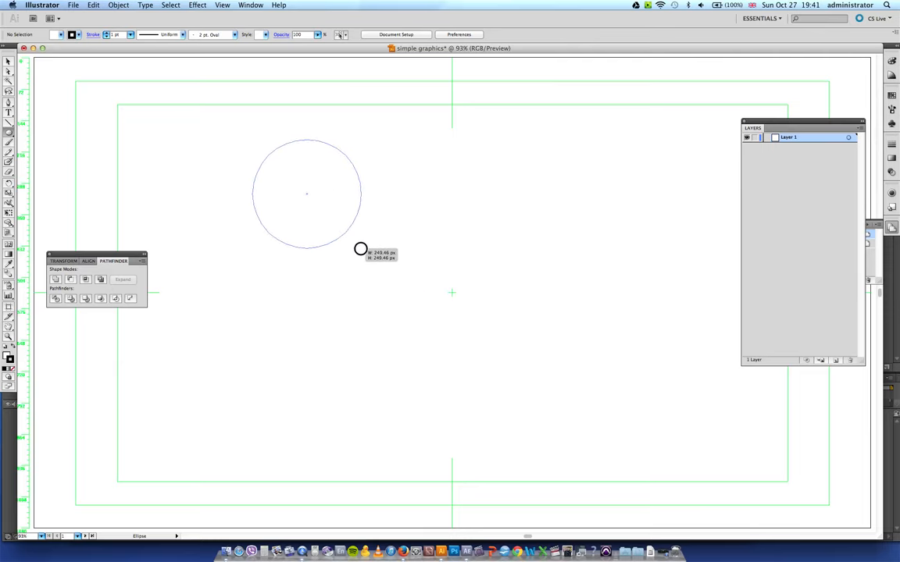
{"action": "left_click_drag", "start_coordinate": [360, 250], "coordinate": [379, 271]}
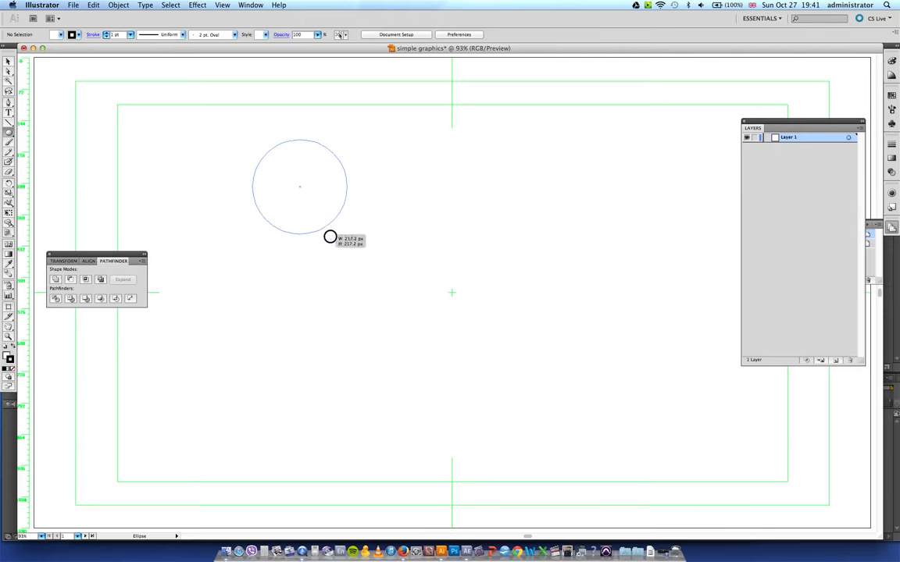
{"action": "left_click_drag", "start_coordinate": [330, 236], "coordinate": [379, 273]}
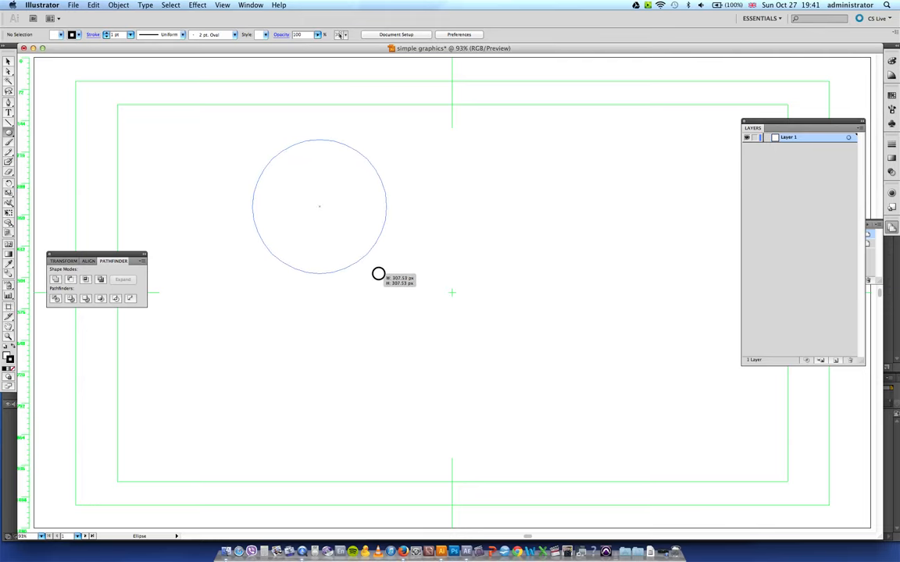
{"action": "left_click_drag", "start_coordinate": [378, 274], "coordinate": [685, 280]}
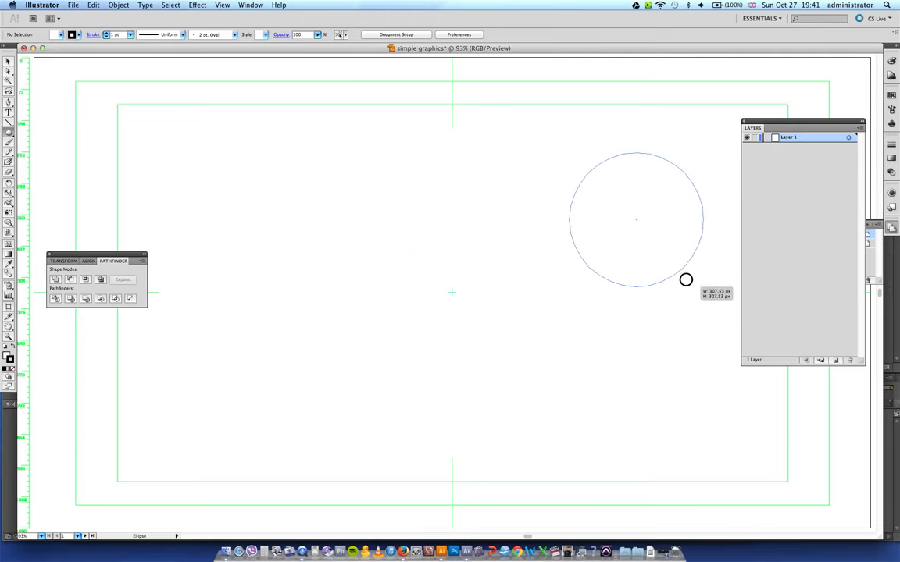
{"action": "left_click_drag", "start_coordinate": [686, 279], "coordinate": [678, 347]}
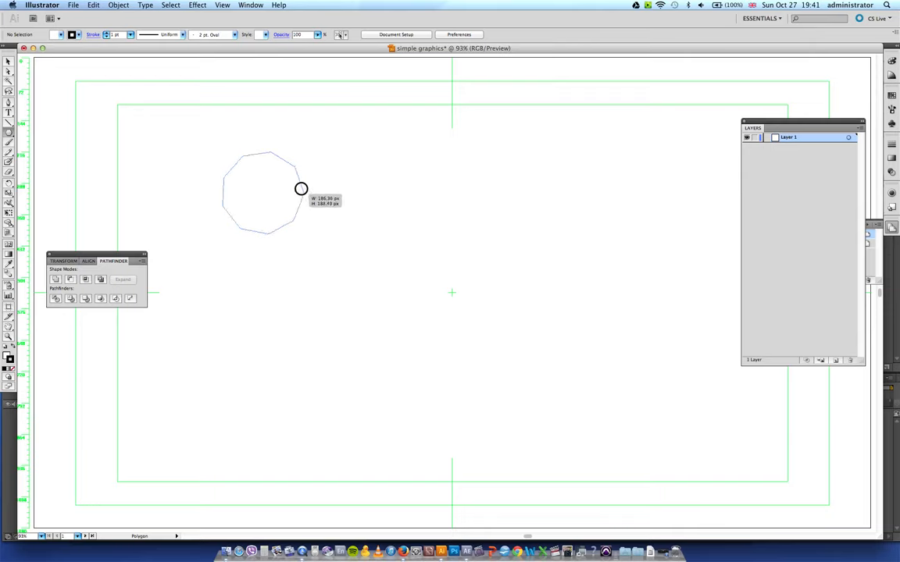
{"action": "left_click_drag", "start_coordinate": [300, 189], "coordinate": [316, 200]}
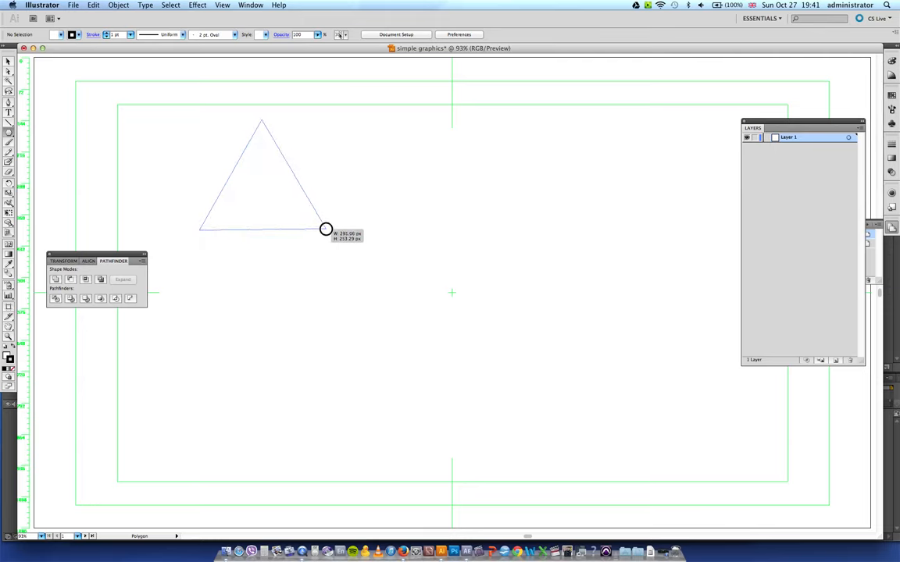
{"action": "left_click_drag", "start_coordinate": [326, 229], "coordinate": [323, 257]}
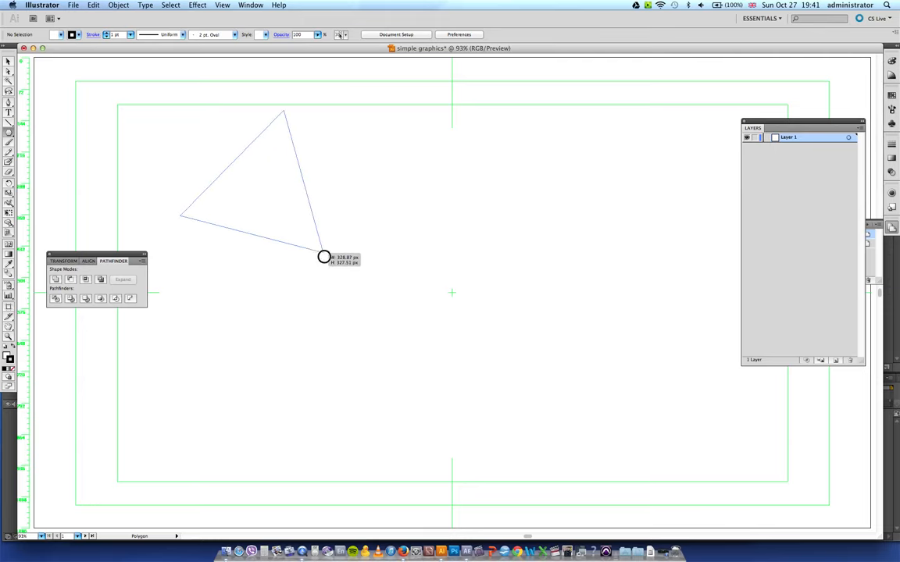
{"action": "left_click_drag", "start_coordinate": [325, 257], "coordinate": [331, 226]}
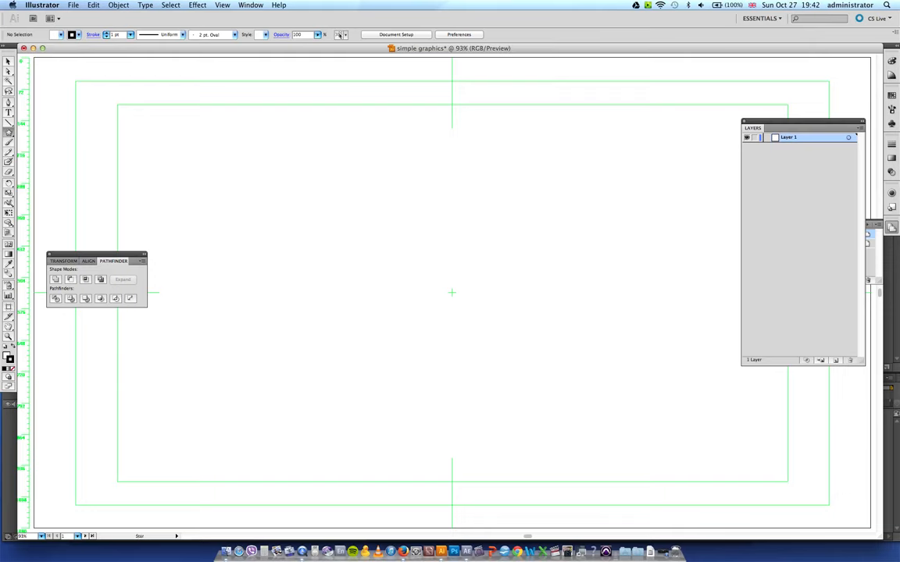
{"action": "left_click_drag", "start_coordinate": [350, 123], "coordinate": [367, 259]}
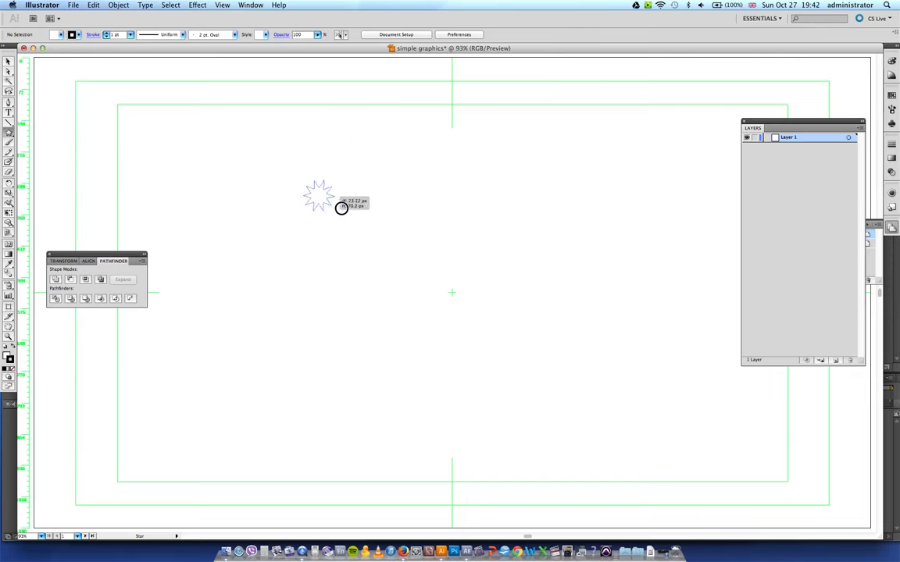
{"action": "left_click_drag", "start_coordinate": [319, 195], "coordinate": [365, 243]}
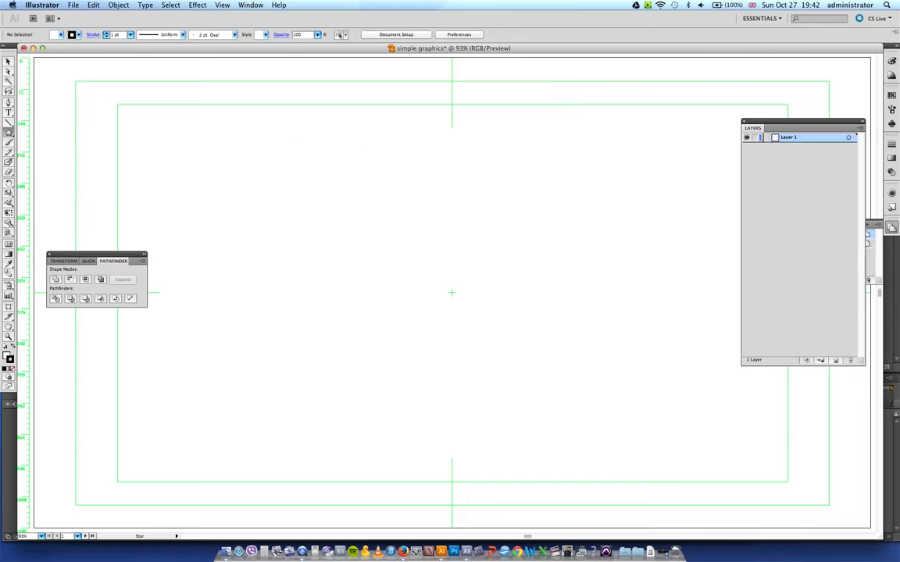
{"action": "left_click", "coordinate": [9, 133]}
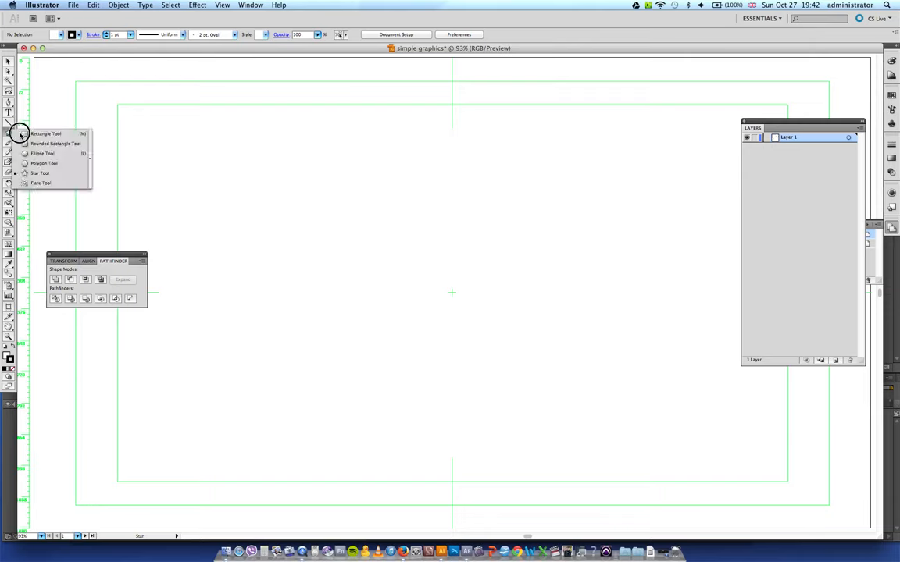
{"action": "mouse_move", "coordinate": [51, 183]}
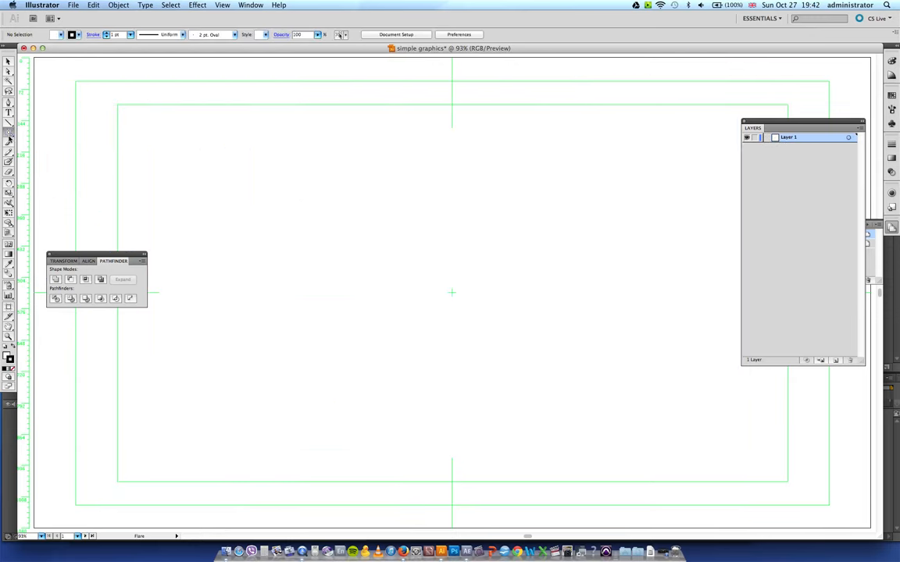
- Reopen the shape tools flyout over the blank artboard
{"action": "left_click", "coordinate": [9, 133]}
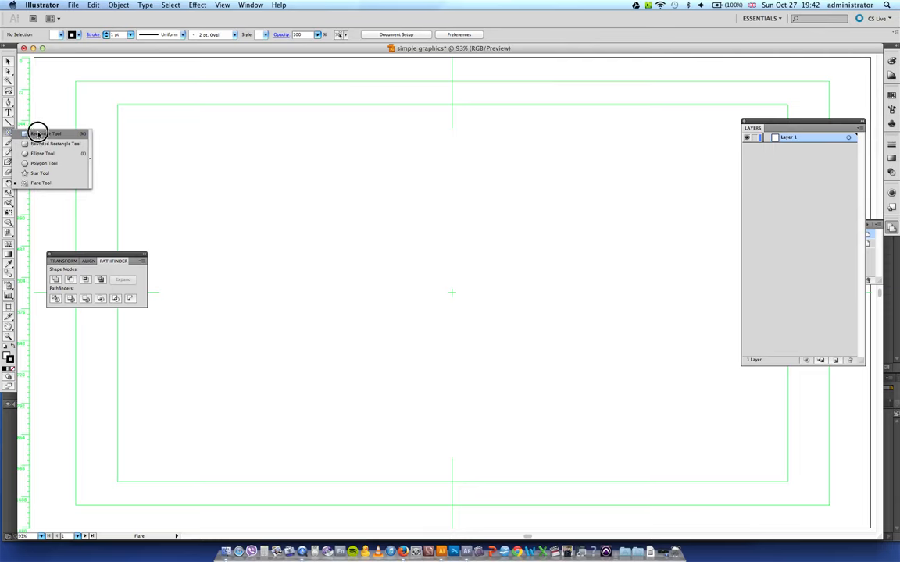
{"action": "mouse_move", "coordinate": [38, 167]}
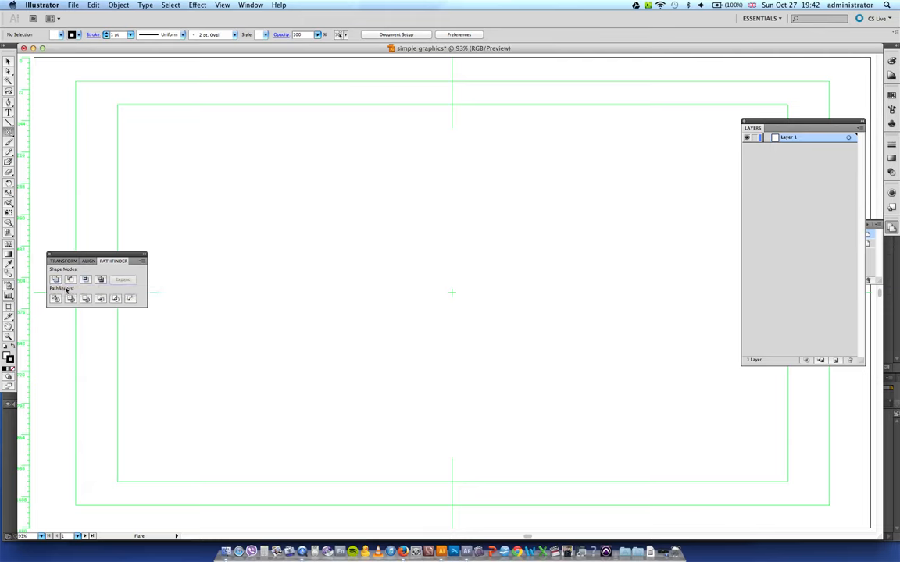
{"action": "mouse_move", "coordinate": [56, 278]}
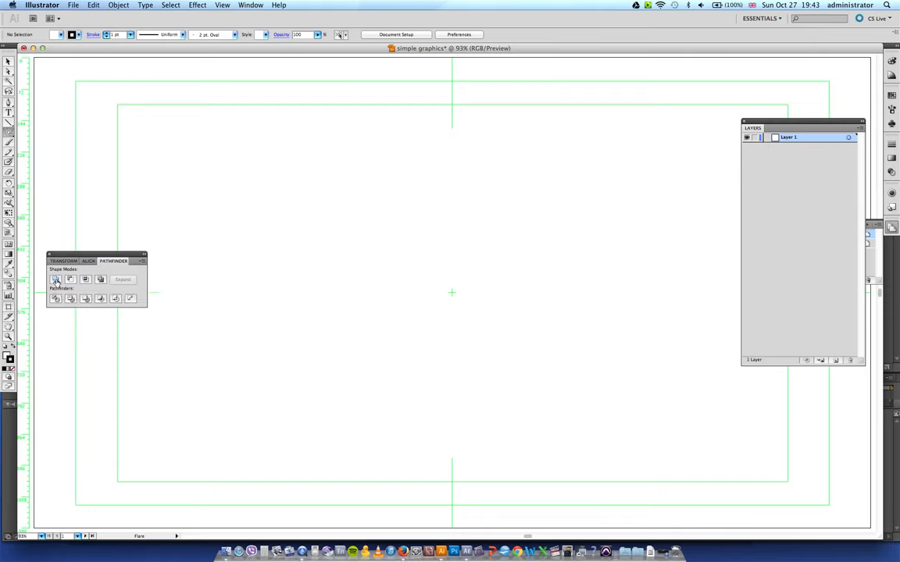
{"action": "mouse_move", "coordinate": [9, 135]}
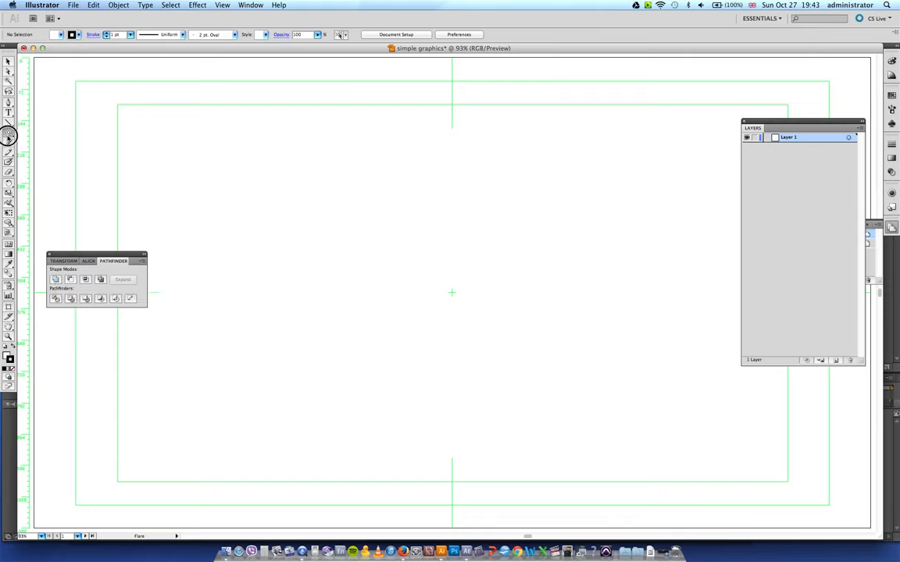
- Draw two overlapping rectangles in the upper-left area of the artboard
{"action": "left_click", "coordinate": [8, 131]}
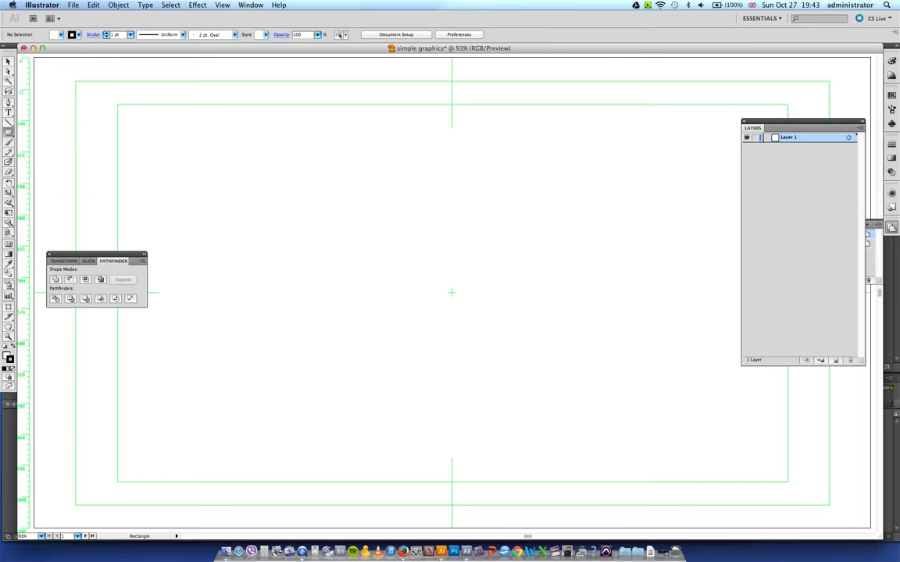
{"action": "left_click_drag", "start_coordinate": [251, 155], "coordinate": [361, 245]}
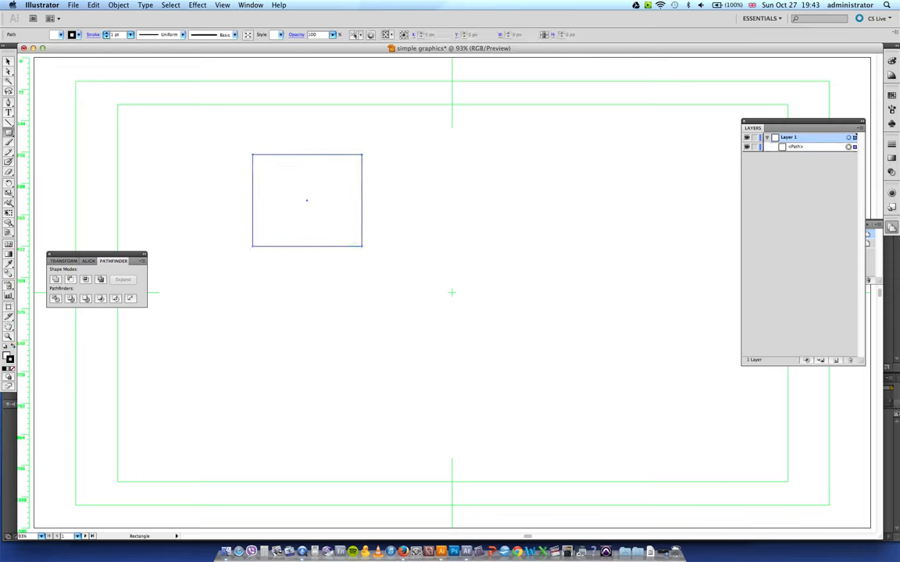
{"action": "left_click_drag", "start_coordinate": [298, 205], "coordinate": [421, 300]}
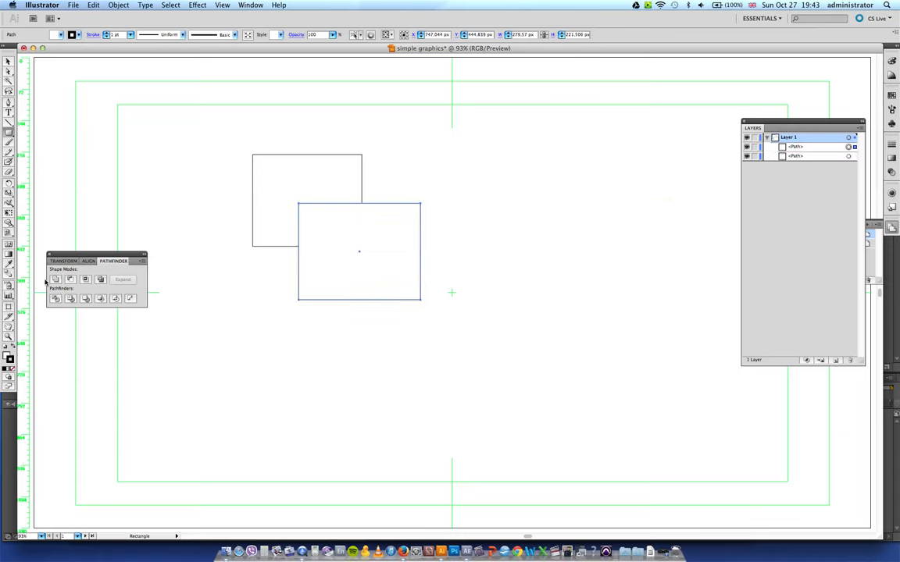
{"action": "mouse_move", "coordinate": [54, 279]}
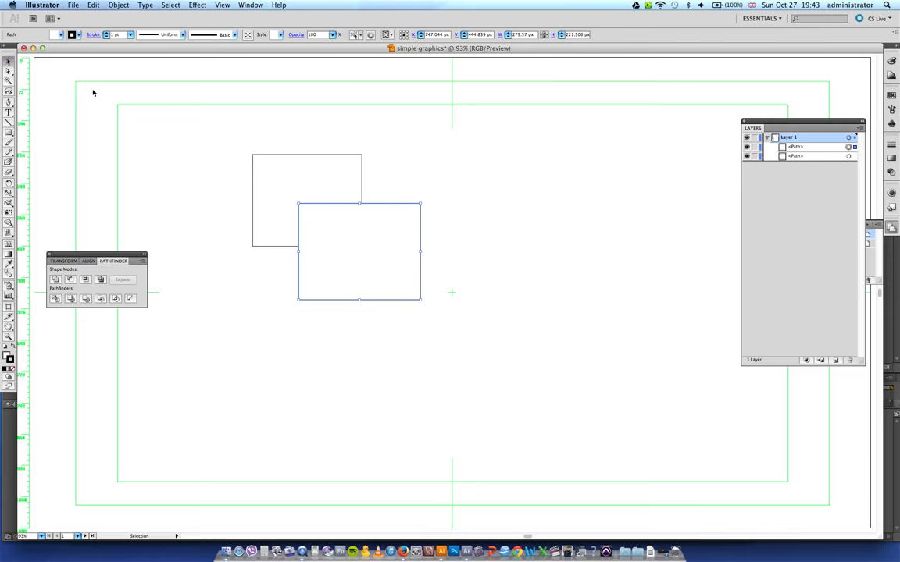
{"action": "mouse_move", "coordinate": [436, 333]}
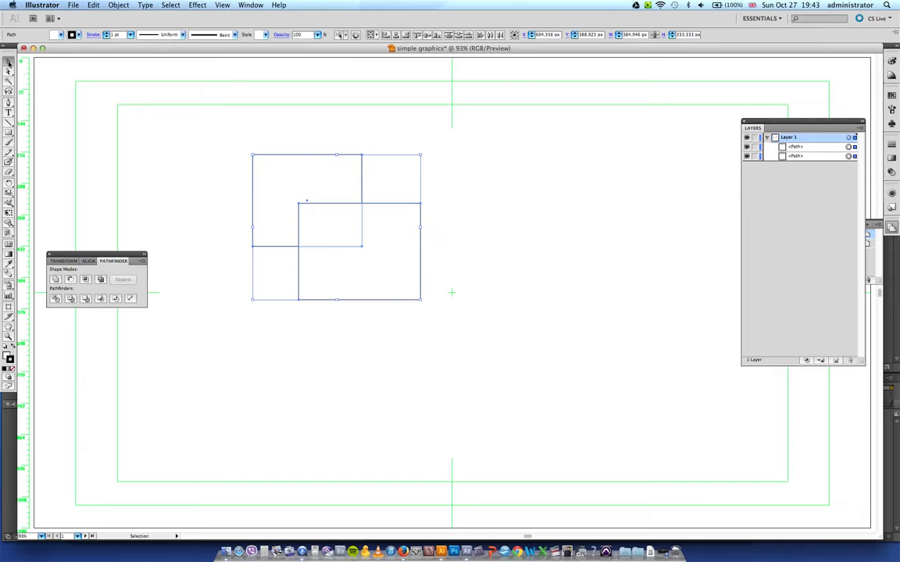
{"action": "mouse_move", "coordinate": [284, 289]}
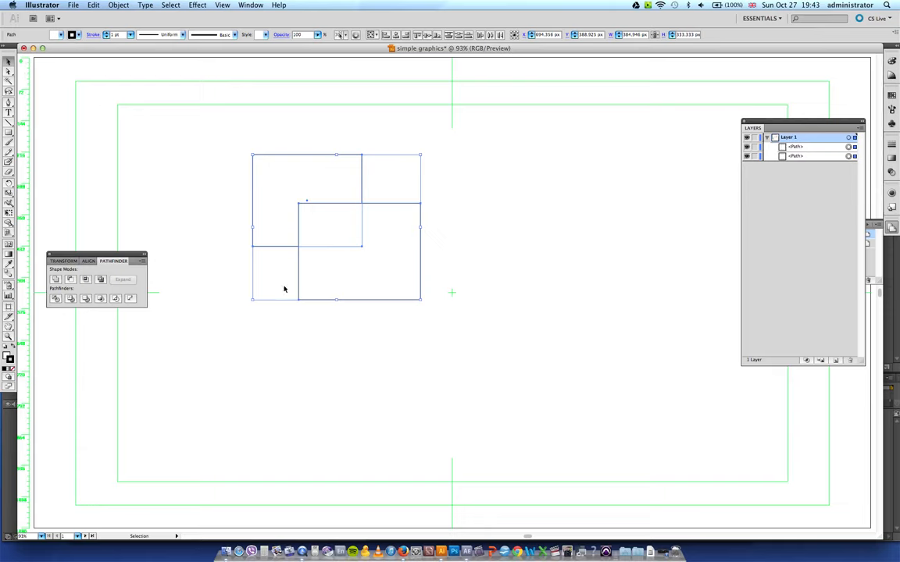
{"action": "mouse_move", "coordinate": [245, 196]}
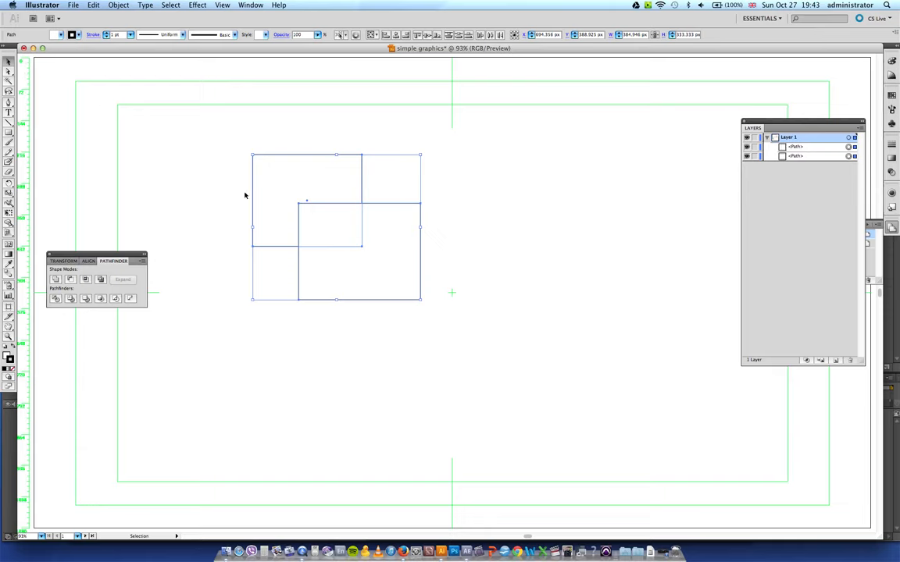
{"action": "left_click", "coordinate": [54, 279]}
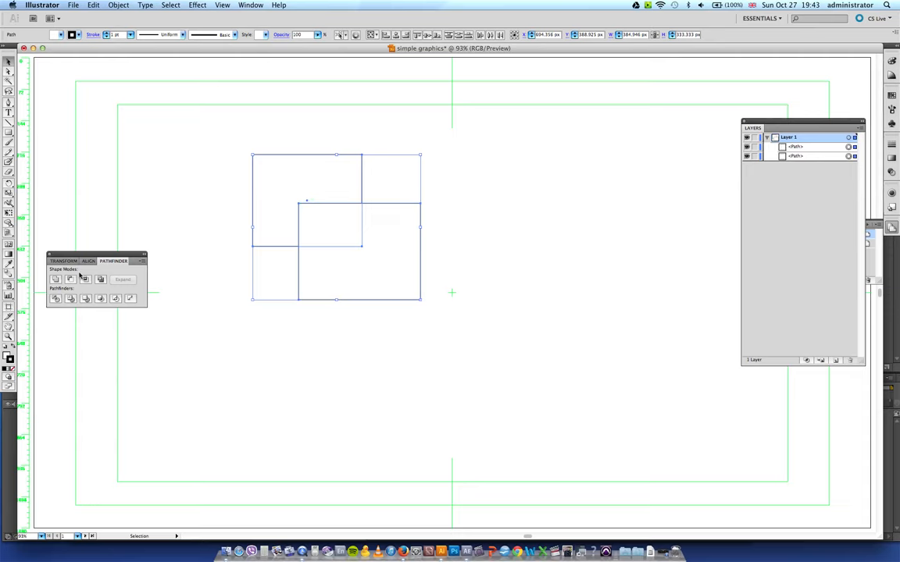
{"action": "mouse_move", "coordinate": [70, 278]}
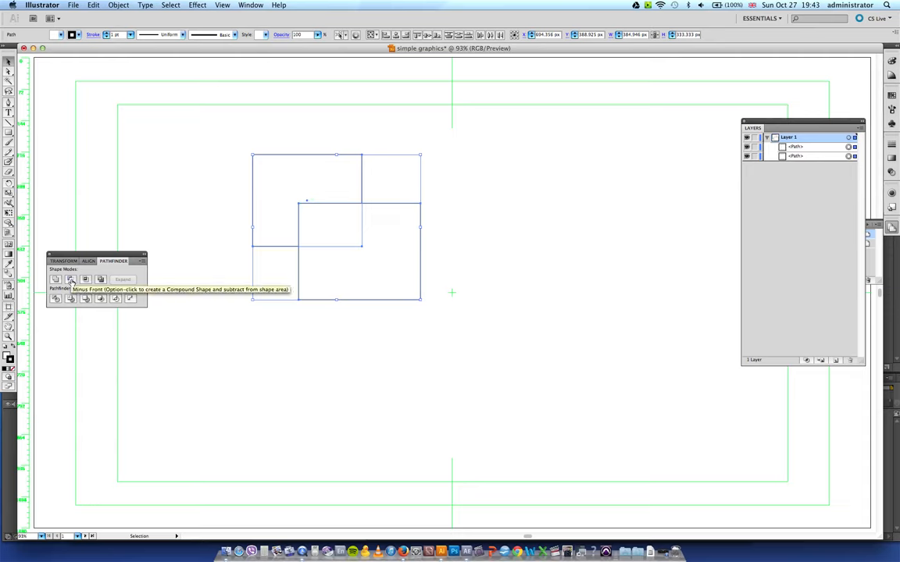
{"action": "left_click", "coordinate": [70, 279]}
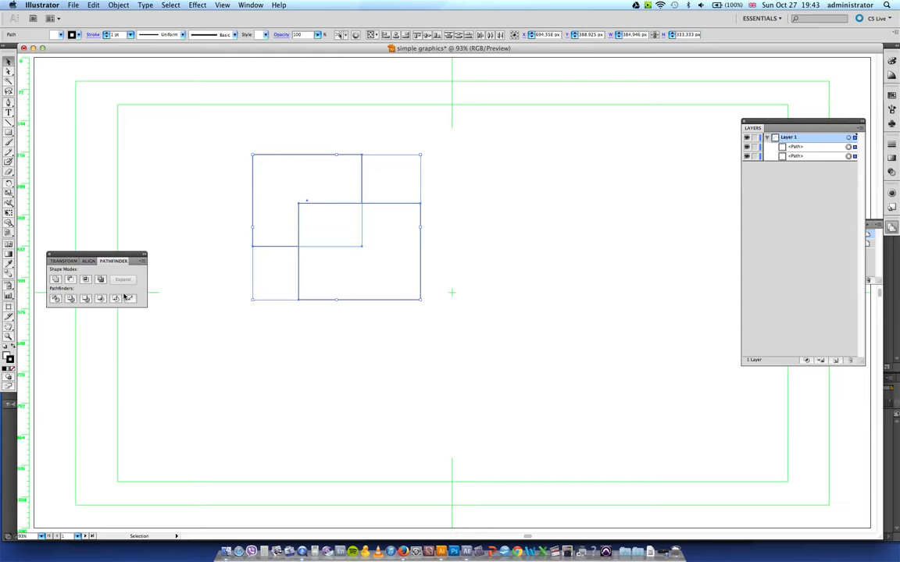
{"action": "mouse_move", "coordinate": [86, 278]}
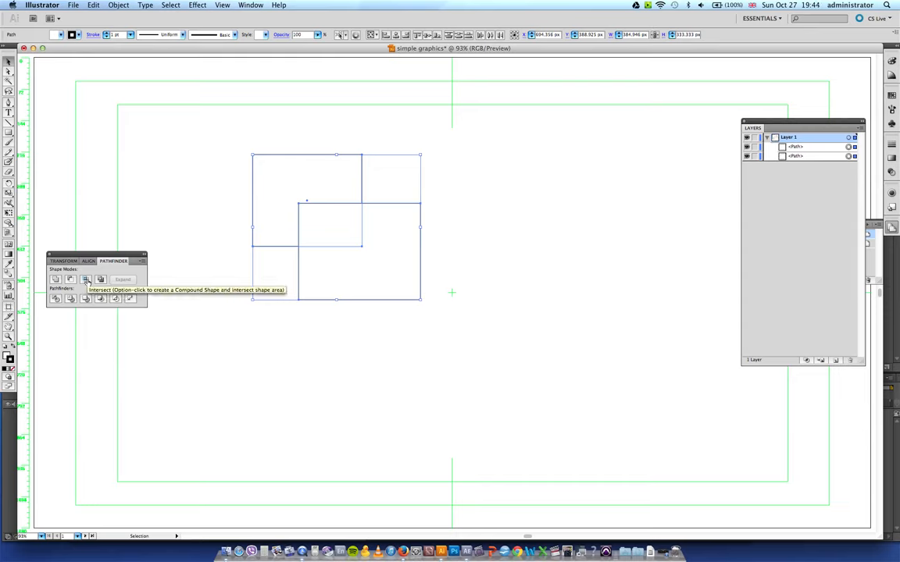
{"action": "left_click", "coordinate": [86, 279]}
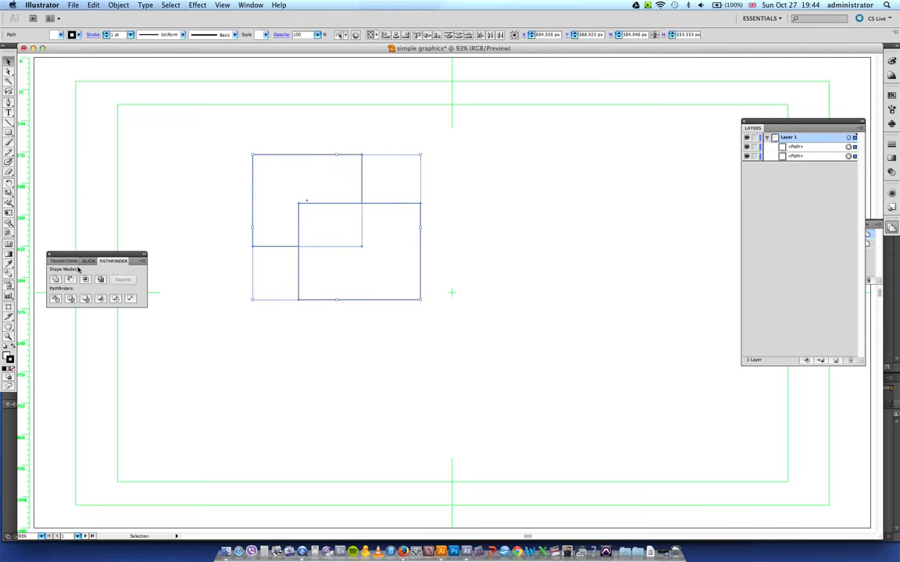
{"action": "mouse_move", "coordinate": [101, 279]}
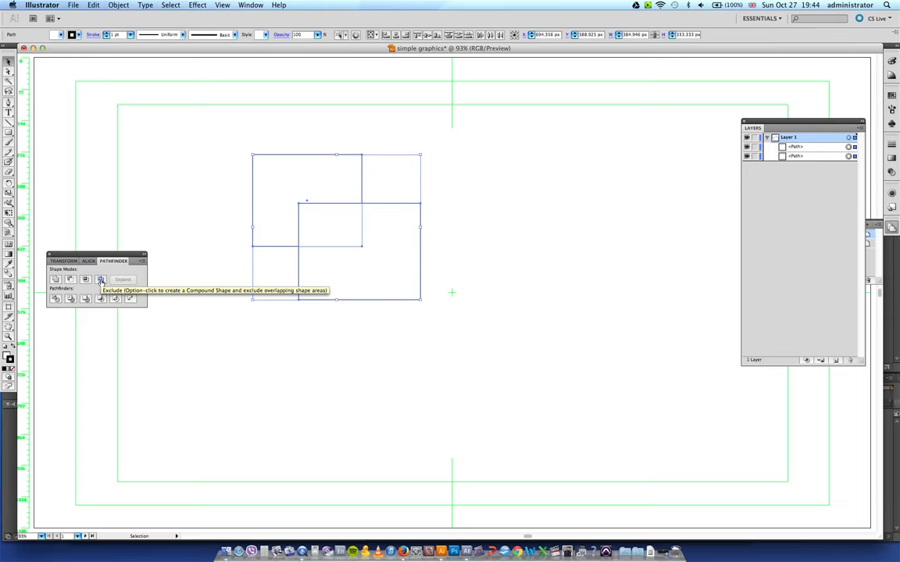
{"action": "left_click", "coordinate": [101, 279]}
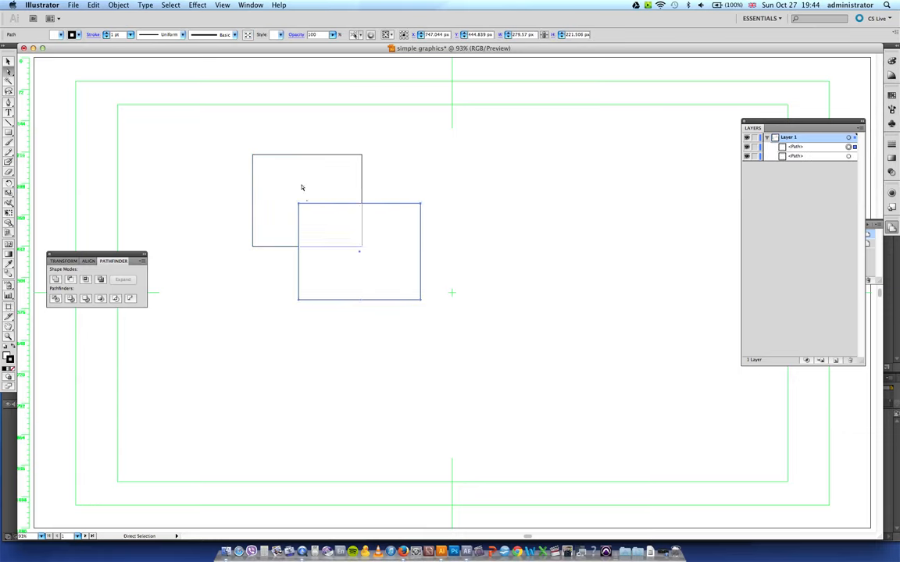
- Pick the Rounded Rectangle tool, then the Ellipse tool, from the shape flyout
{"action": "left_click", "coordinate": [9, 140]}
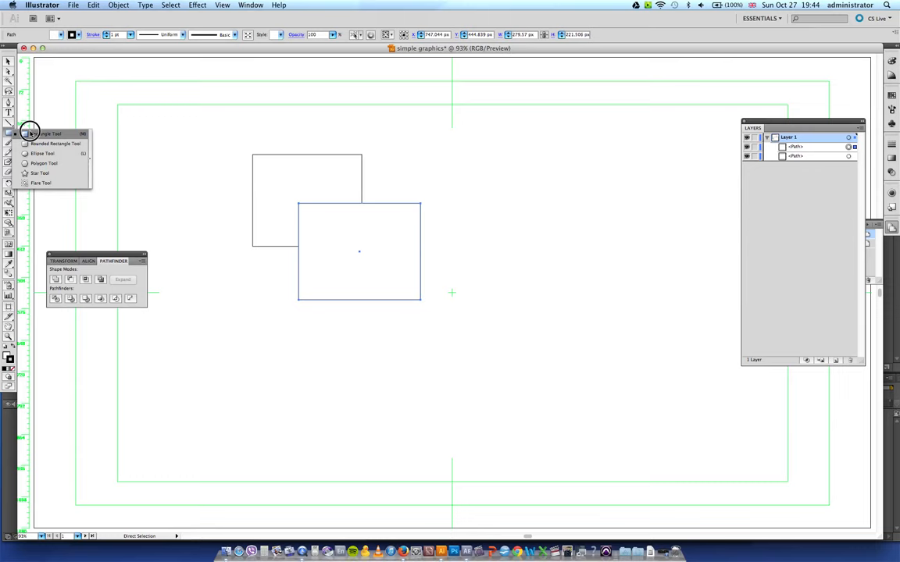
{"action": "left_click", "coordinate": [55, 144]}
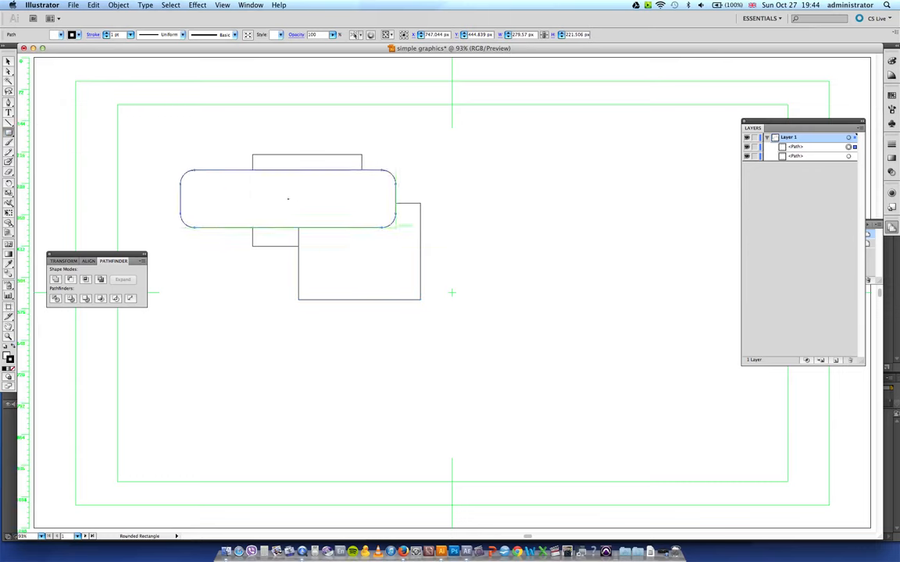
{"action": "left_click", "coordinate": [10, 132]}
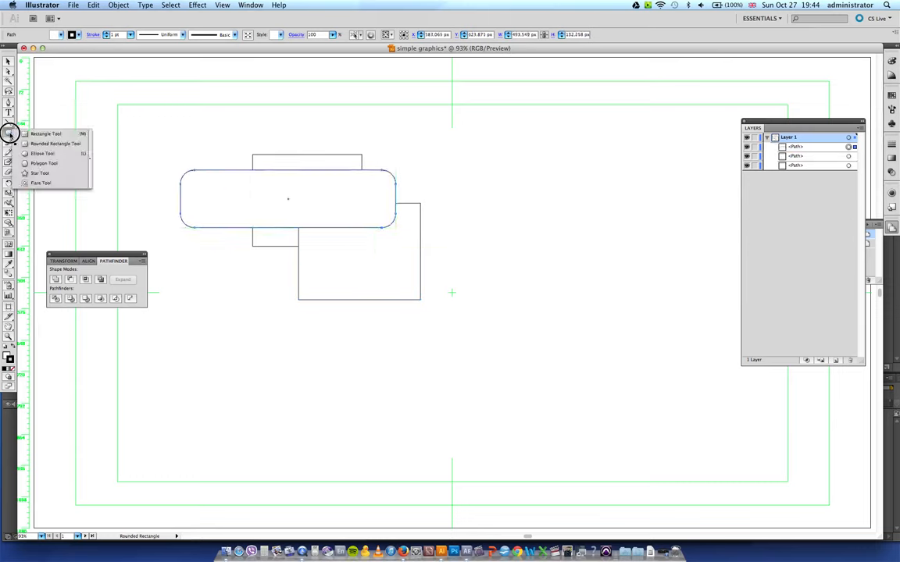
{"action": "left_click", "coordinate": [43, 153]}
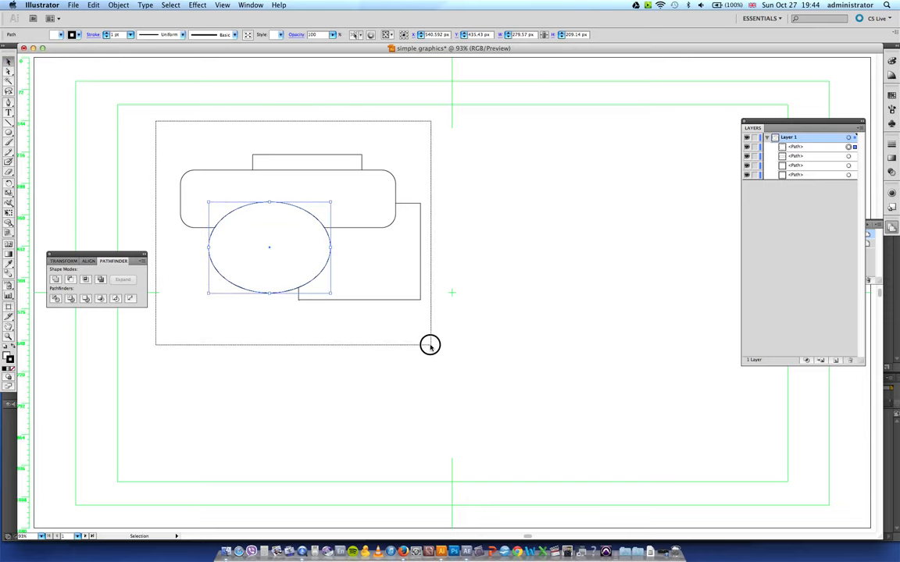
{"action": "left_click", "coordinate": [55, 298]}
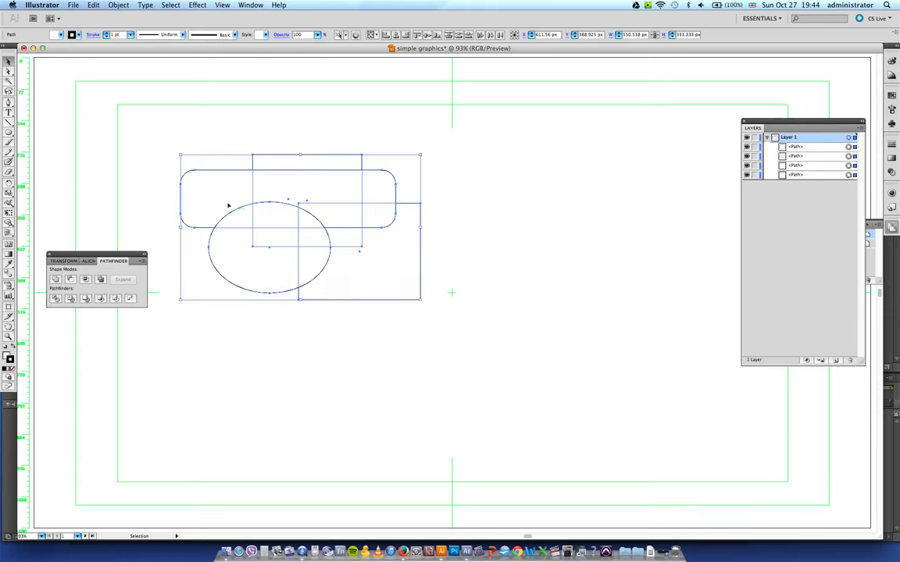
{"action": "mouse_move", "coordinate": [244, 186]}
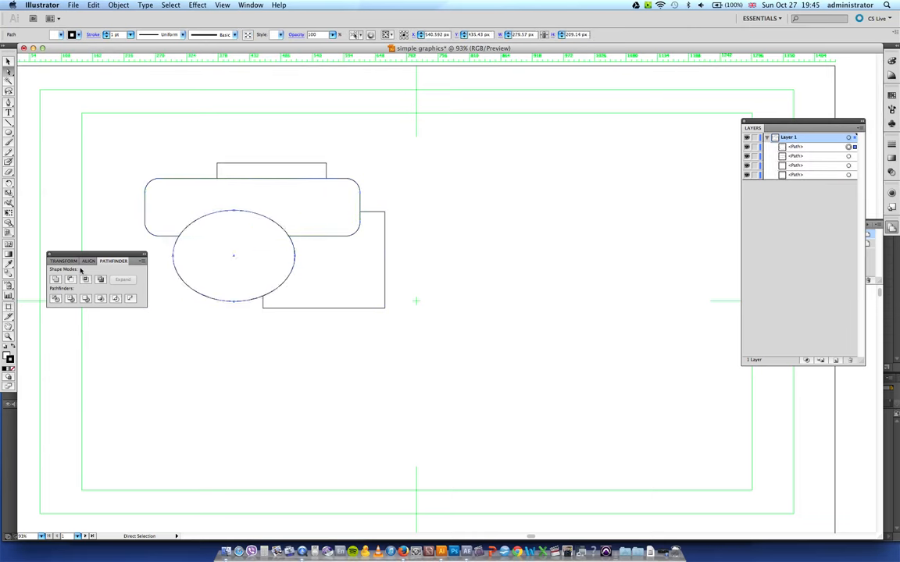
{"action": "mouse_move", "coordinate": [70, 299]}
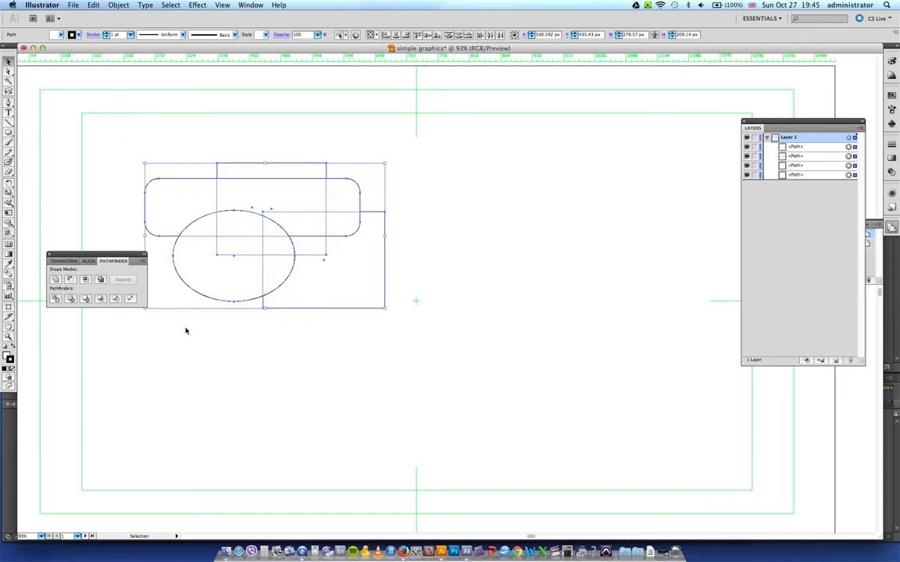
{"action": "mouse_move", "coordinate": [71, 299]}
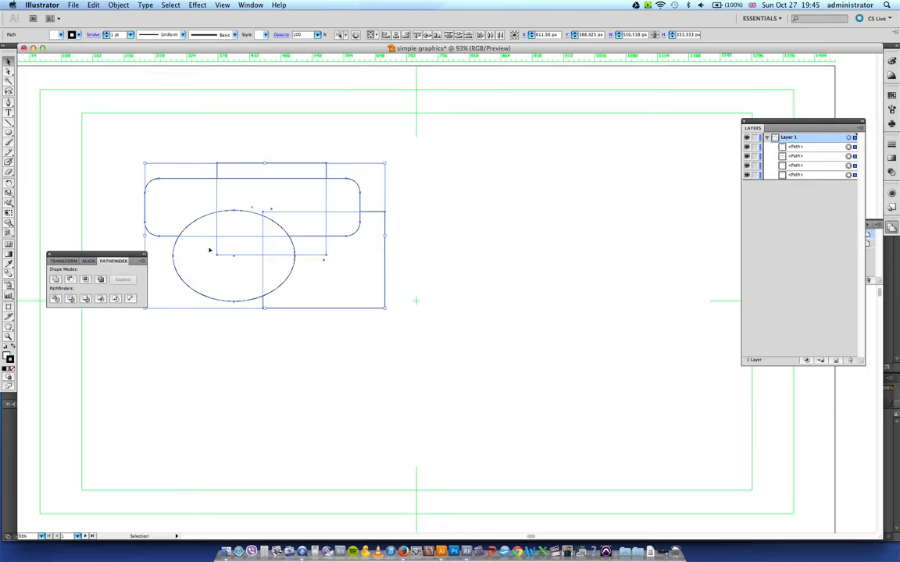
{"action": "mouse_move", "coordinate": [193, 231]}
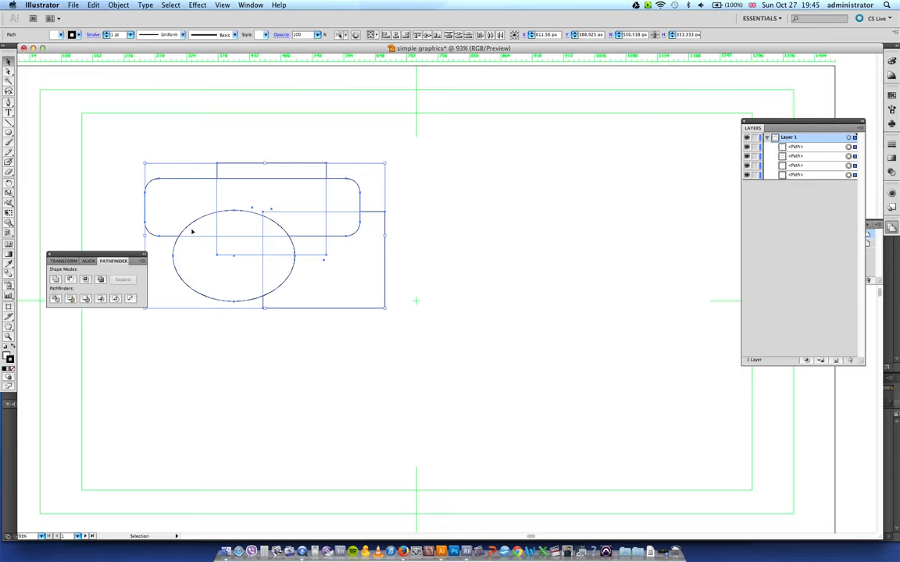
{"action": "mouse_move", "coordinate": [206, 248]}
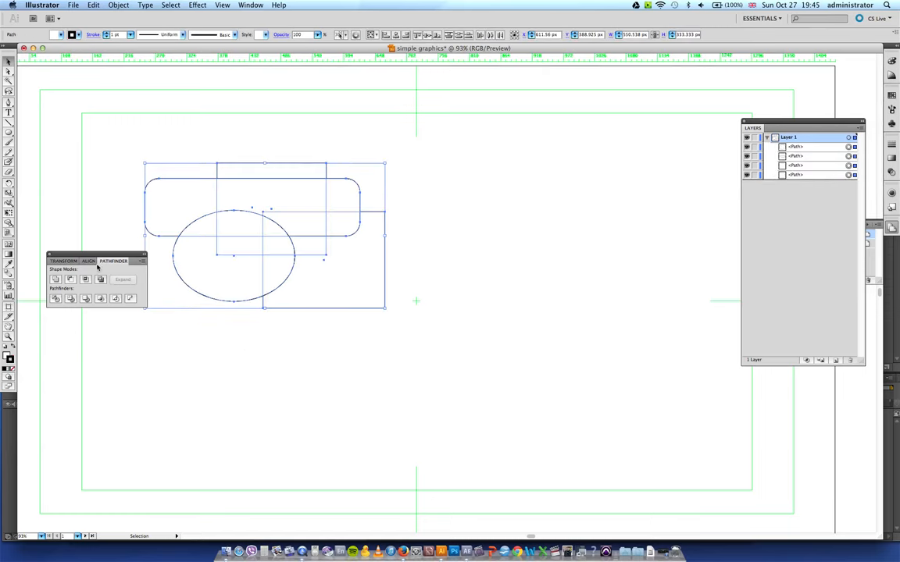
- Apply Pathfinder Trim, then drag the ellipse out of the red combined shape
{"action": "left_click_drag", "start_coordinate": [89, 260], "coordinate": [94, 153]}
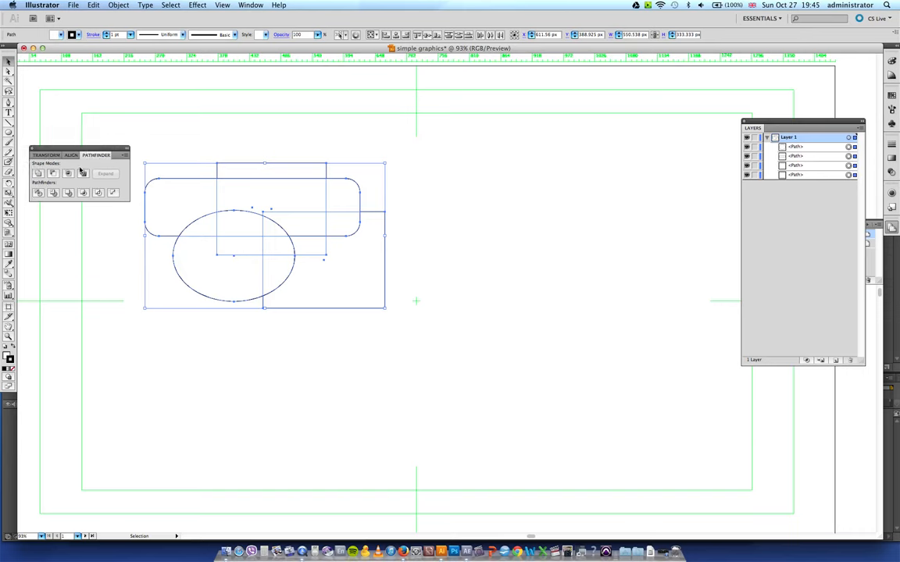
{"action": "mouse_move", "coordinate": [24, 355]}
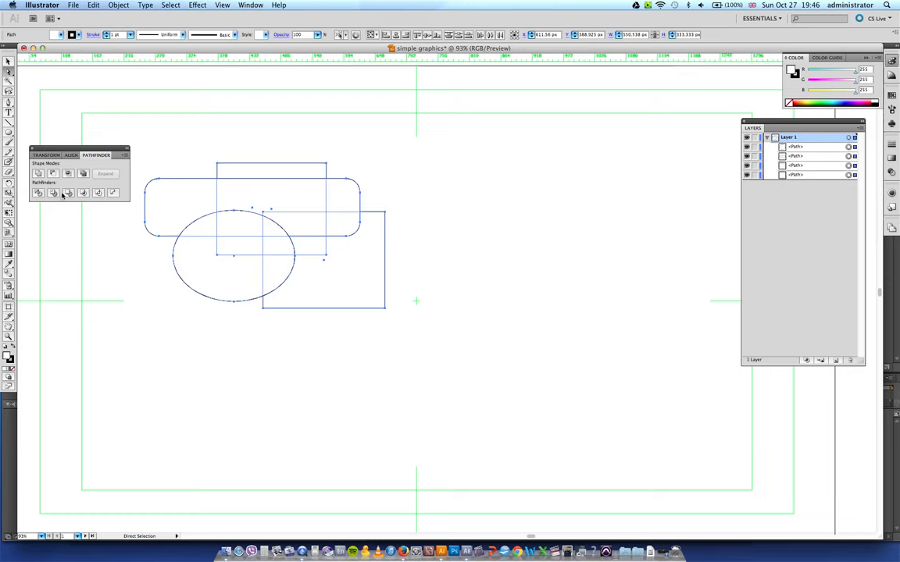
{"action": "mouse_move", "coordinate": [53, 193]}
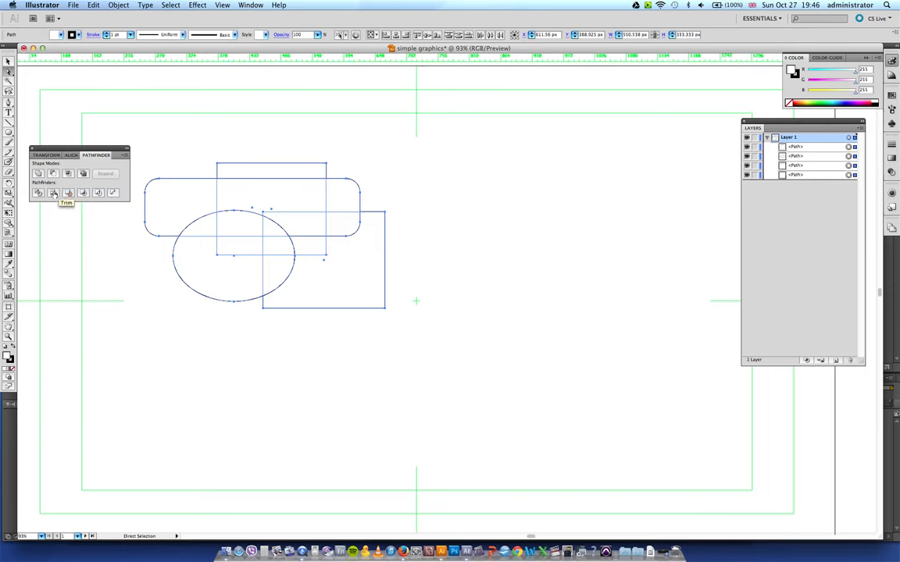
{"action": "left_click", "coordinate": [53, 193]}
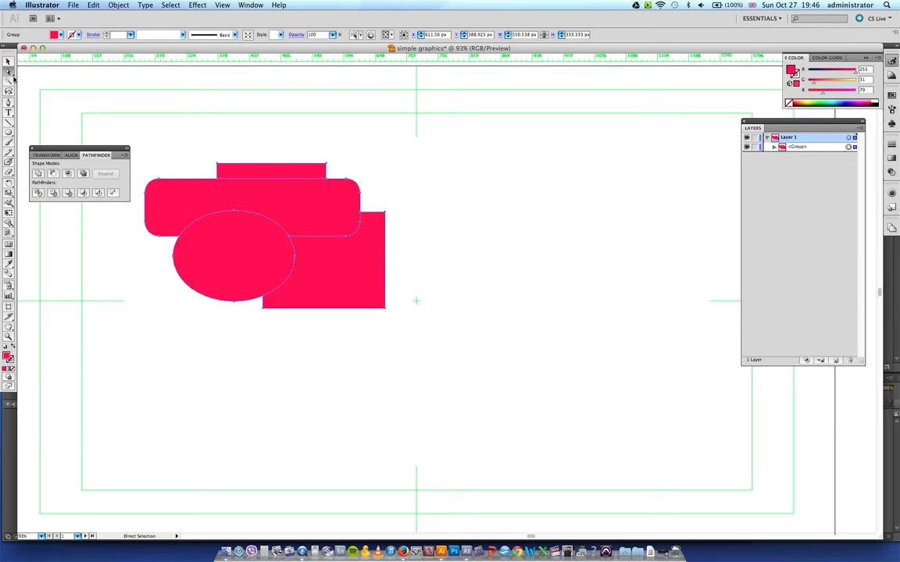
{"action": "left_click", "coordinate": [205, 253]}
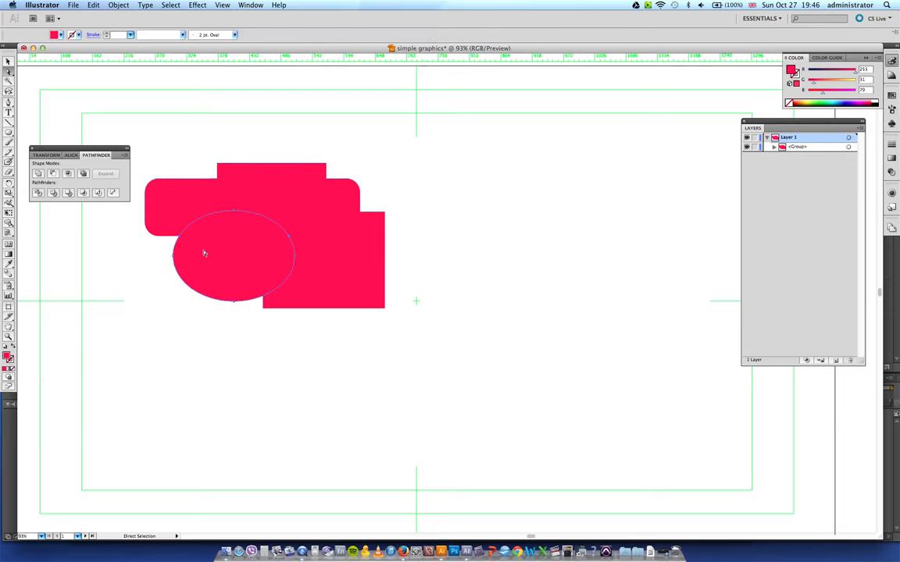
{"action": "left_click_drag", "start_coordinate": [234, 258], "coordinate": [169, 320]}
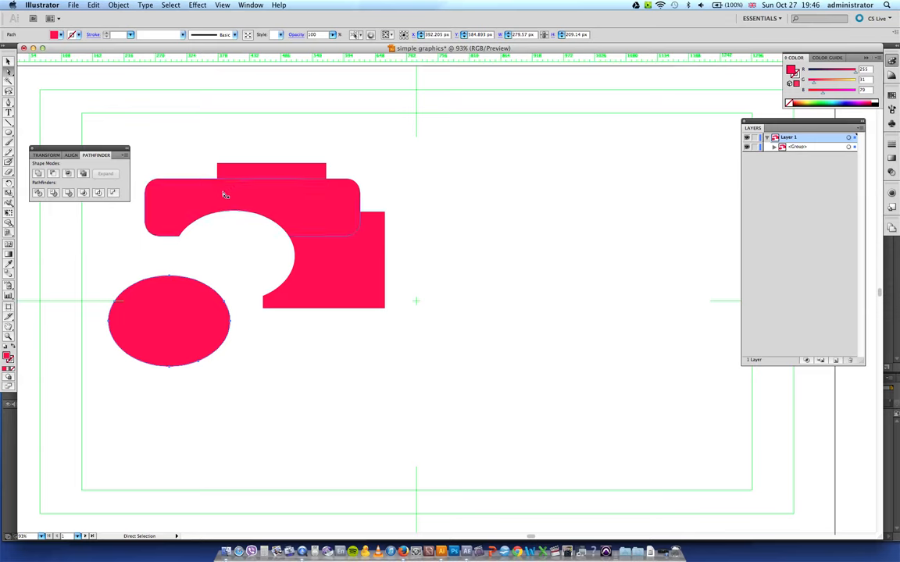
{"action": "left_click_drag", "start_coordinate": [226, 195], "coordinate": [275, 193]}
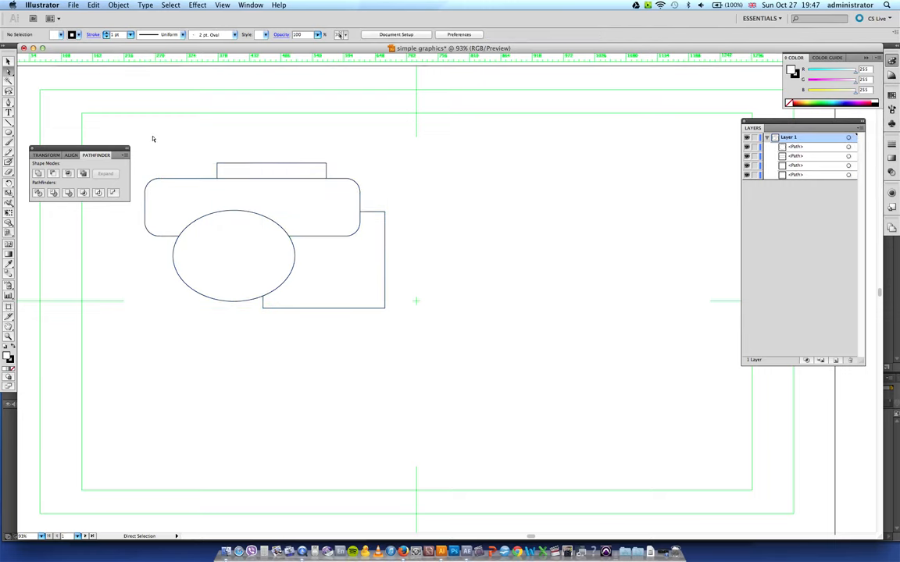
{"action": "left_click_drag", "start_coordinate": [153, 139], "coordinate": [388, 354]}
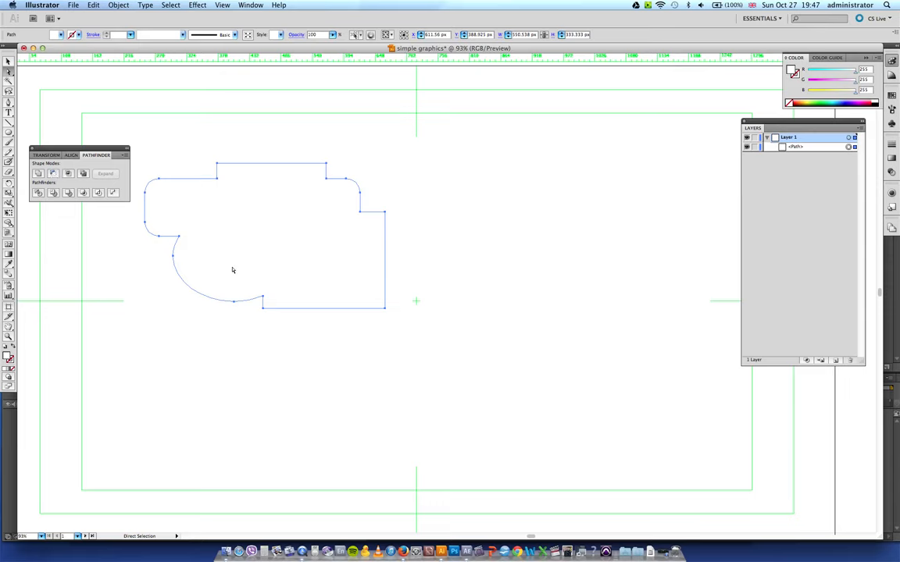
{"action": "mouse_move", "coordinate": [221, 228]}
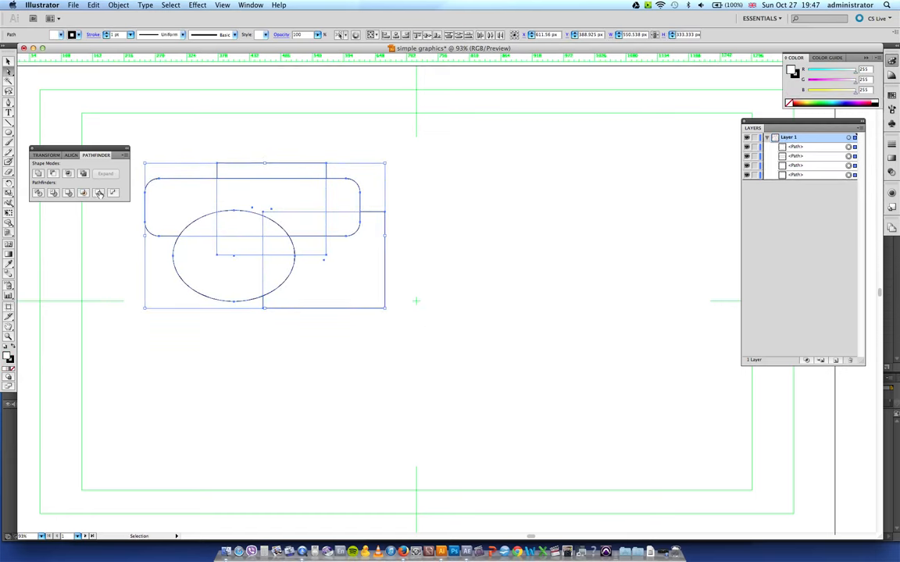
{"action": "mouse_move", "coordinate": [83, 193]}
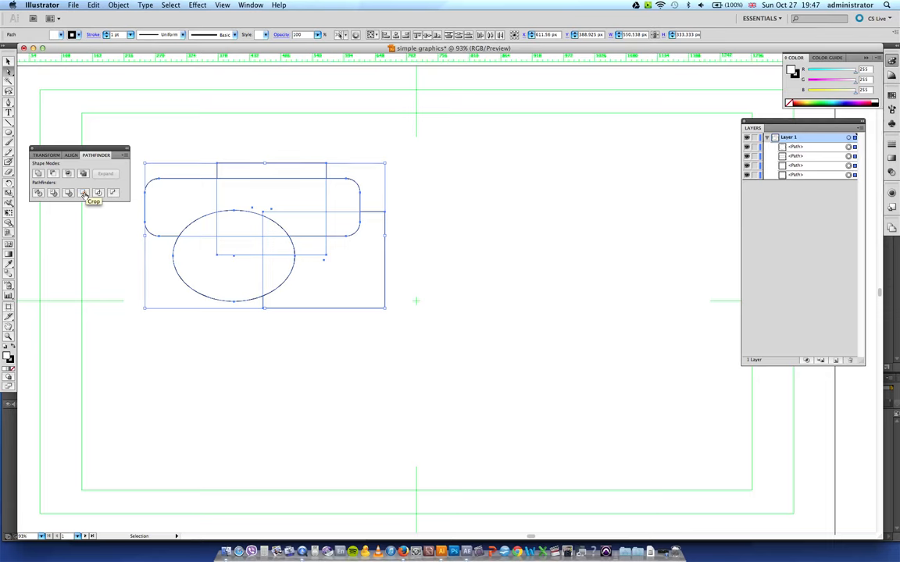
{"action": "left_click", "coordinate": [84, 192]}
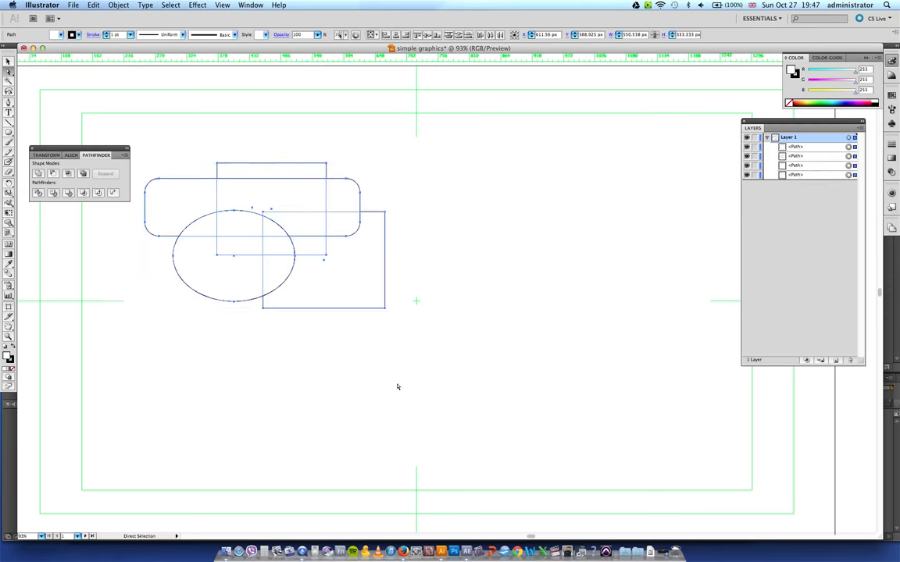
{"action": "mouse_move", "coordinate": [113, 193]}
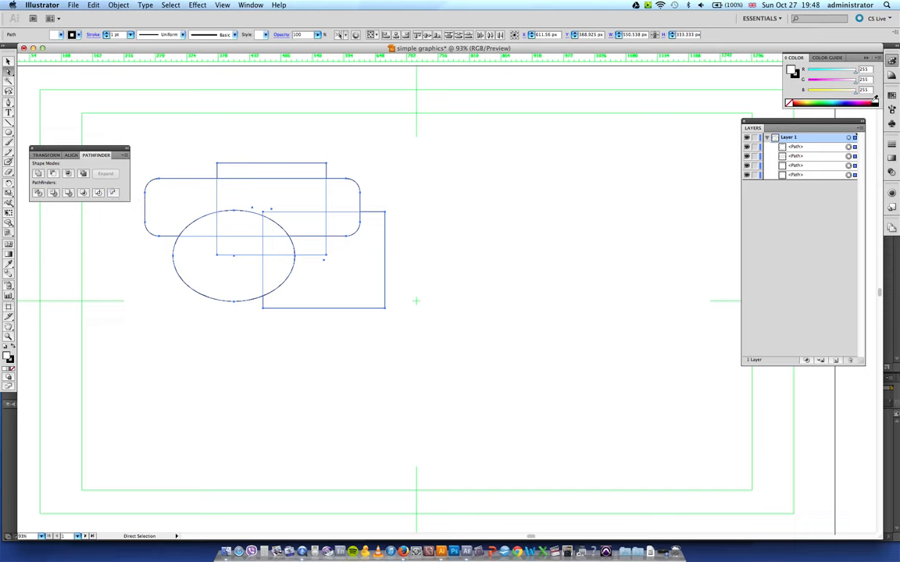
- Fill the selected shapes with red and undo the trial Pathfinder trim
{"action": "left_click", "coordinate": [97, 193]}
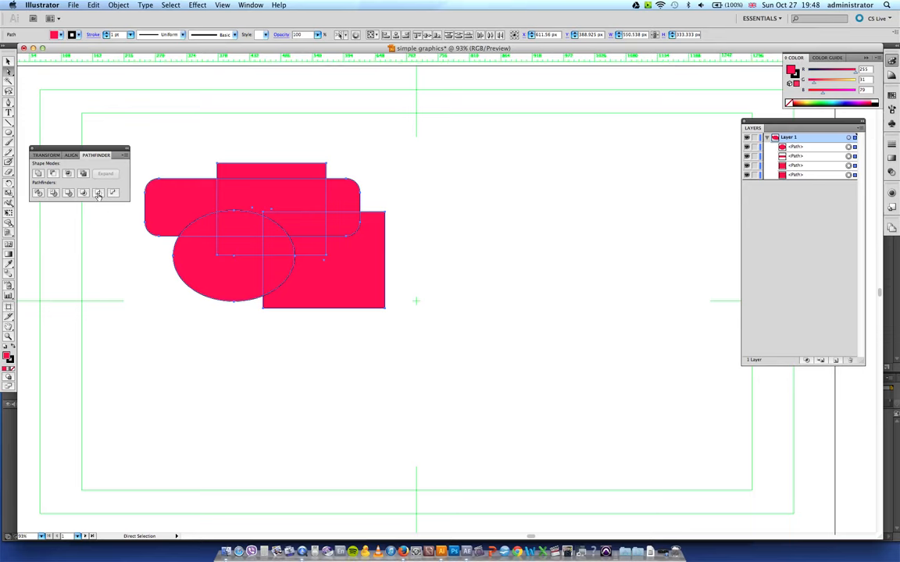
{"action": "mouse_move", "coordinate": [98, 193]}
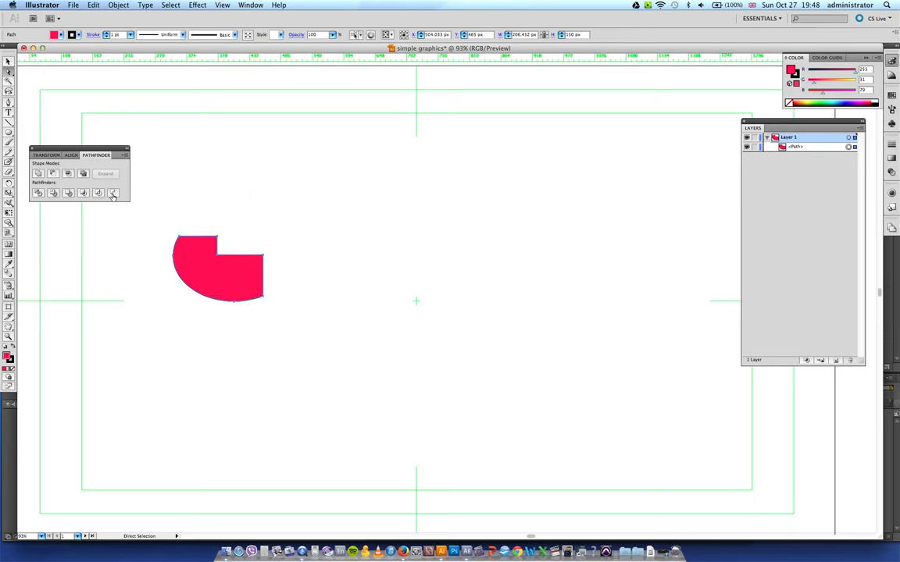
{"action": "key", "text": "Cmd+Z"}
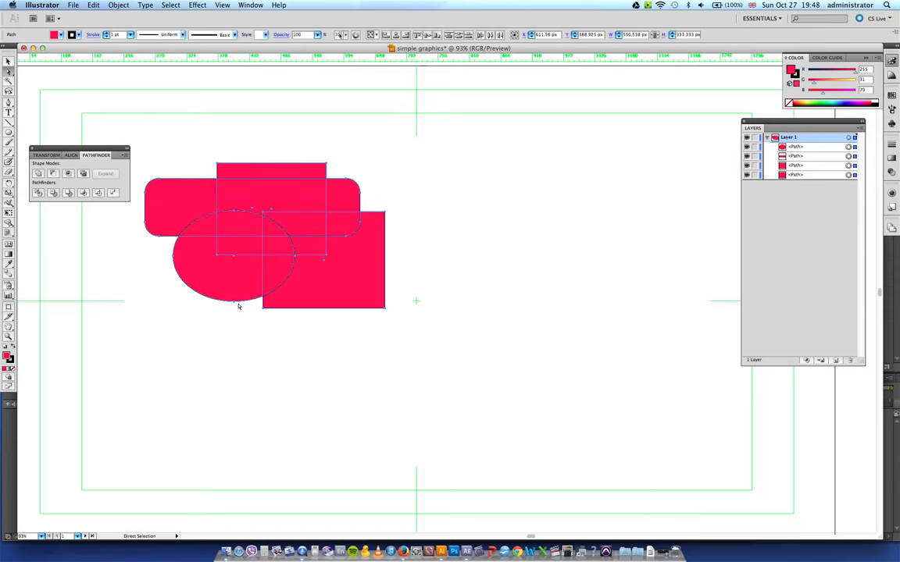
{"action": "mouse_move", "coordinate": [232, 216]}
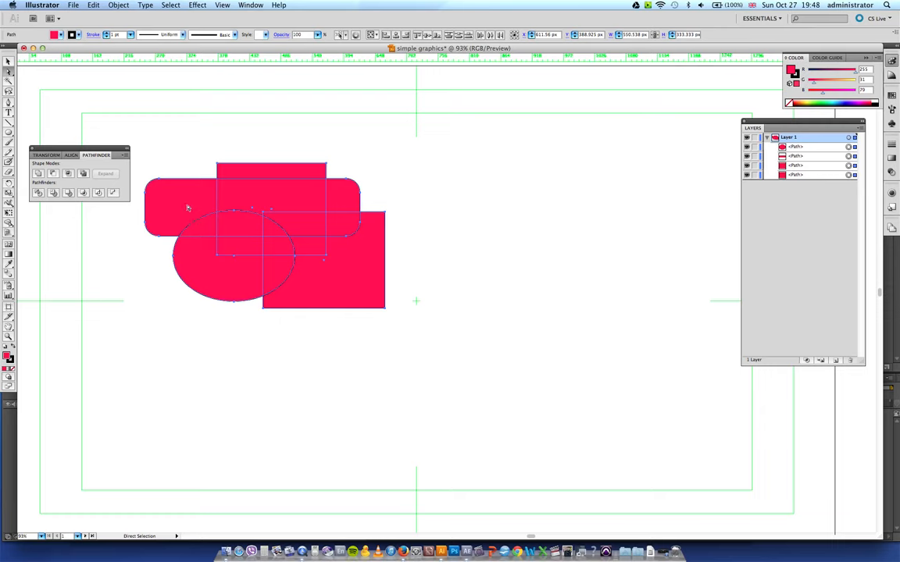
{"action": "mouse_move", "coordinate": [264, 259]}
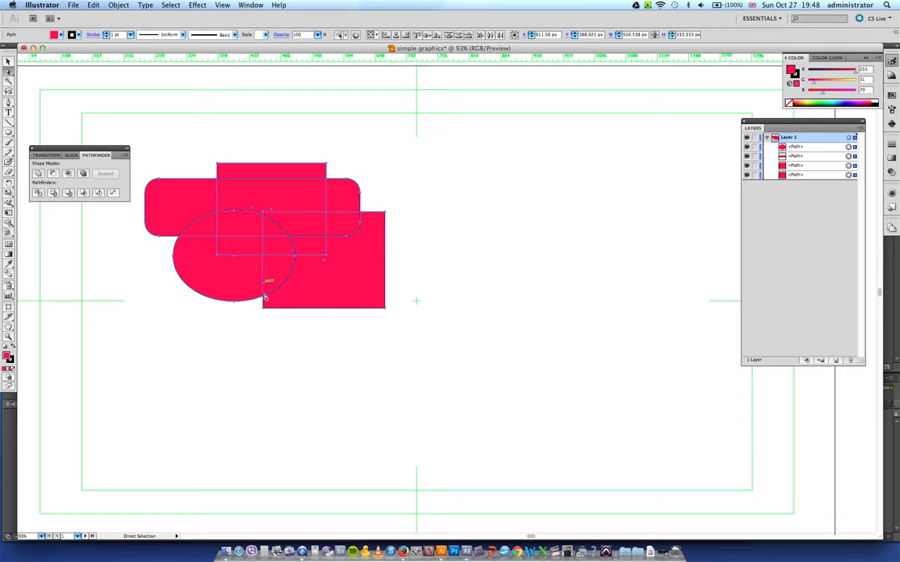
{"action": "mouse_move", "coordinate": [113, 193]}
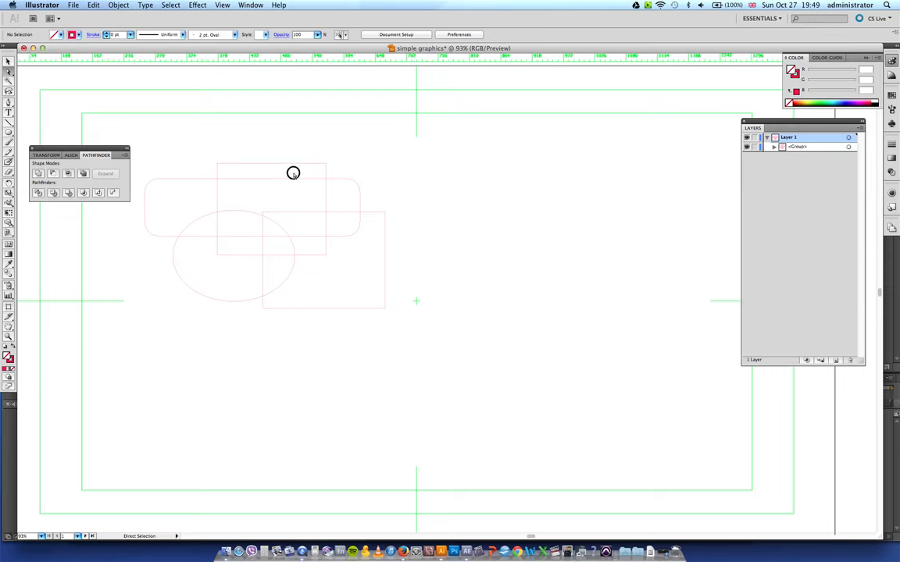
- Group the four shapes and set them to no fill with a thin outline
{"action": "left_click", "coordinate": [272, 166]}
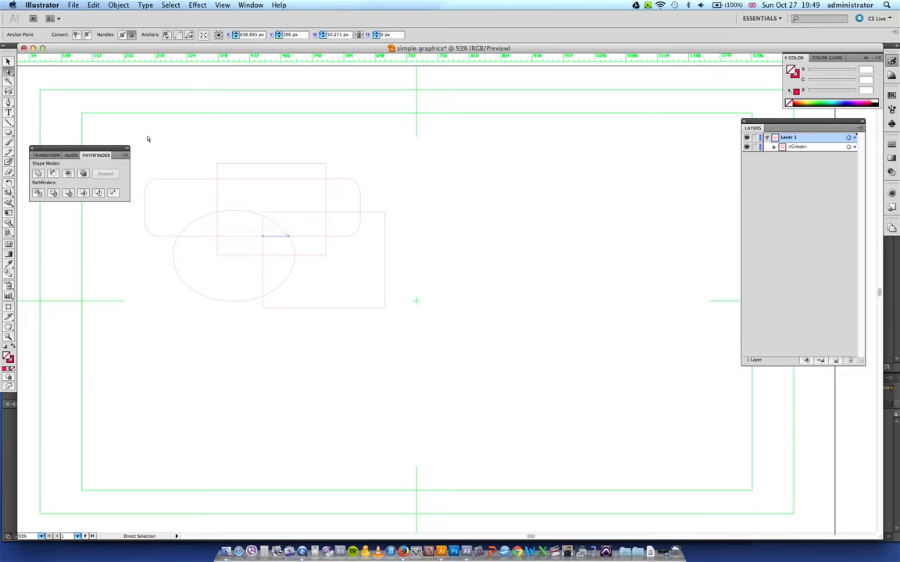
{"action": "mouse_move", "coordinate": [150, 131]}
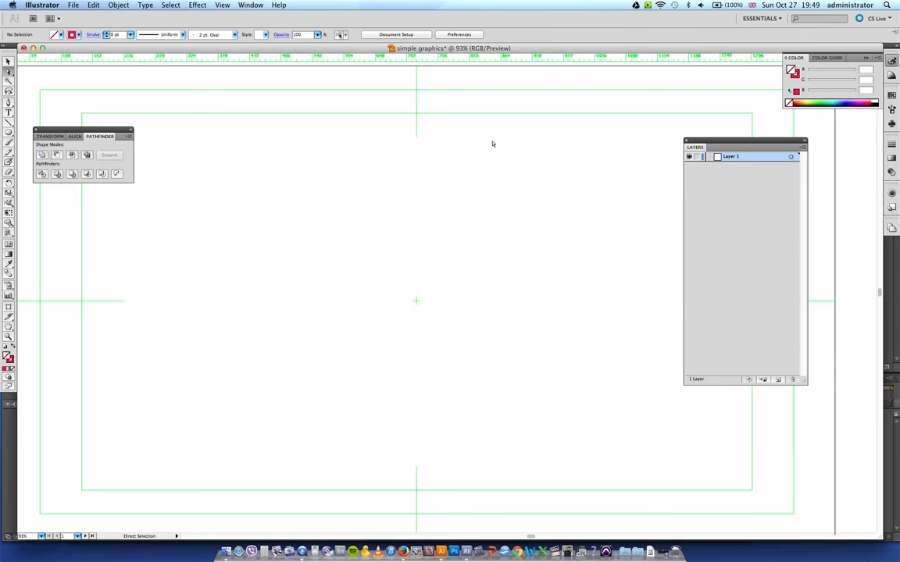
- Rename Layer 1 to 'head' and draw a head circle near the top centre
{"action": "double_click", "coordinate": [730, 156]}
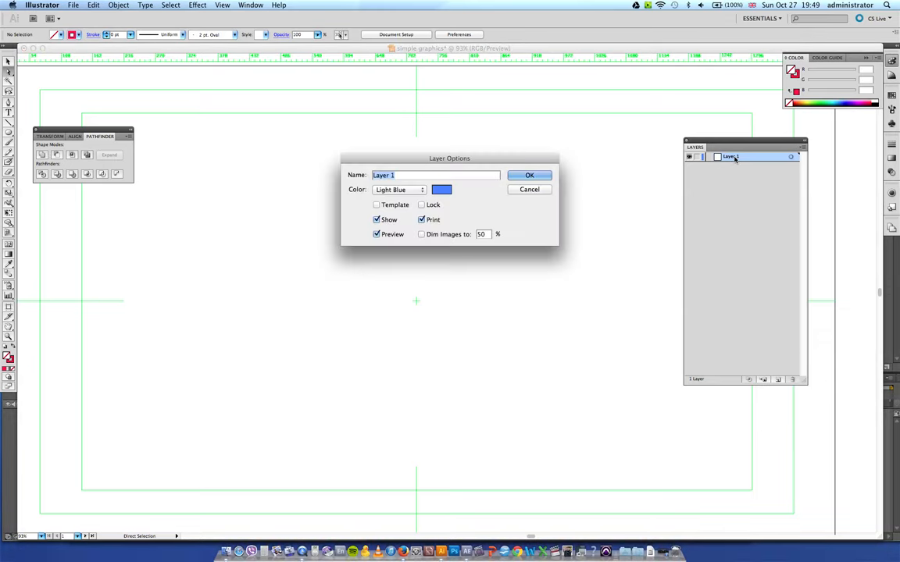
{"action": "left_click", "coordinate": [529, 175]}
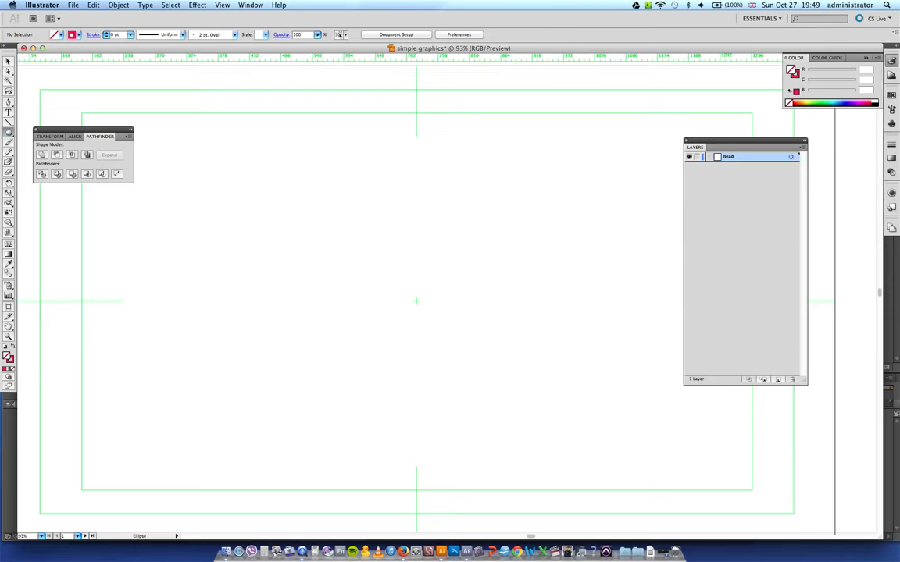
{"action": "left_click_drag", "start_coordinate": [303, 181], "coordinate": [335, 213]}
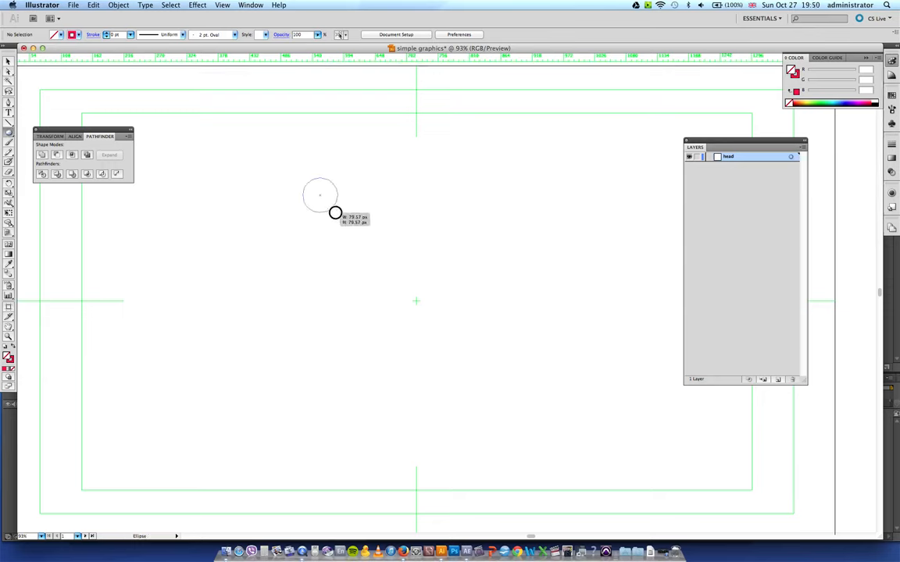
{"action": "left_click_drag", "start_coordinate": [336, 212], "coordinate": [346, 215]}
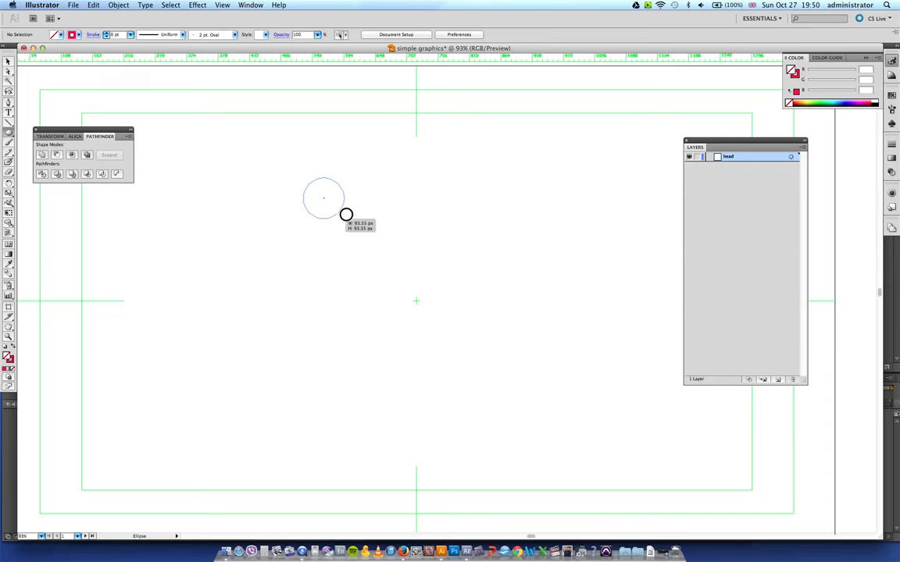
{"action": "left_click_drag", "start_coordinate": [346, 214], "coordinate": [417, 196]}
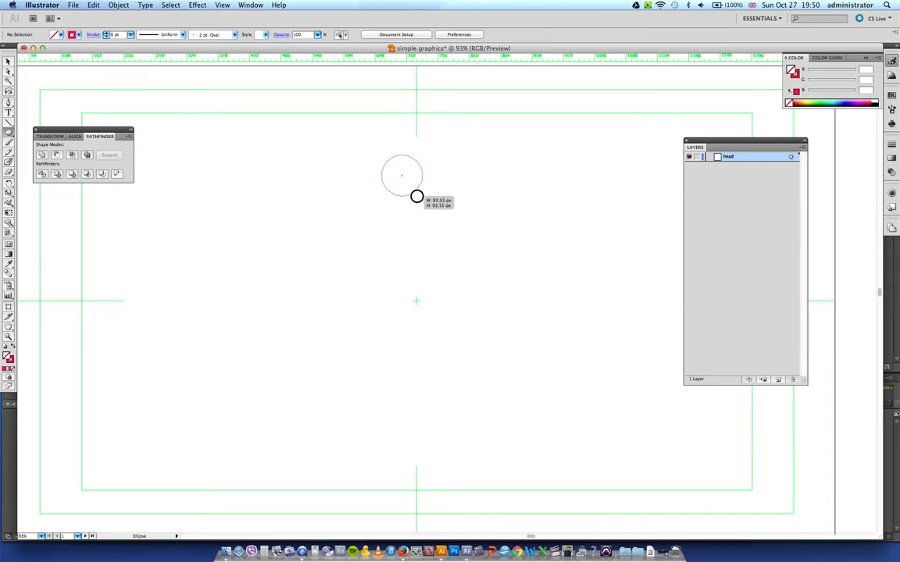
{"action": "left_click_drag", "start_coordinate": [418, 196], "coordinate": [445, 210]}
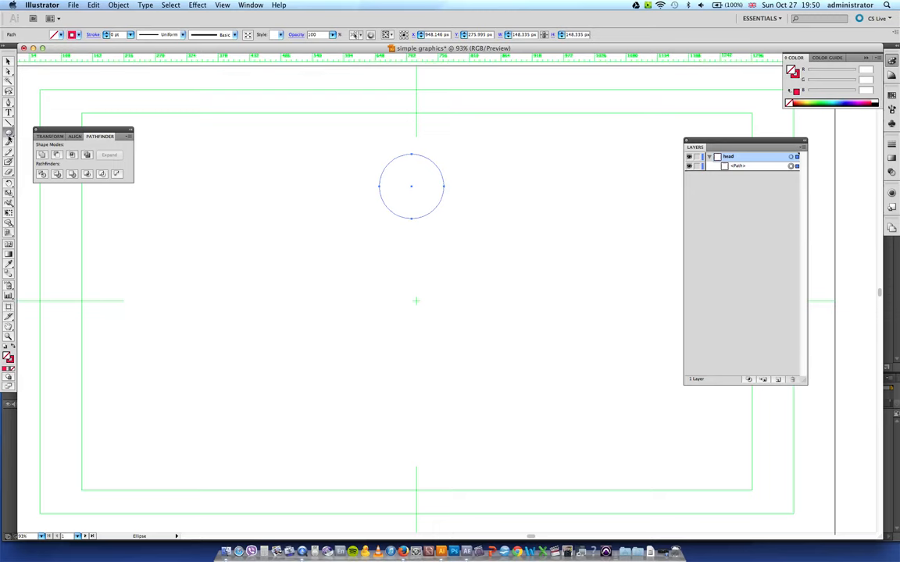
{"action": "left_click", "coordinate": [10, 142]}
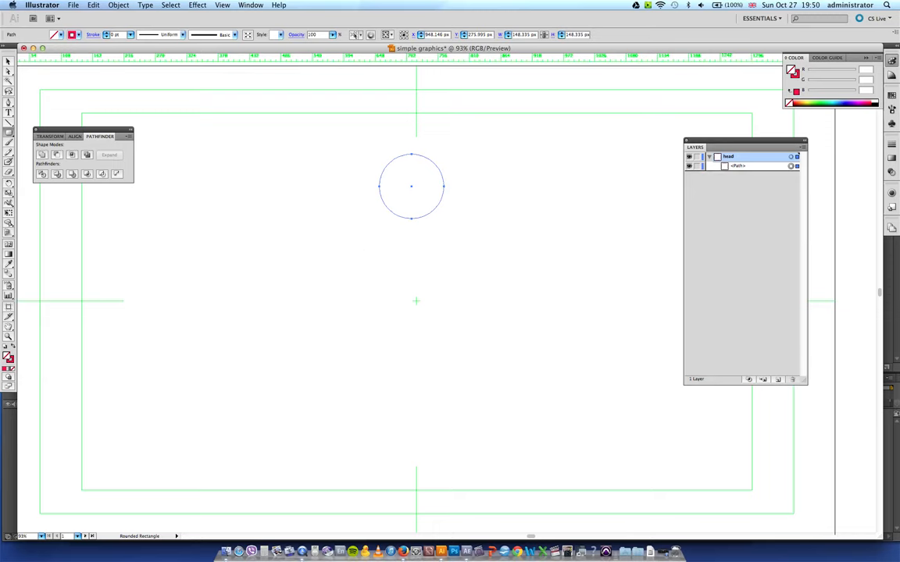
- Draw a rounded-rectangle body below the head circle and adjust its size
{"action": "left_click_drag", "start_coordinate": [360, 246], "coordinate": [463, 349]}
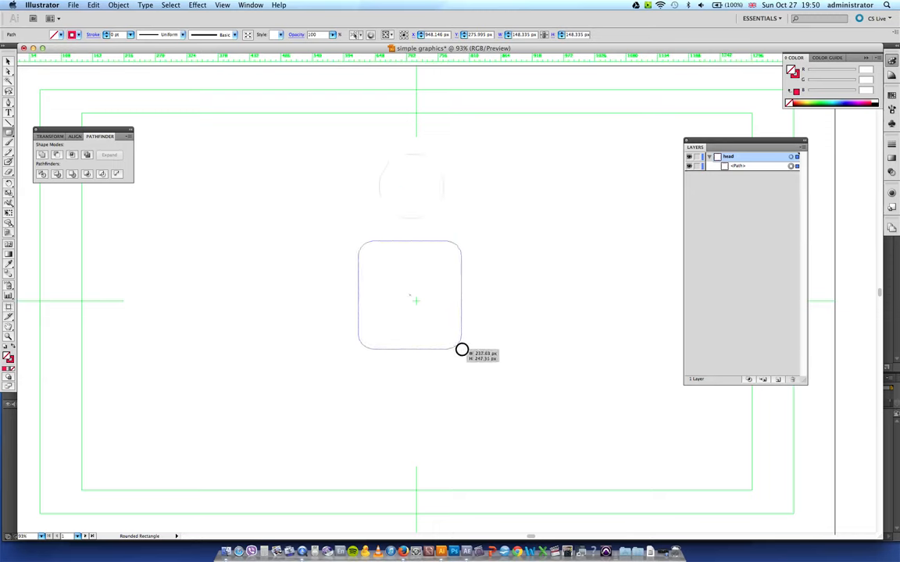
{"action": "left_click_drag", "start_coordinate": [462, 349], "coordinate": [466, 352]}
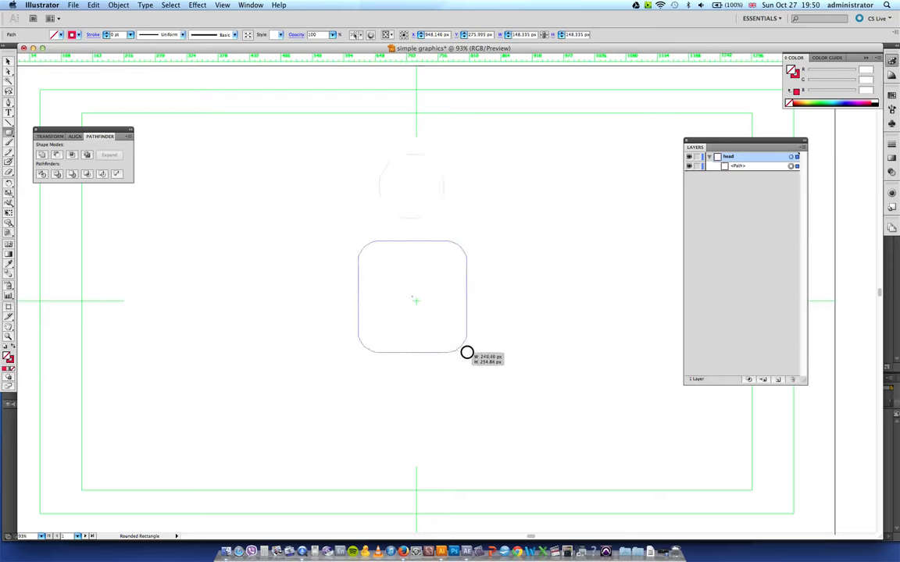
{"action": "left_click_drag", "start_coordinate": [466, 352], "coordinate": [471, 354]}
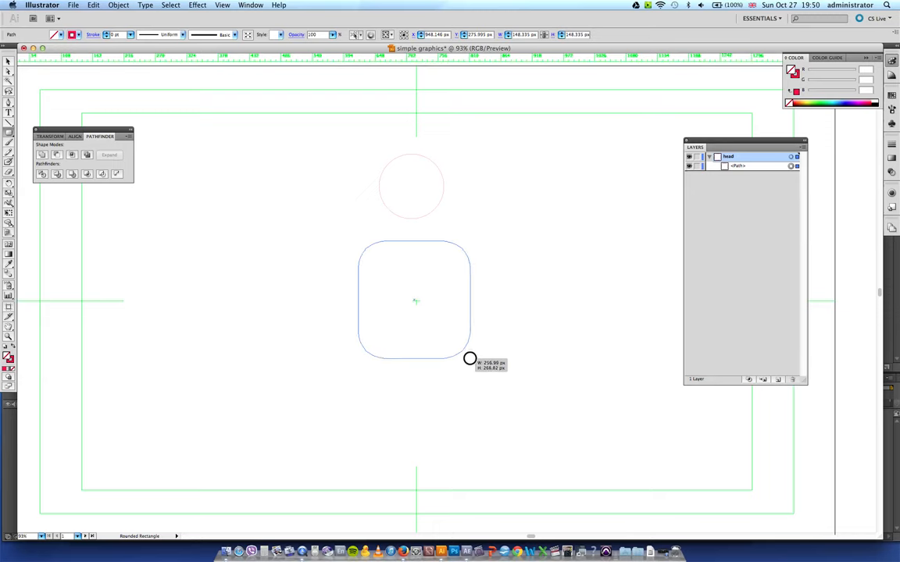
{"action": "left_click_drag", "start_coordinate": [469, 359], "coordinate": [482, 362]}
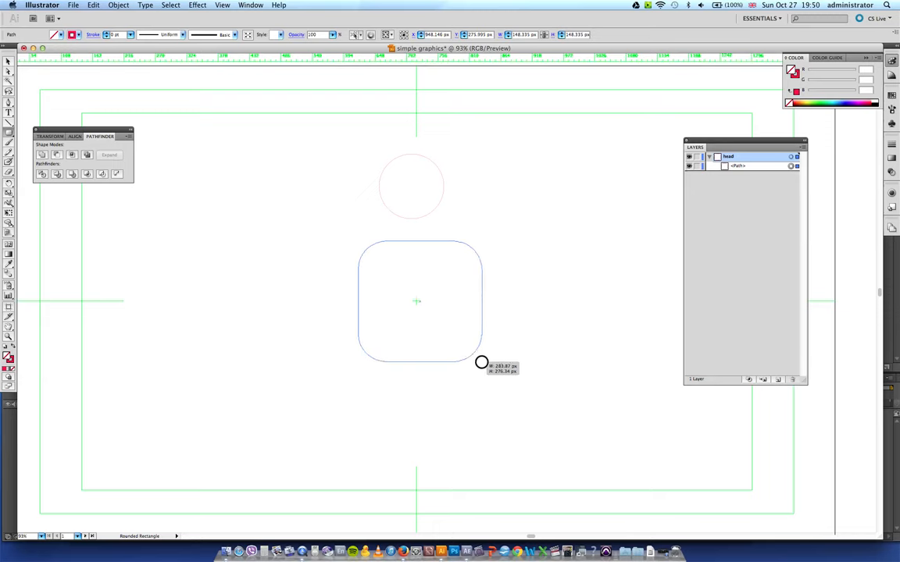
{"action": "left_click_drag", "start_coordinate": [482, 362], "coordinate": [473, 360]}
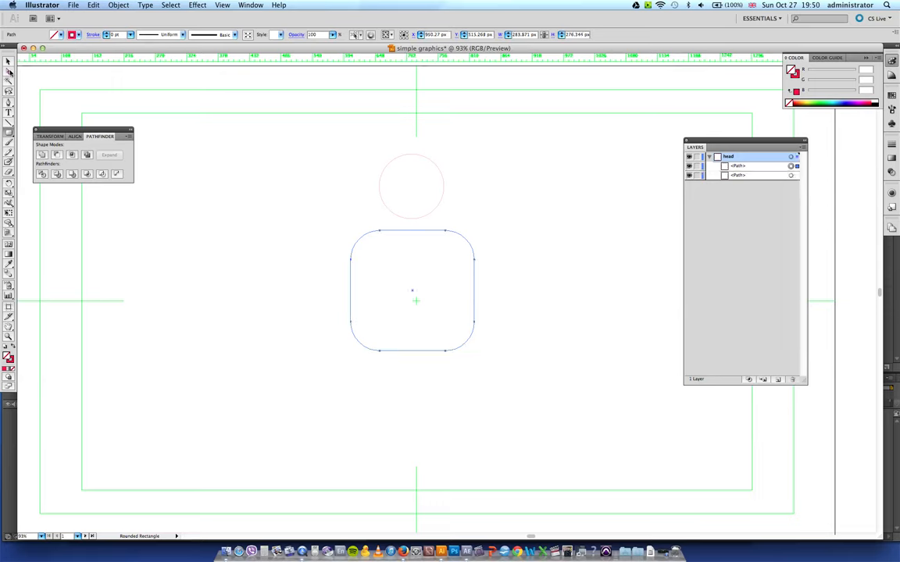
- Raise the body to sit centred beneath the head circle, and toggle Smart Guides
{"action": "left_click", "coordinate": [412, 290]}
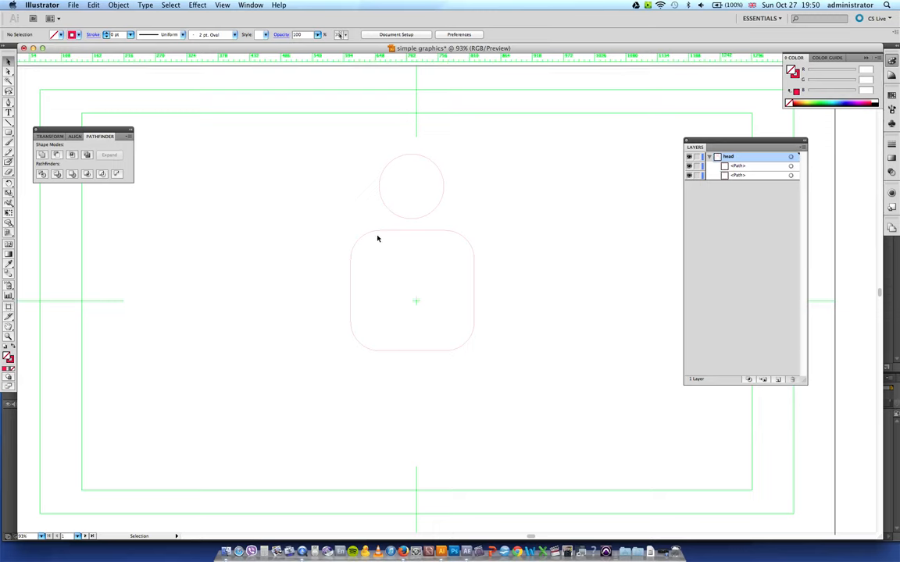
{"action": "left_click", "coordinate": [377, 238]}
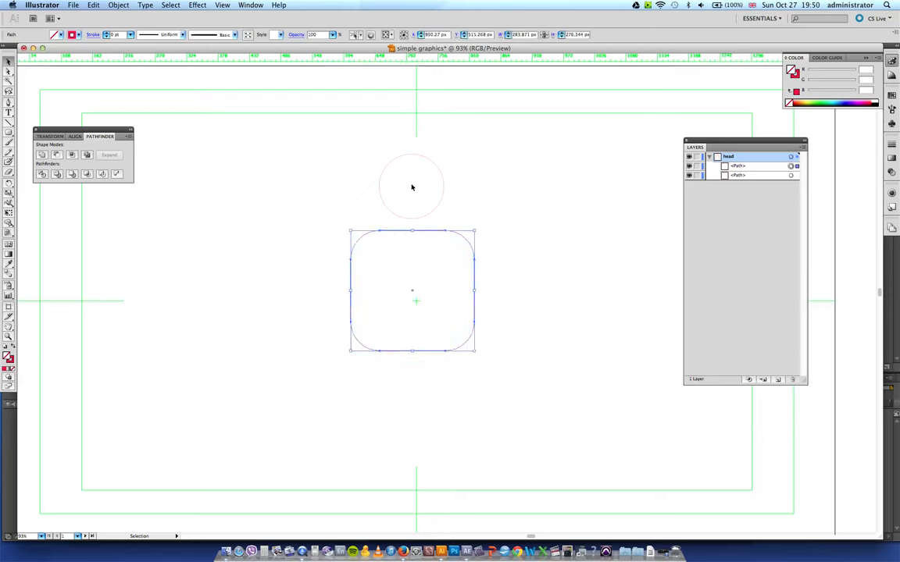
{"action": "mouse_move", "coordinate": [422, 268]}
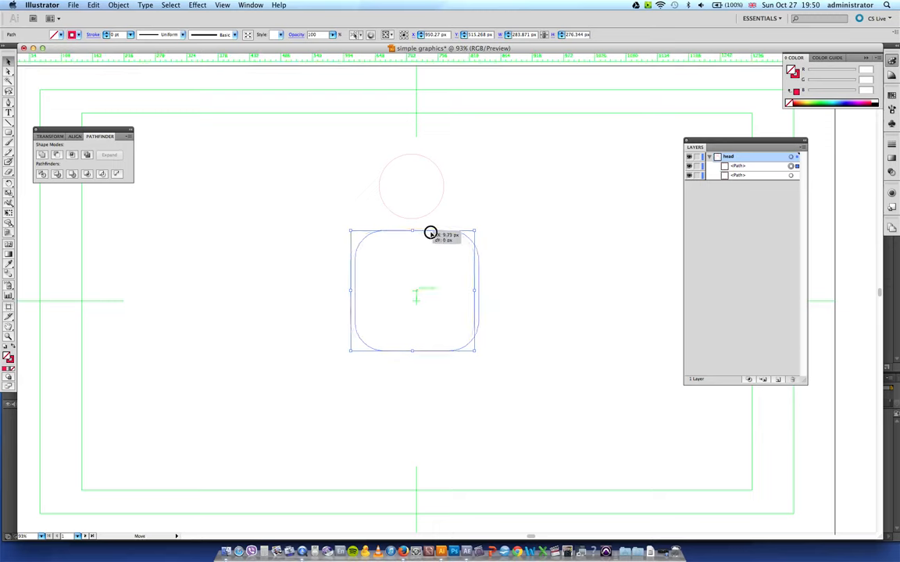
{"action": "left_click_drag", "start_coordinate": [429, 232], "coordinate": [423, 223]}
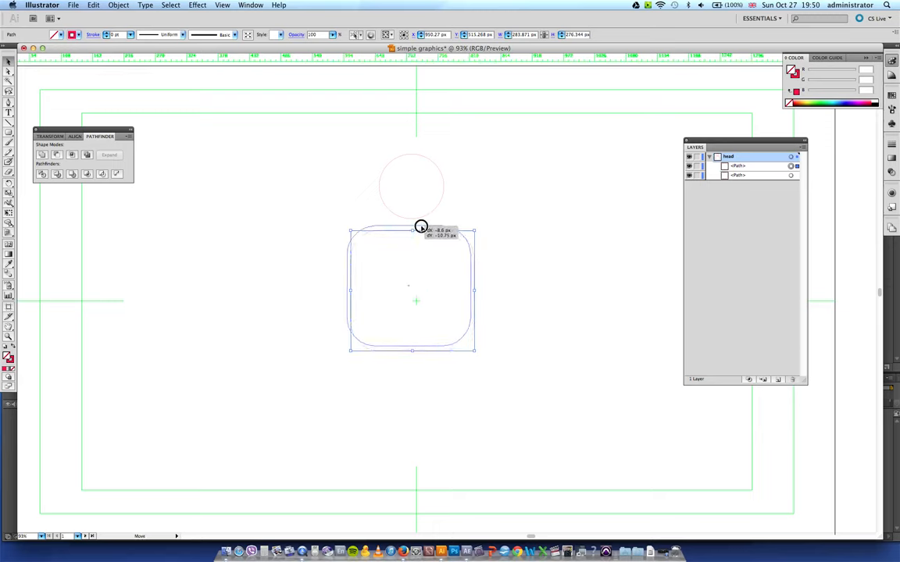
{"action": "left_click_drag", "start_coordinate": [420, 226], "coordinate": [422, 227]}
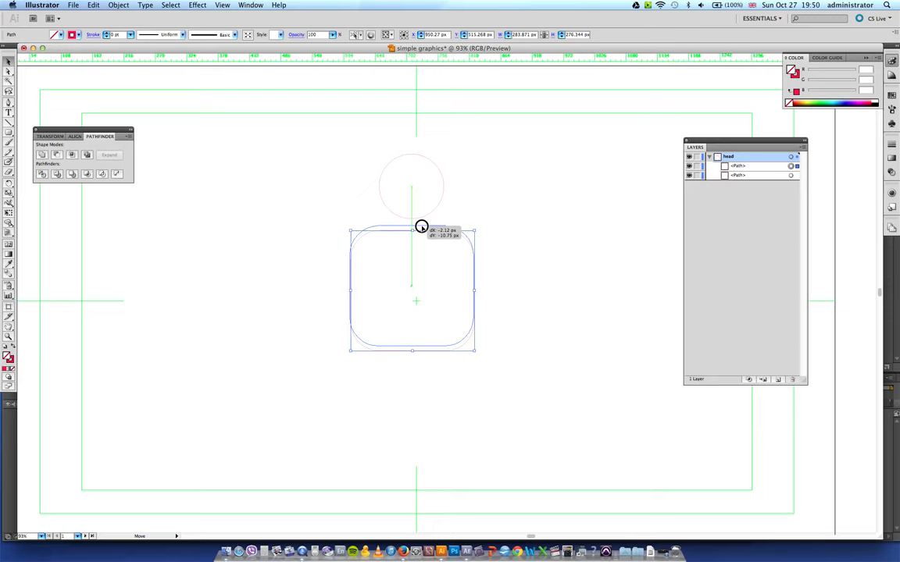
{"action": "left_click_drag", "start_coordinate": [422, 227], "coordinate": [411, 227]}
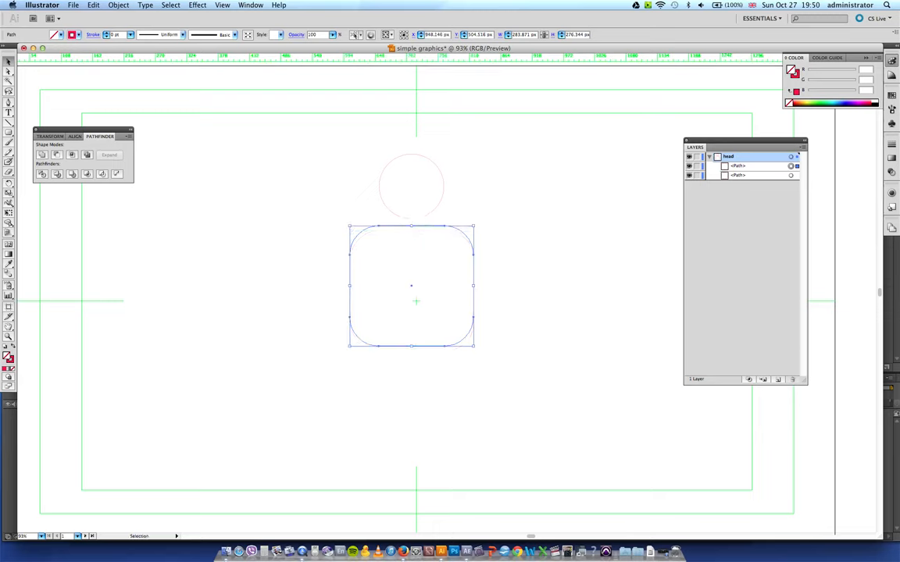
{"action": "left_click", "coordinate": [222, 5]}
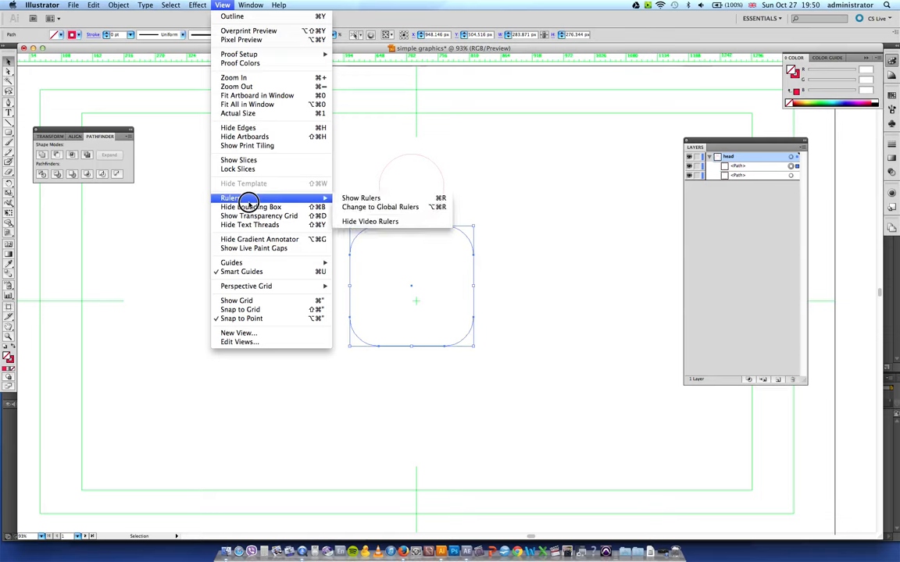
{"action": "mouse_move", "coordinate": [240, 271]}
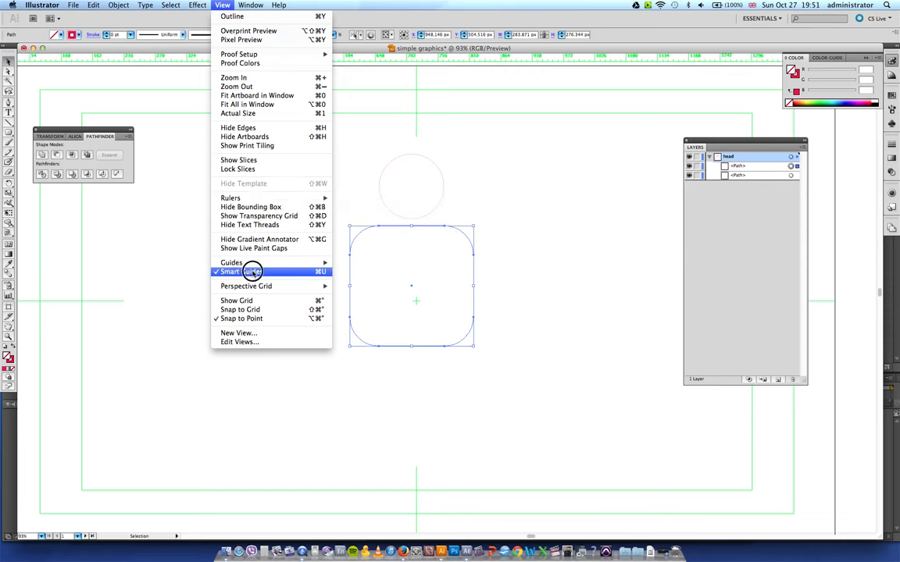
{"action": "left_click", "coordinate": [231, 272]}
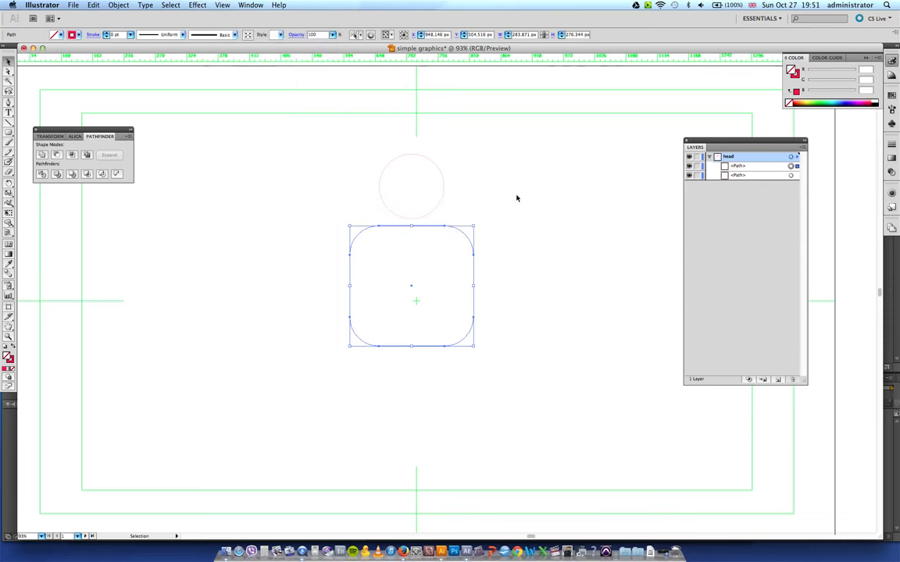
{"action": "mouse_move", "coordinate": [106, 313]}
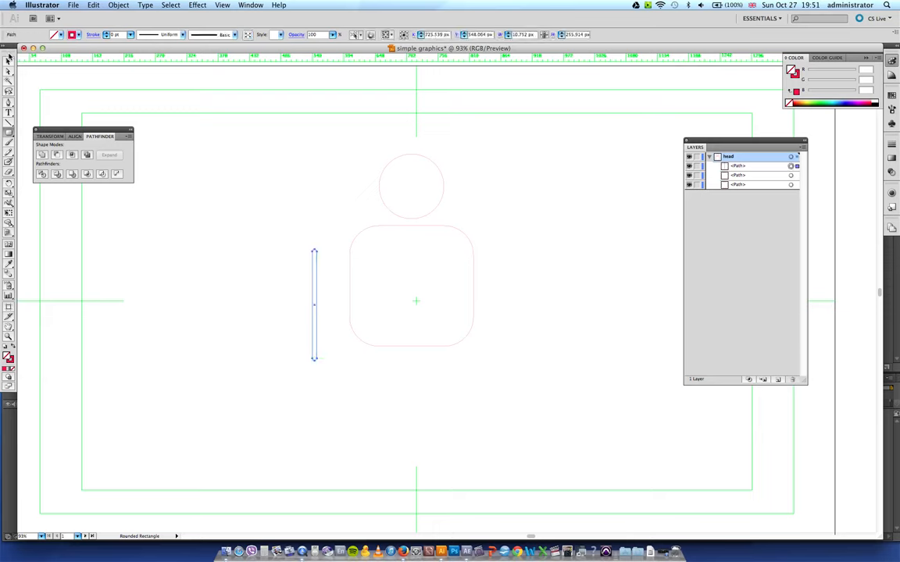
- Move a thin strip into the body, place a copy at its right, and select the strips
{"action": "left_click", "coordinate": [316, 333]}
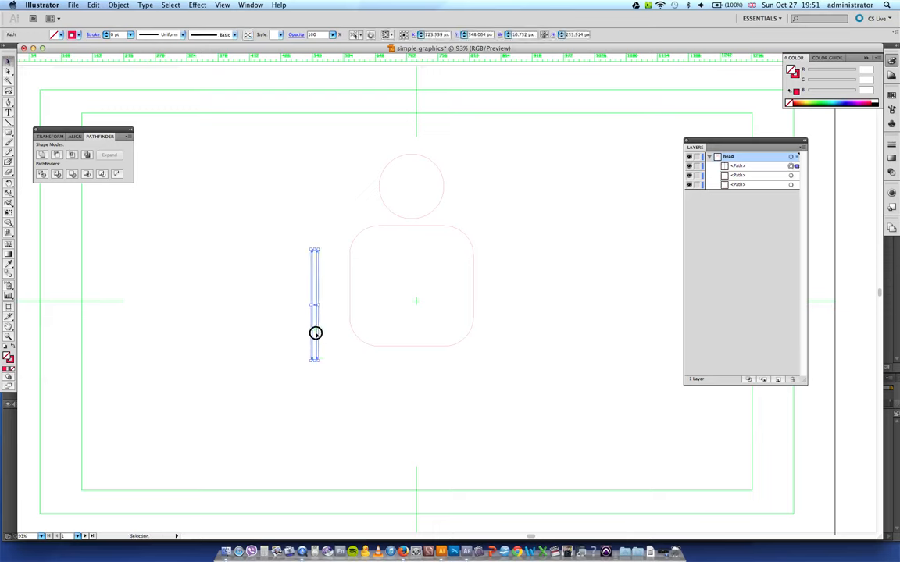
{"action": "left_click_drag", "start_coordinate": [315, 332], "coordinate": [379, 344]}
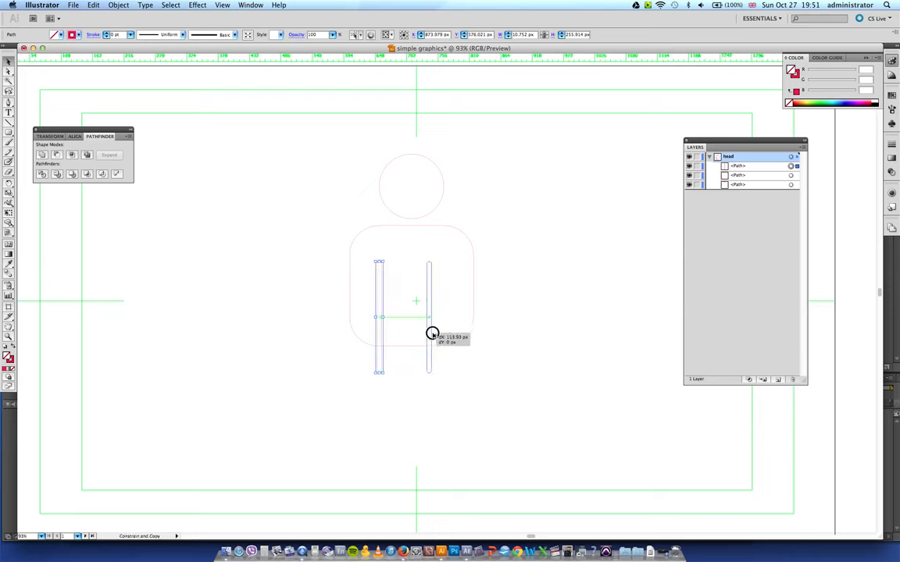
{"action": "left_click_drag", "start_coordinate": [432, 334], "coordinate": [445, 328]}
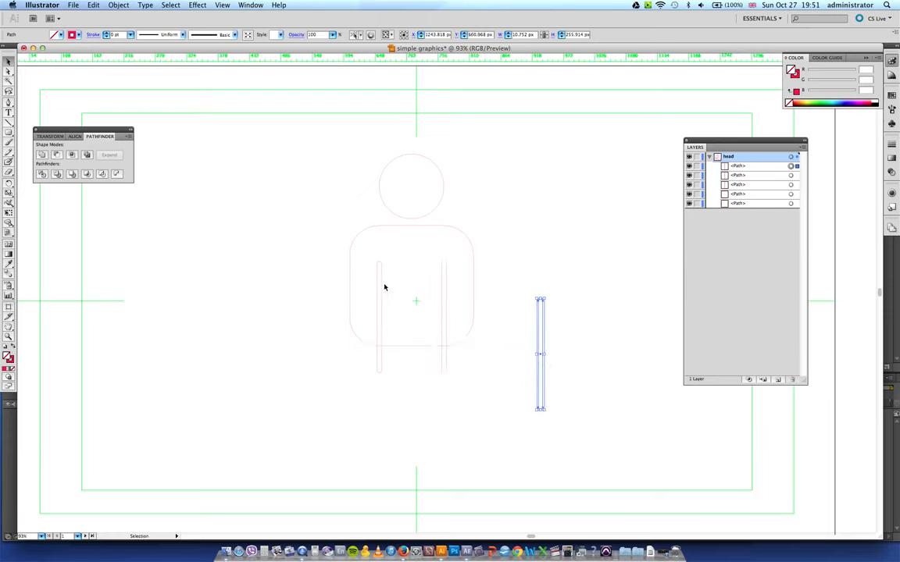
{"action": "left_click", "coordinate": [372, 232]}
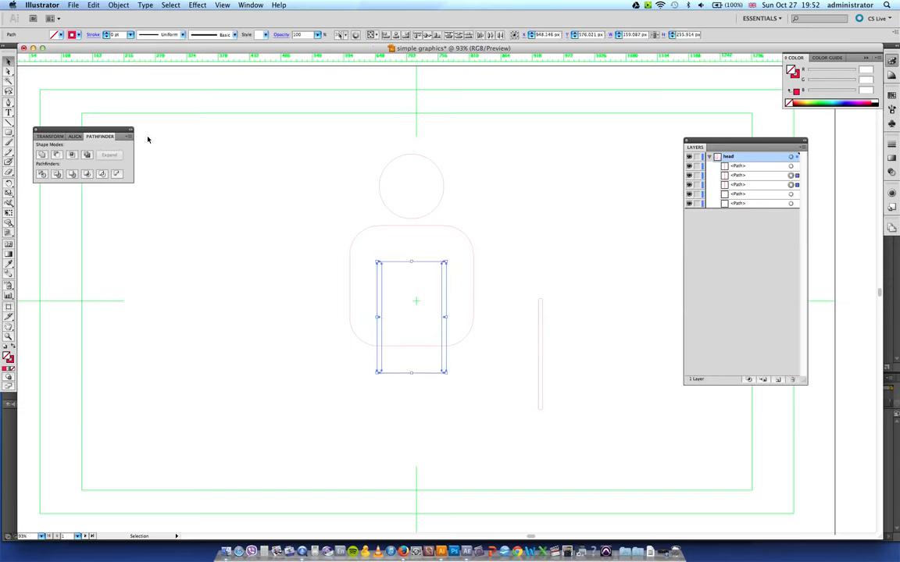
{"action": "mouse_move", "coordinate": [42, 154]}
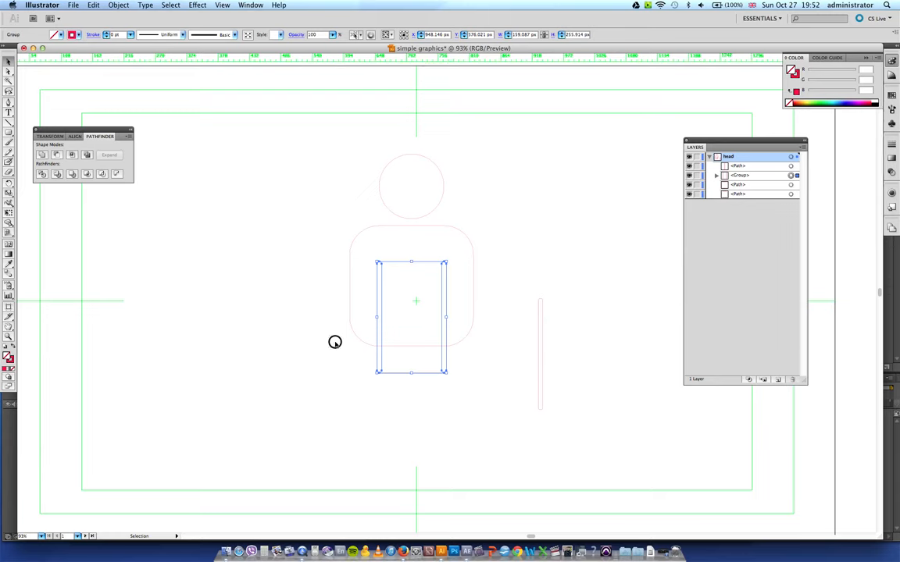
{"action": "mouse_move", "coordinate": [381, 319]}
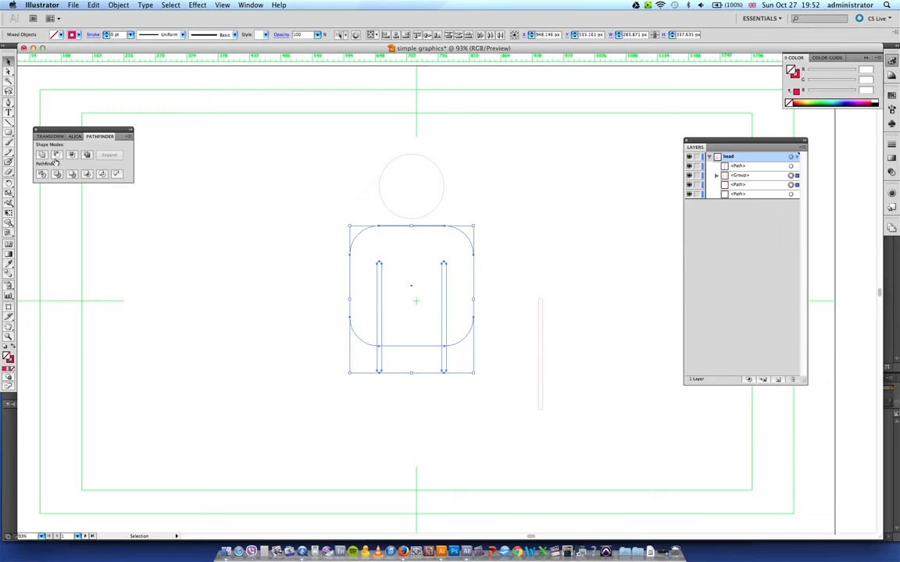
{"action": "mouse_move", "coordinate": [378, 316]}
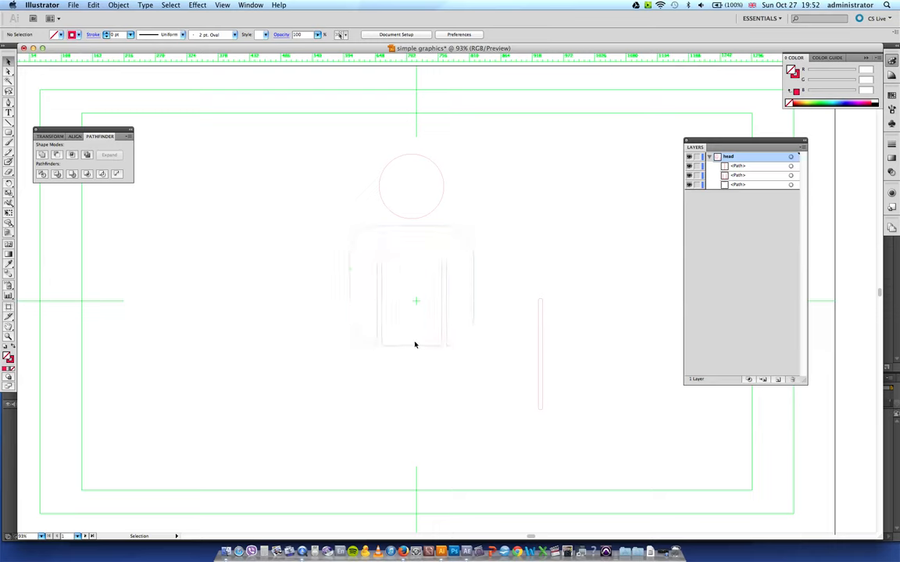
{"action": "mouse_move", "coordinate": [386, 401]}
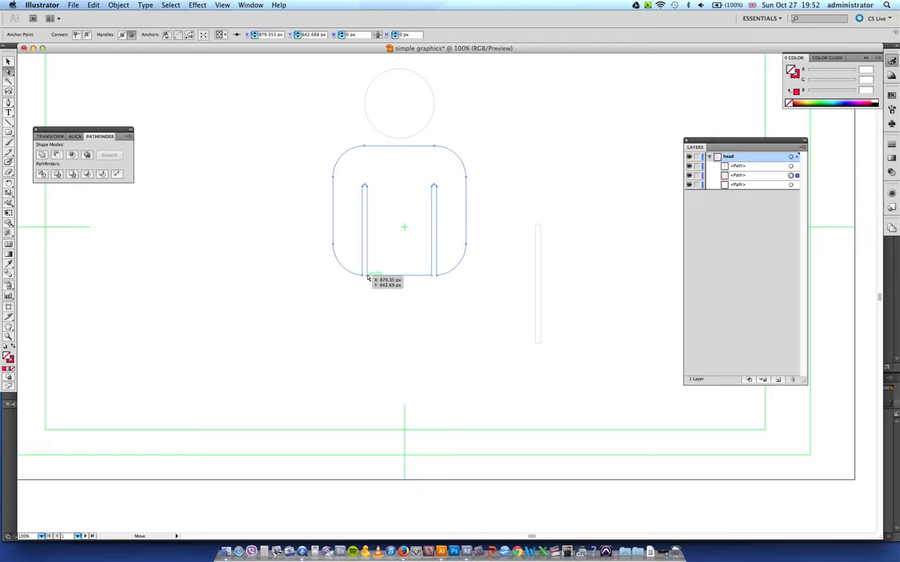
{"action": "mouse_move", "coordinate": [430, 289]}
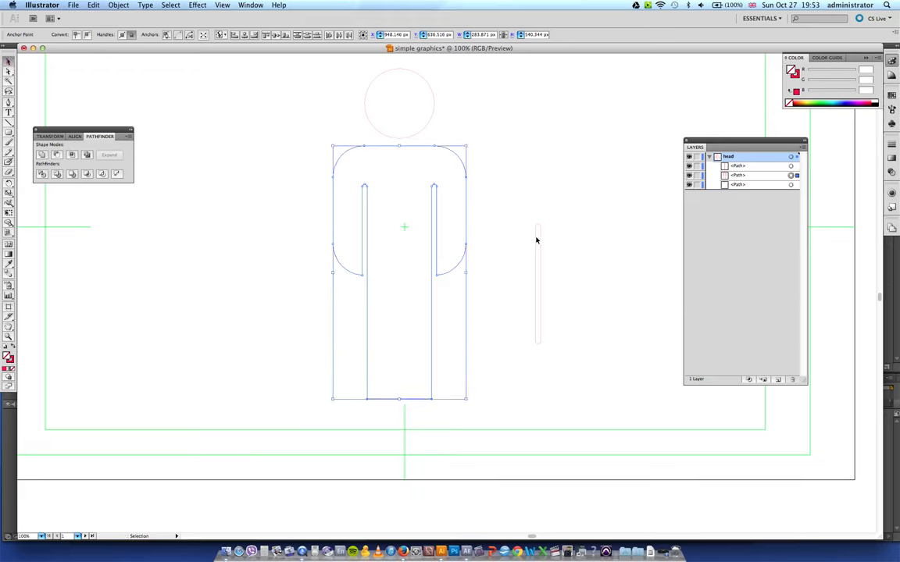
- Select the spare thin strip beside the figure
{"action": "left_click", "coordinate": [537, 250]}
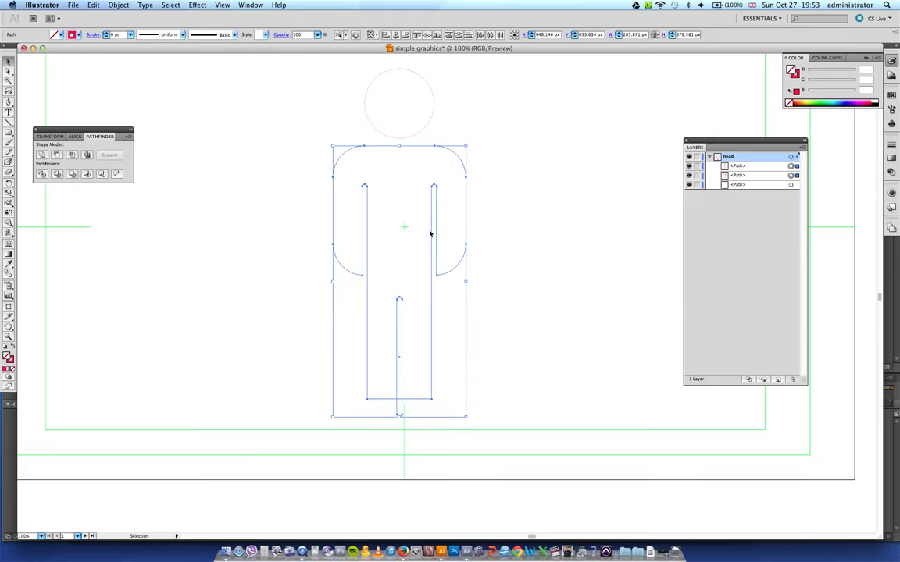
{"action": "mouse_move", "coordinate": [303, 272]}
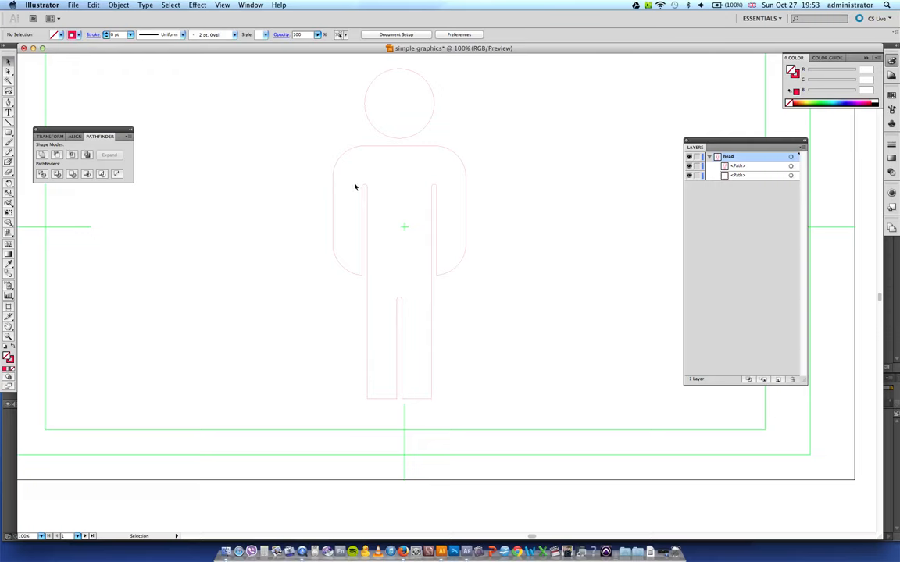
{"action": "mouse_move", "coordinate": [379, 200]}
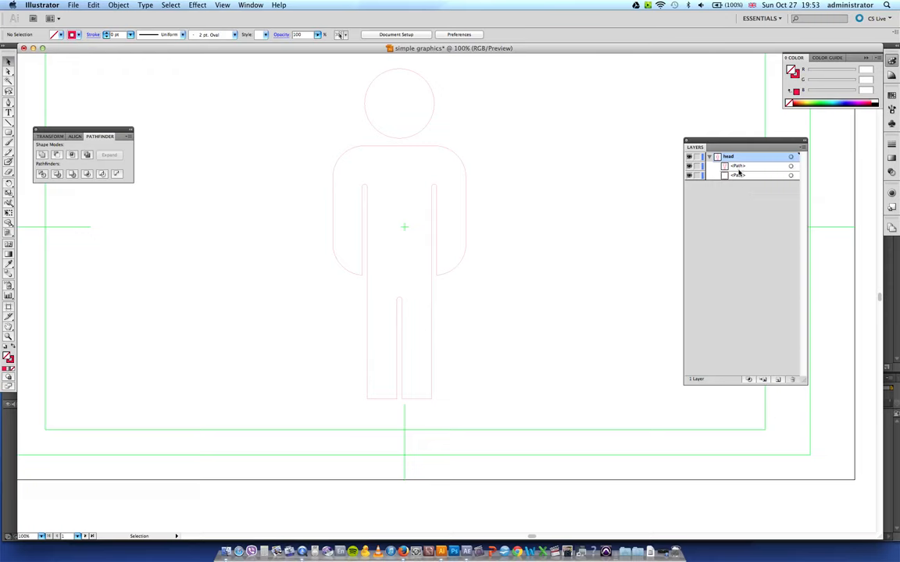
{"action": "mouse_move", "coordinate": [727, 296]}
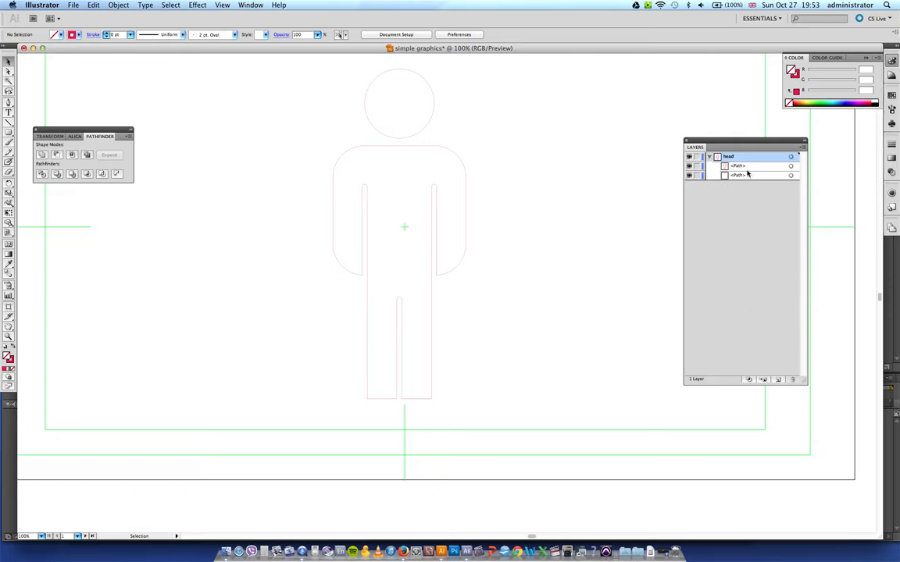
{"action": "mouse_move", "coordinate": [425, 184]}
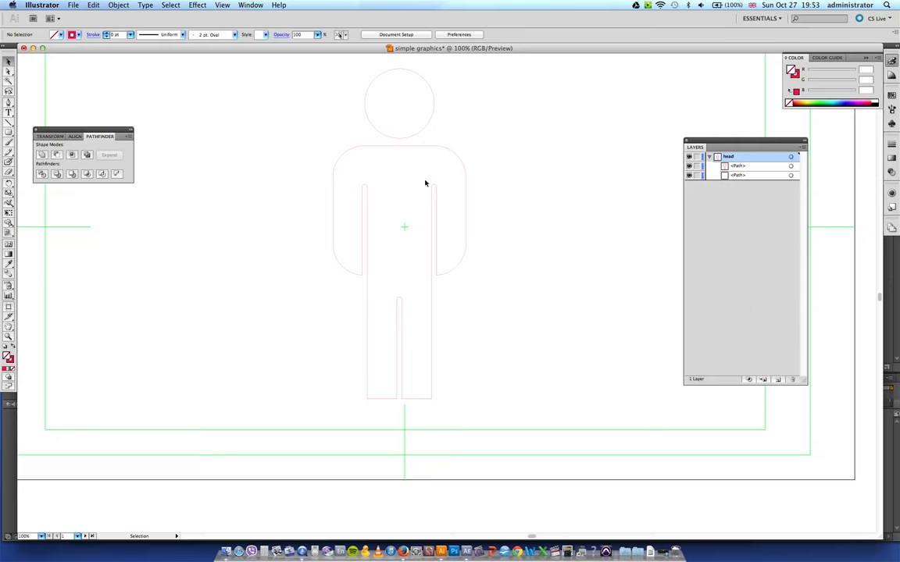
{"action": "mouse_move", "coordinate": [372, 123]}
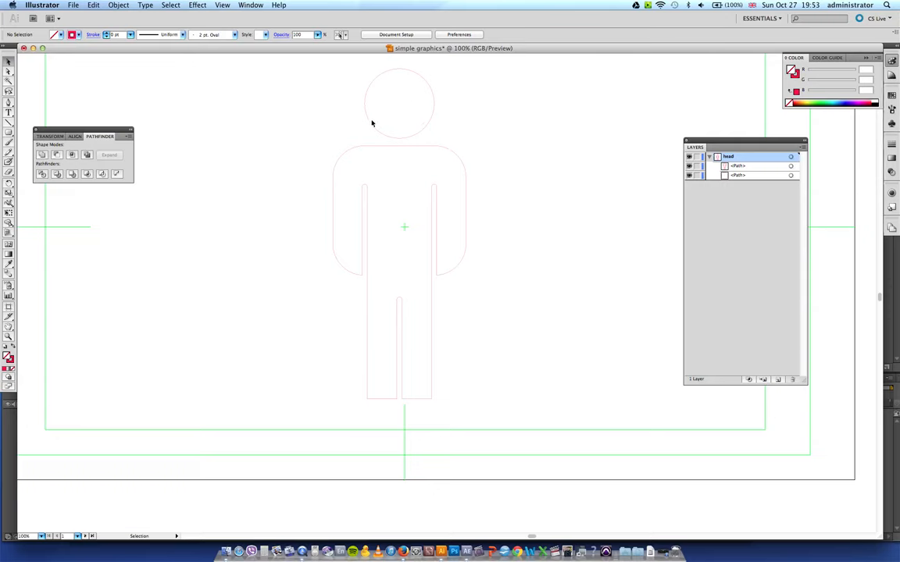
{"action": "mouse_move", "coordinate": [400, 117]}
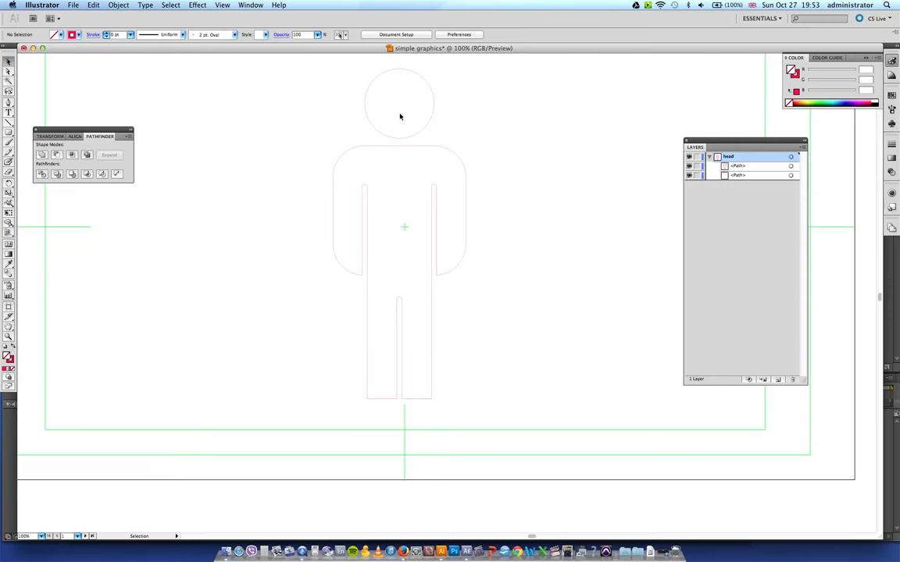
{"action": "mouse_move", "coordinate": [415, 115]}
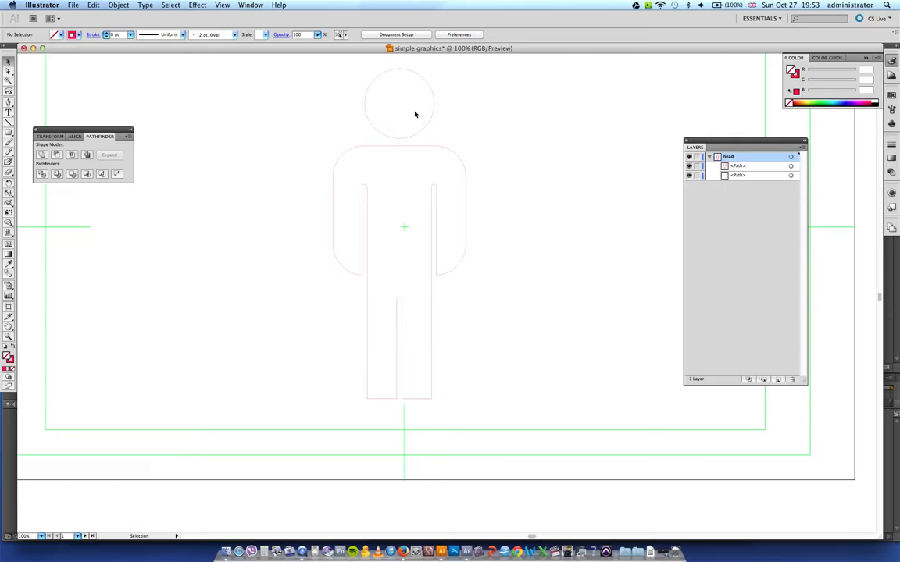
{"action": "mouse_move", "coordinate": [408, 98]}
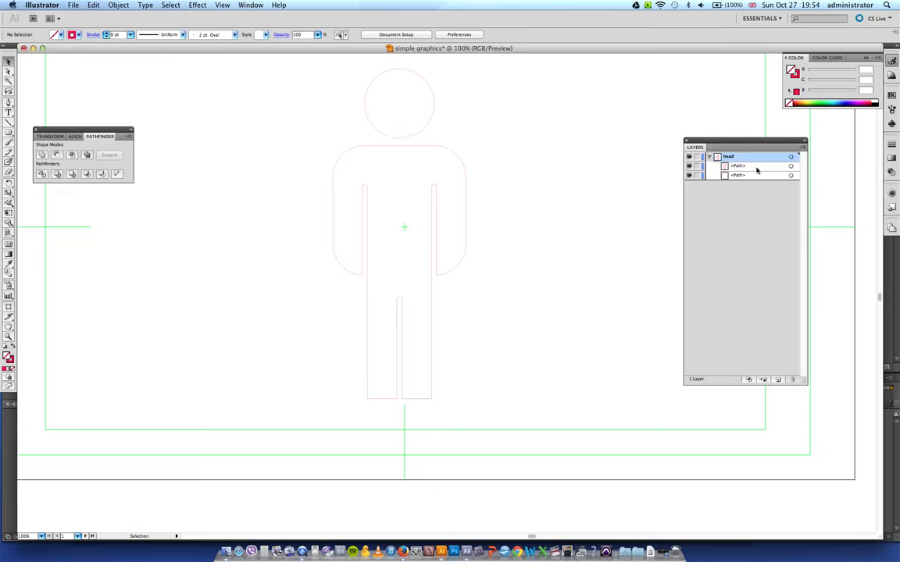
{"action": "mouse_move", "coordinate": [735, 167]}
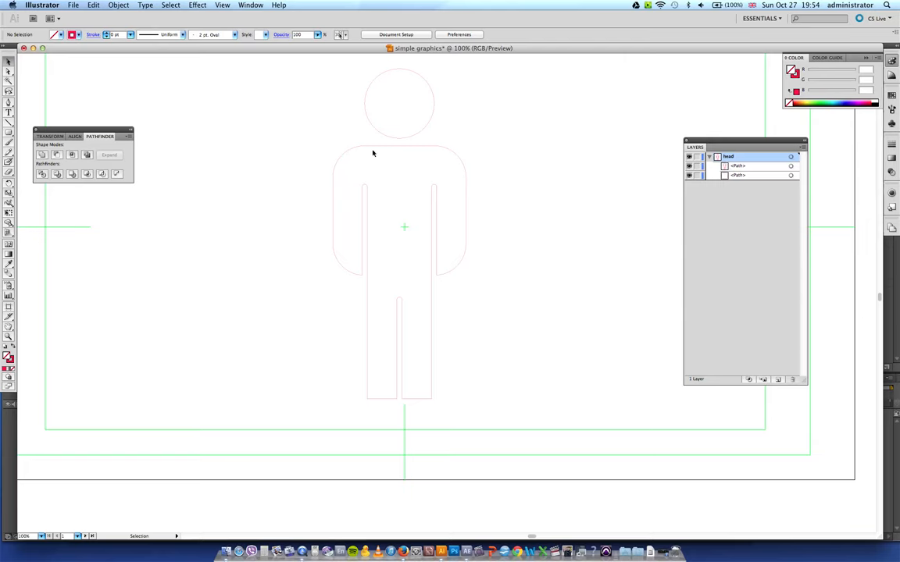
{"action": "mouse_move", "coordinate": [405, 154]}
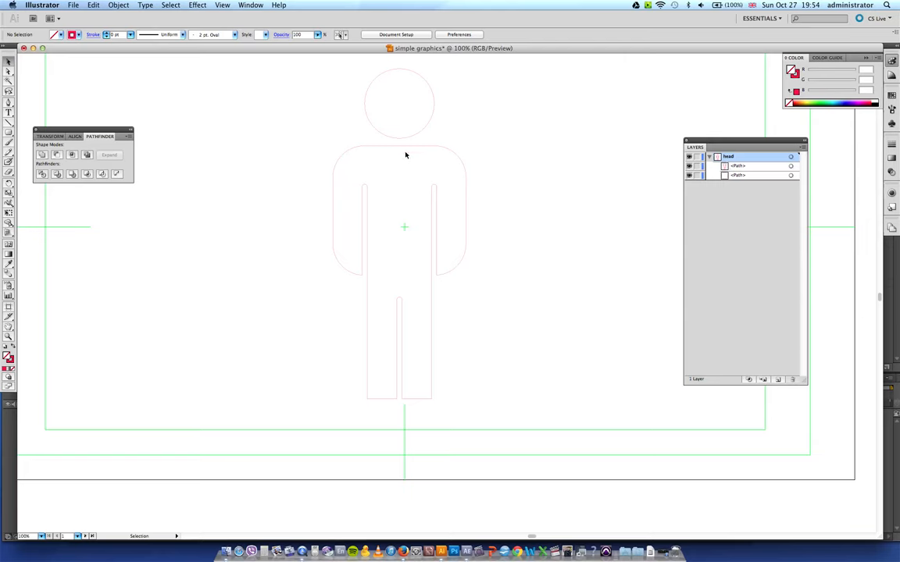
{"action": "mouse_move", "coordinate": [795, 344]}
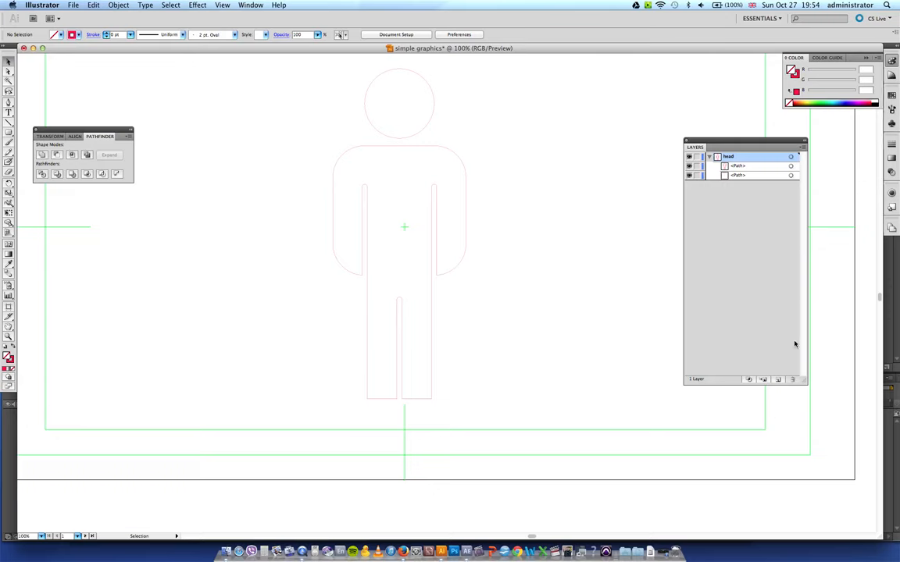
- Add a layer named body holding the body path, and save as simple man 2.ai
{"action": "left_click", "coordinate": [764, 380]}
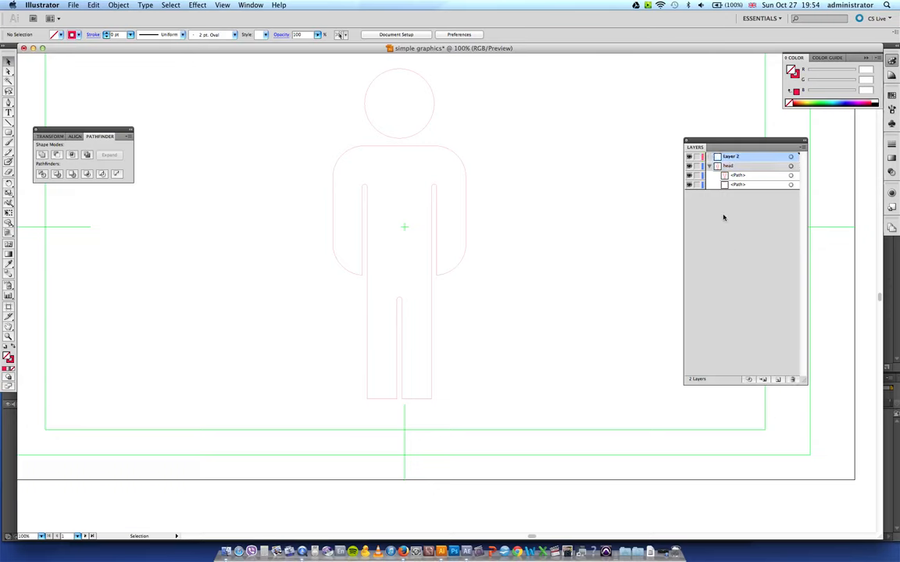
{"action": "left_click", "coordinate": [738, 185]}
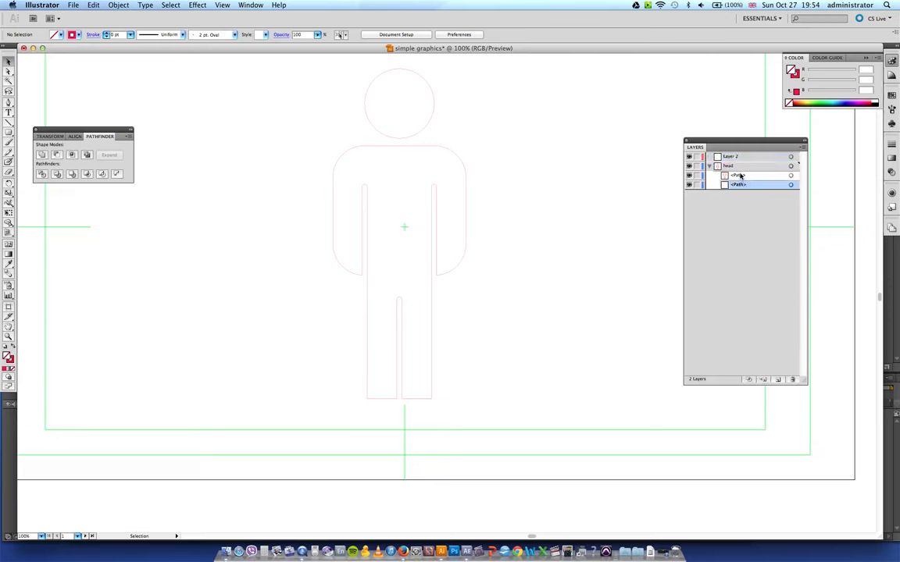
{"action": "double_click", "coordinate": [730, 156]}
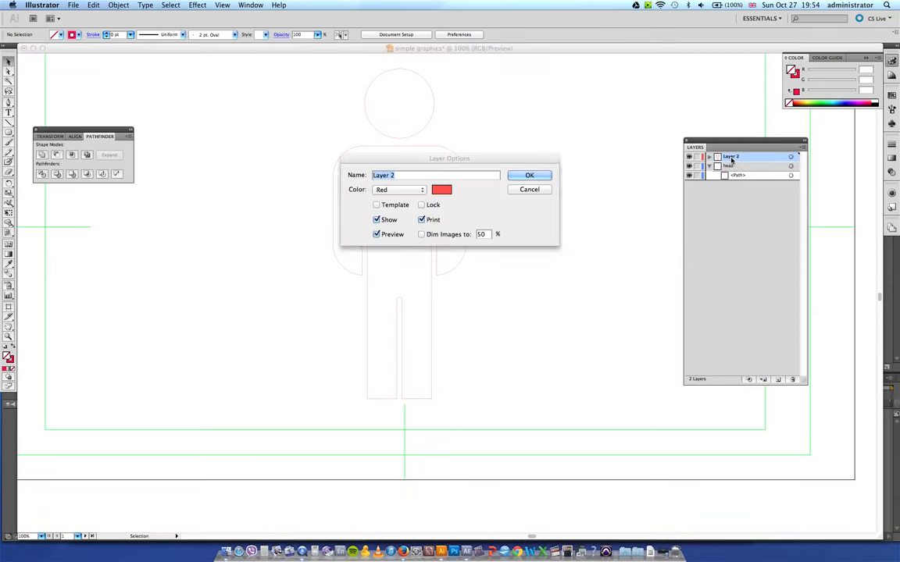
{"action": "type", "text": "bod"}
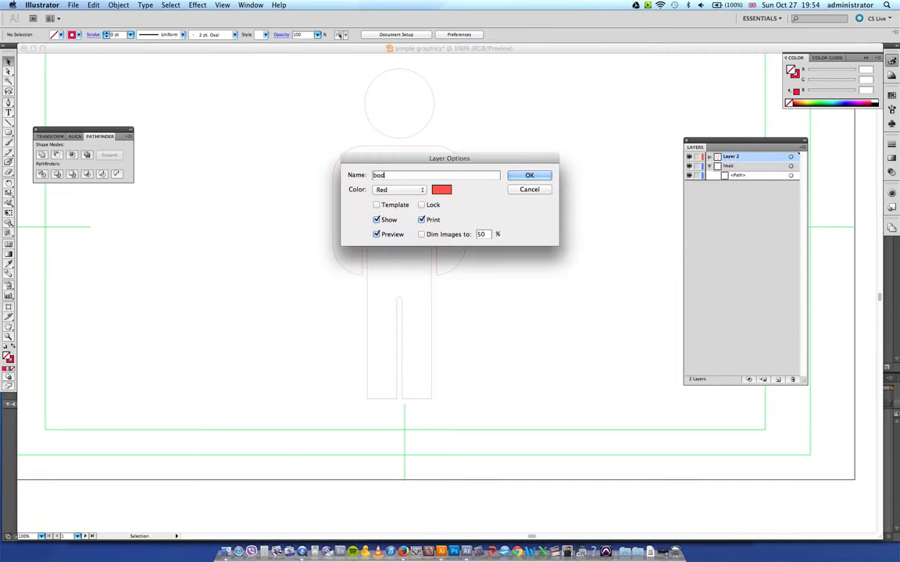
{"action": "left_click", "coordinate": [530, 175]}
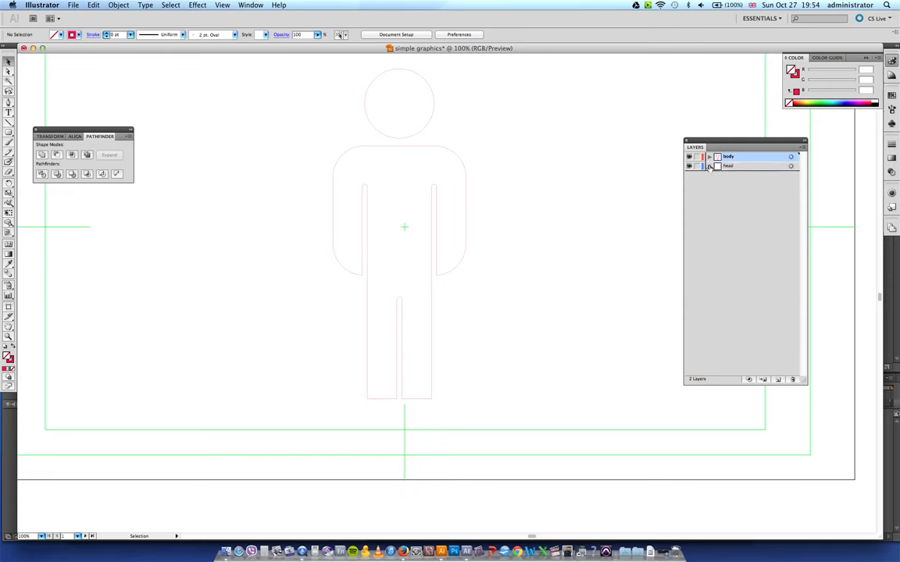
{"action": "left_click", "coordinate": [74, 5]}
{"action": "type", "text": "simple man 2.ai"}
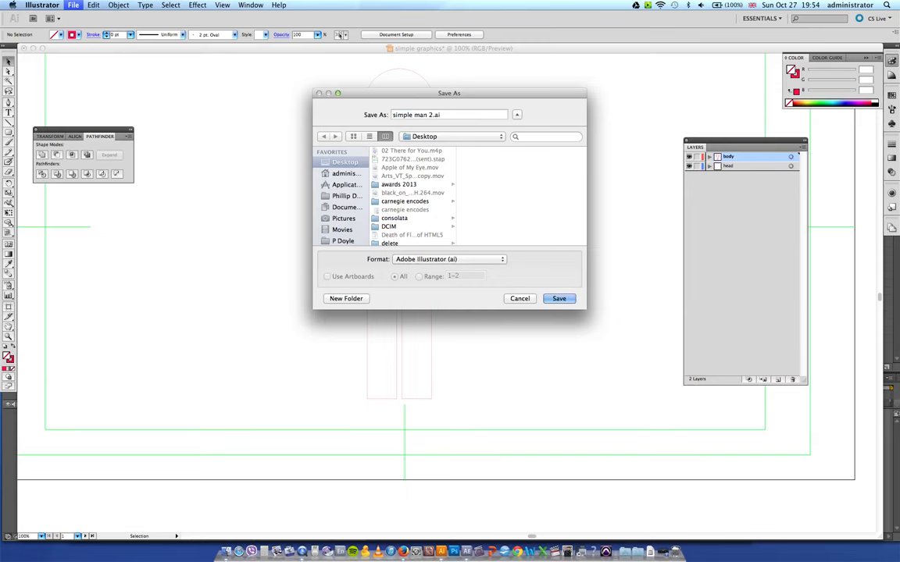
{"action": "left_click", "coordinate": [559, 299]}
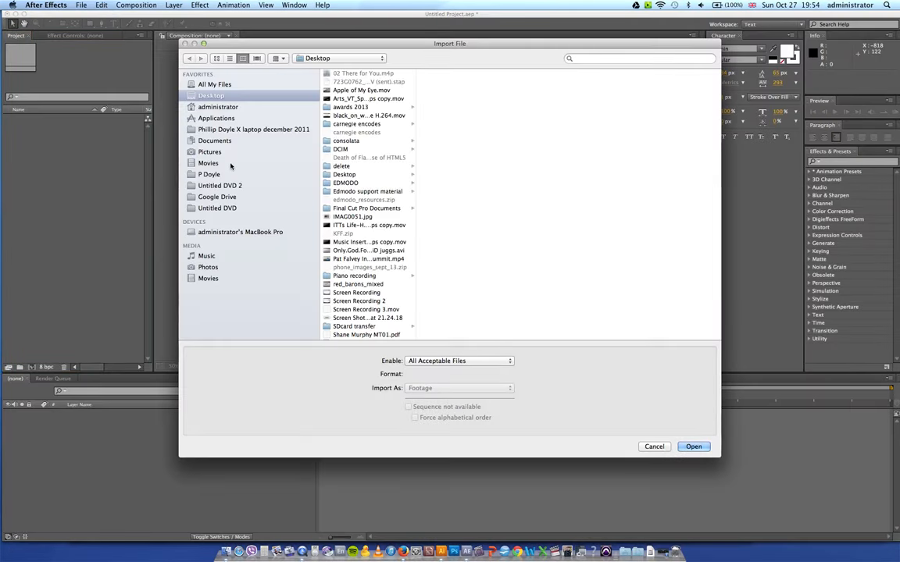
- Import simple man 2.ai as a composition at layer size, then open the body footage
{"action": "left_click", "coordinate": [357, 292]}
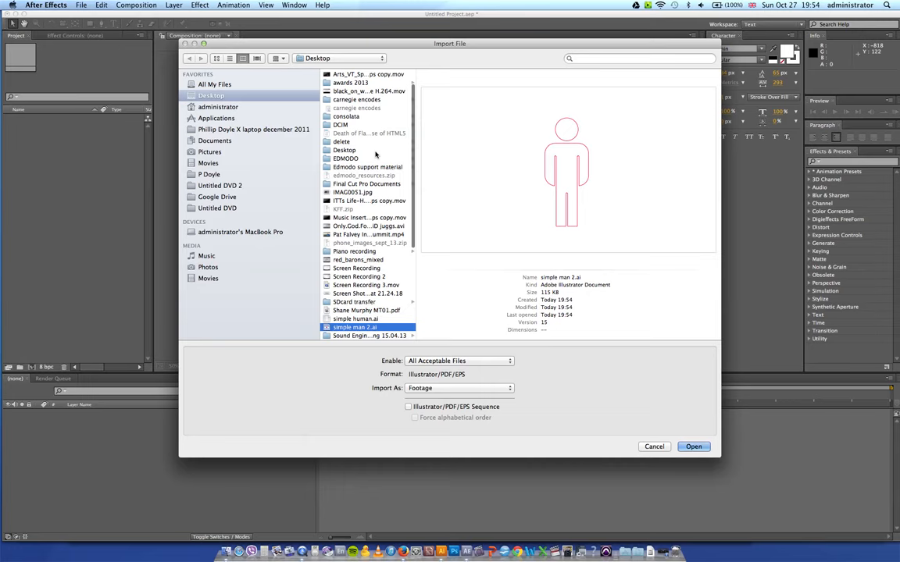
{"action": "left_click", "coordinate": [693, 446]}
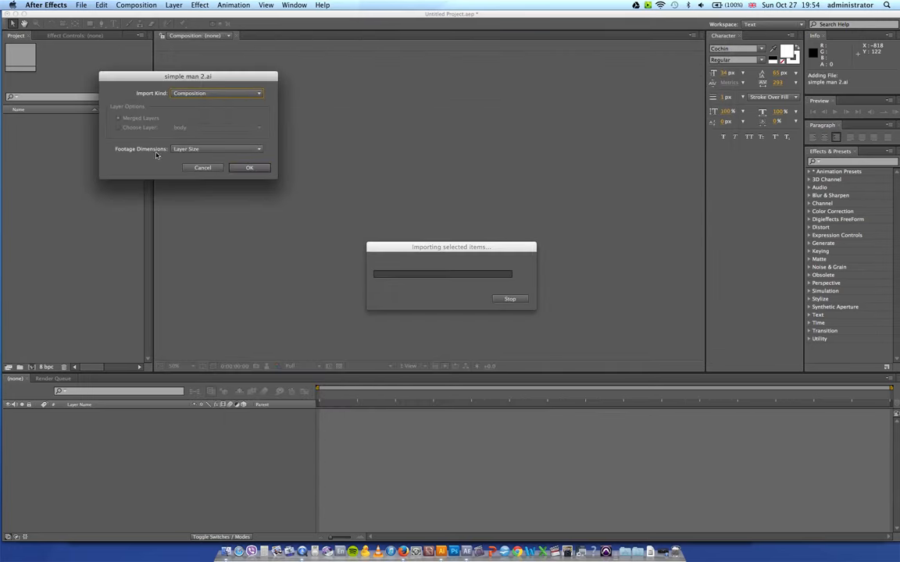
{"action": "left_click", "coordinate": [215, 148]}
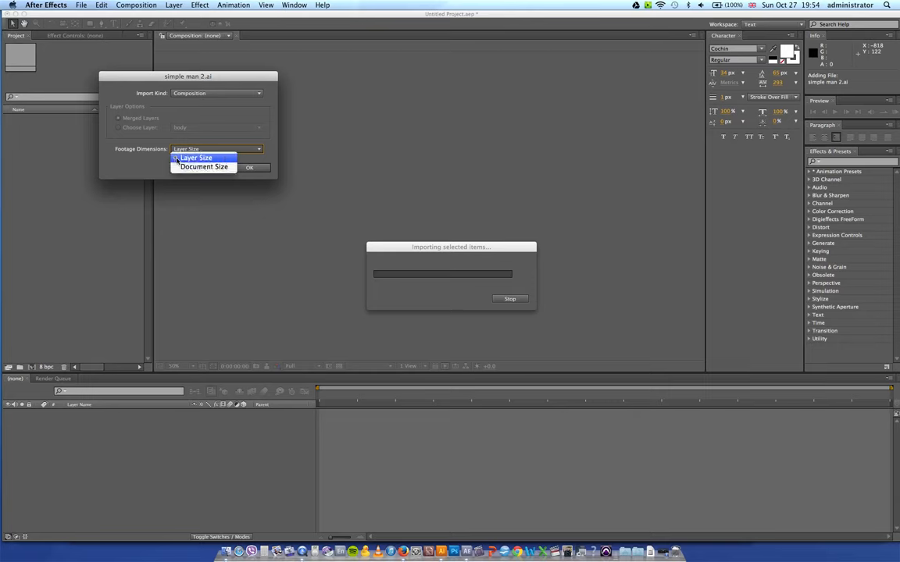
{"action": "left_click", "coordinate": [249, 167]}
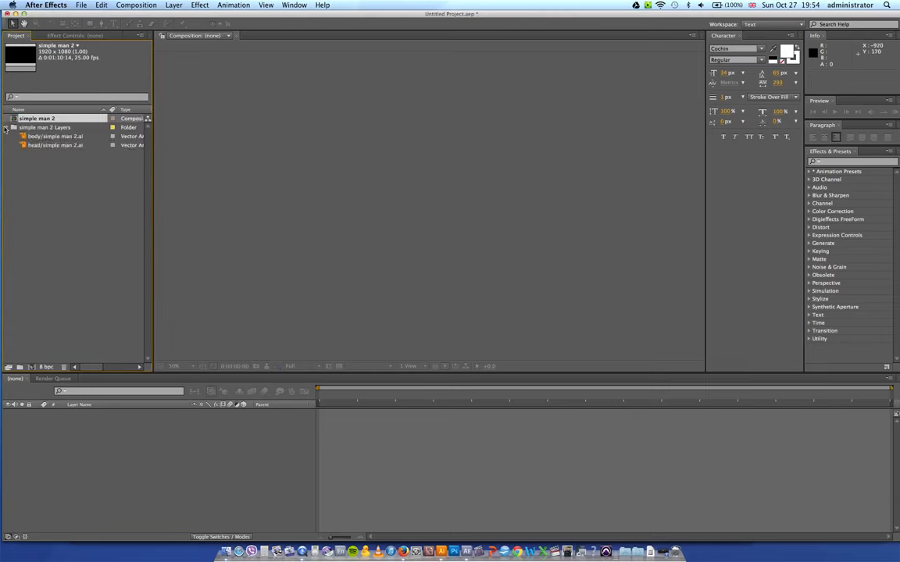
{"action": "double_click", "coordinate": [56, 136]}
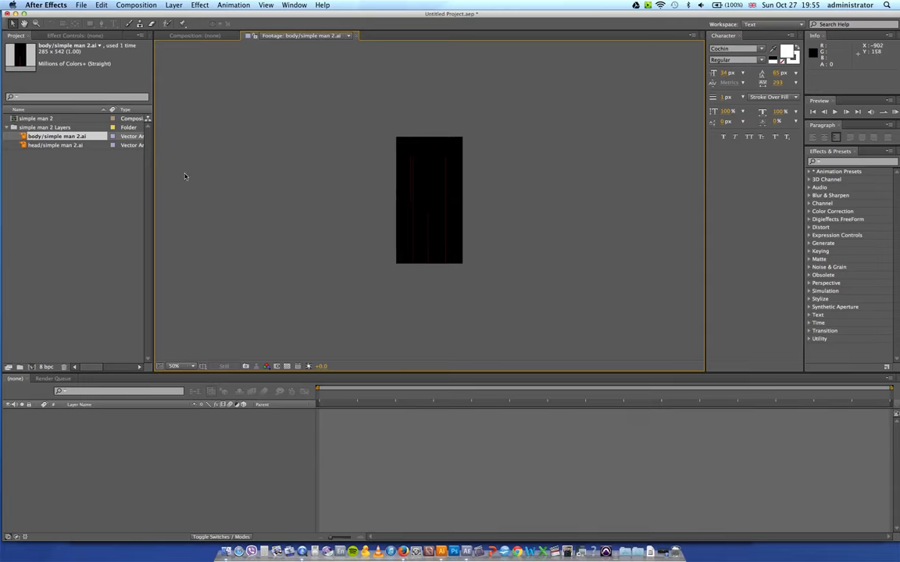
{"action": "left_click", "coordinate": [37, 118]}
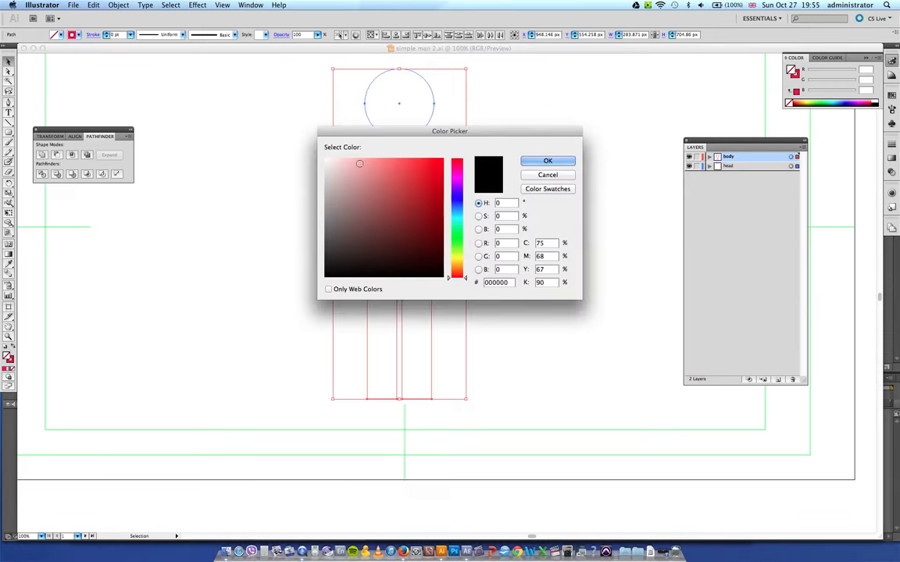
- Confirm white as the new fill colour for the figure
{"action": "left_click", "coordinate": [548, 160]}
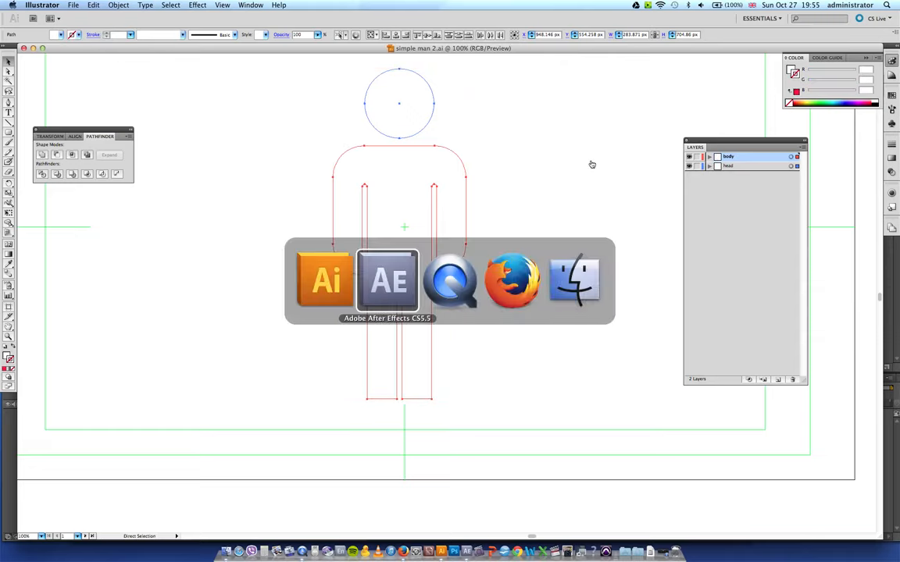
- Re-import the updated simple man 2.ai file into After Effects
{"action": "left_click", "coordinate": [388, 279]}
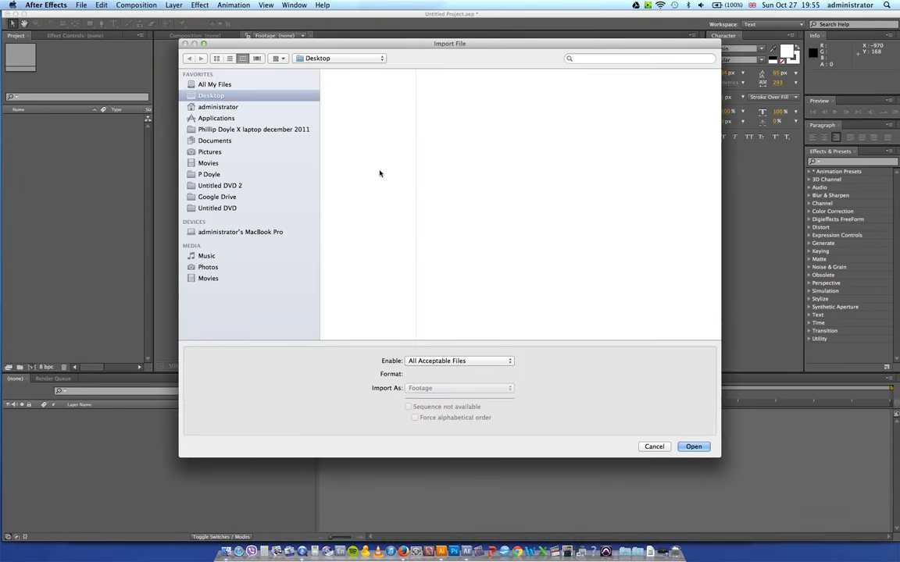
{"action": "left_click", "coordinate": [355, 335]}
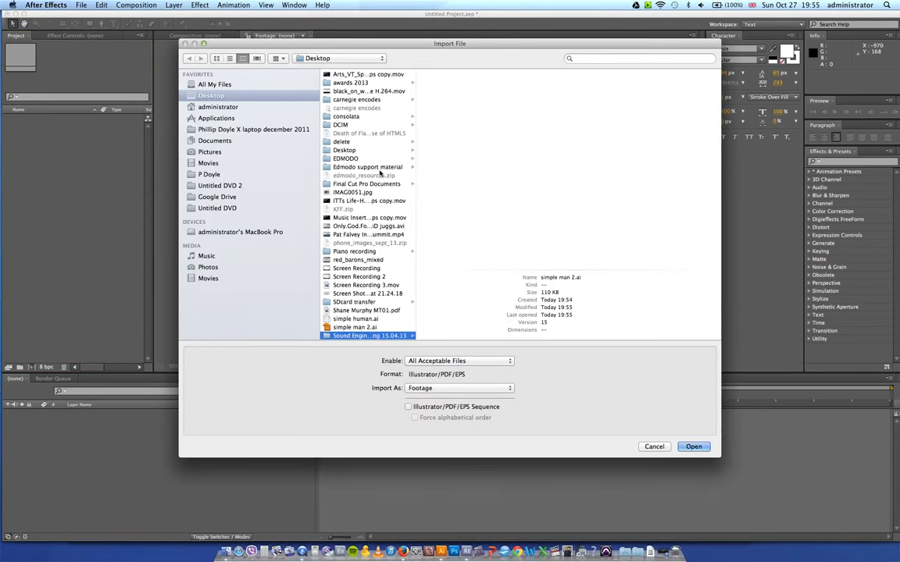
{"action": "left_click", "coordinate": [693, 446]}
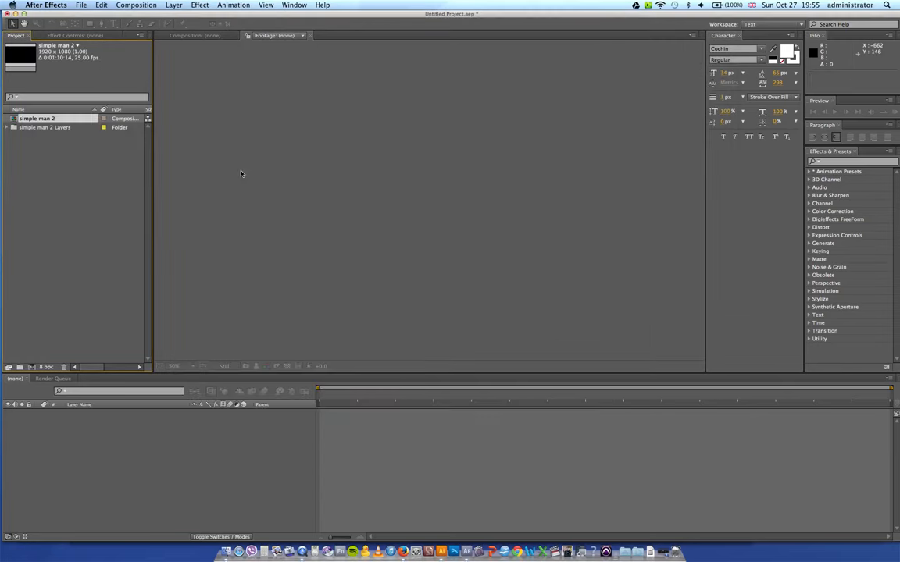
- Expand the imported layers folder and preview the body and head footage
{"action": "left_click", "coordinate": [7, 127]}
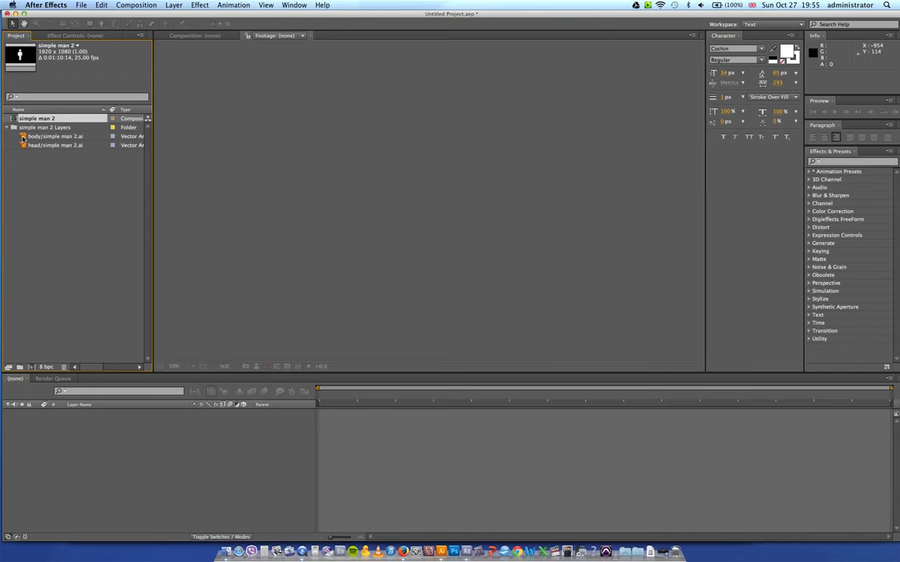
{"action": "double_click", "coordinate": [56, 136]}
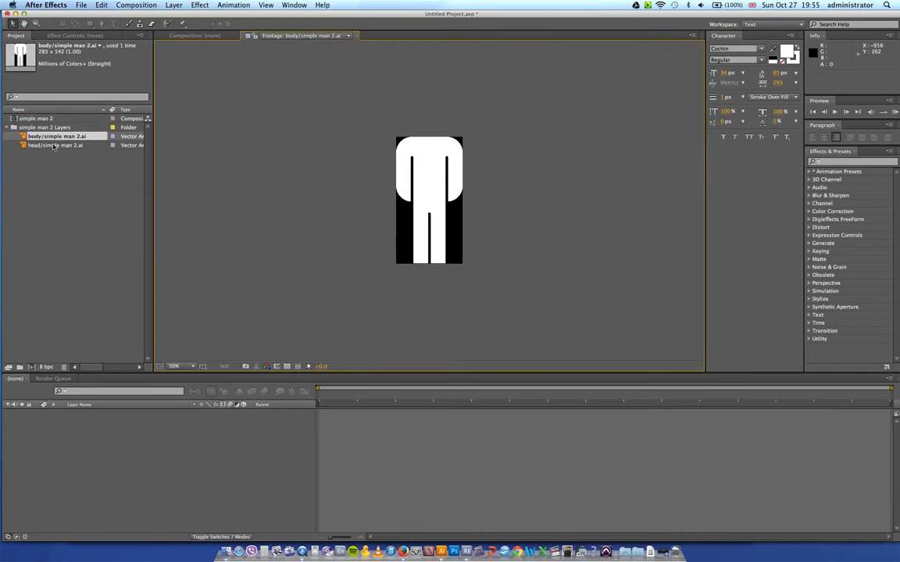
{"action": "left_click", "coordinate": [55, 145]}
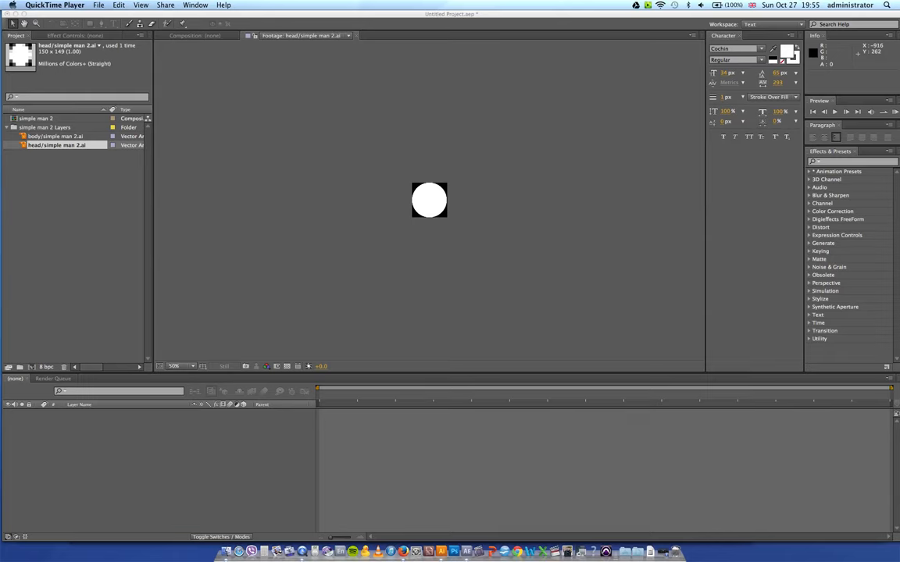
- Return to the simple man 2 drawing, then bring QuickTime Player to the front
{"action": "left_click", "coordinate": [99, 6]}
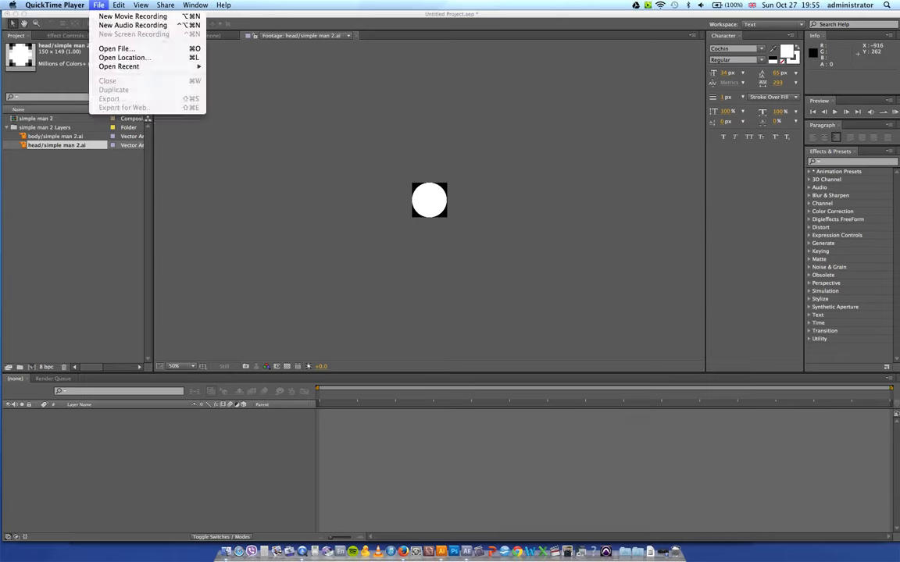
{"action": "left_click", "coordinate": [54, 6]}
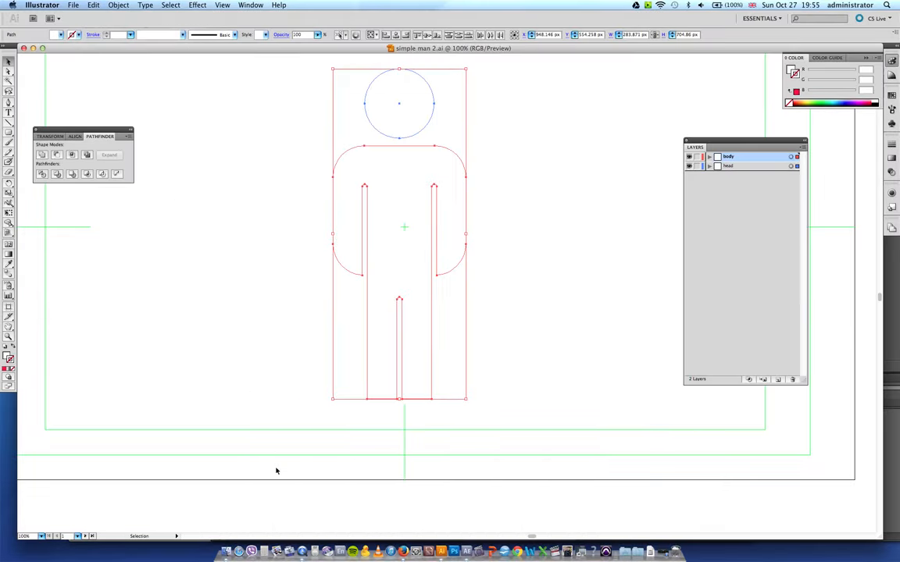
{"action": "left_click", "coordinate": [300, 539]}
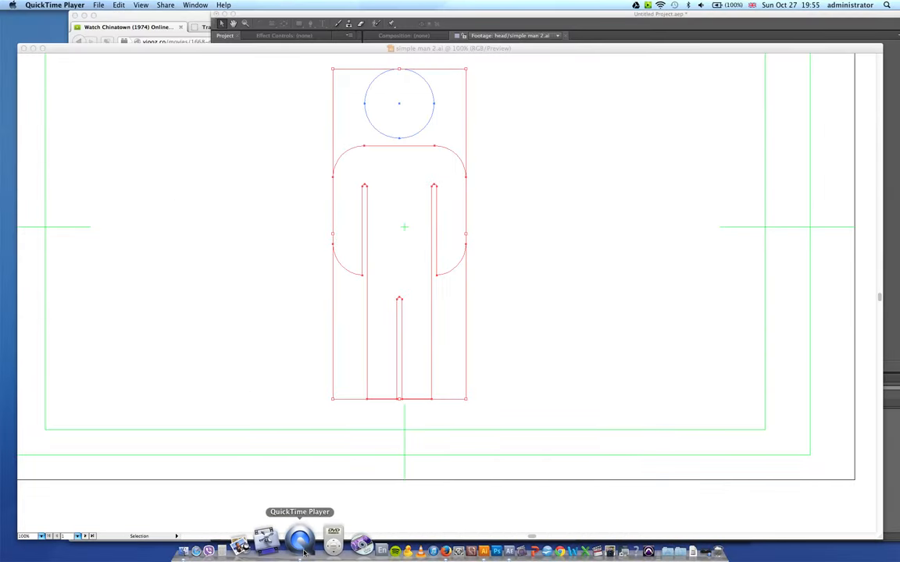